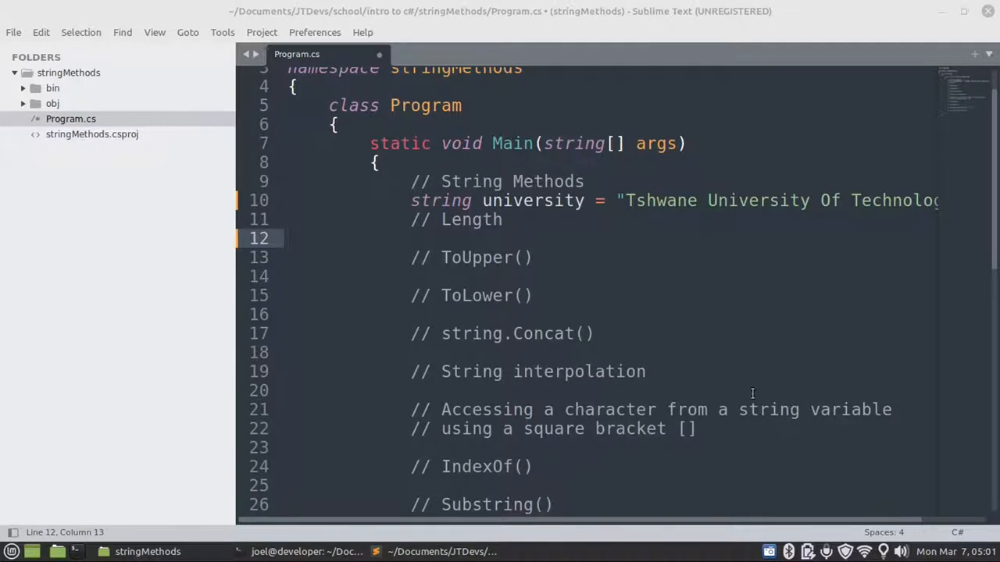
{"action": "mouse_move", "coordinate": [710, 348]}
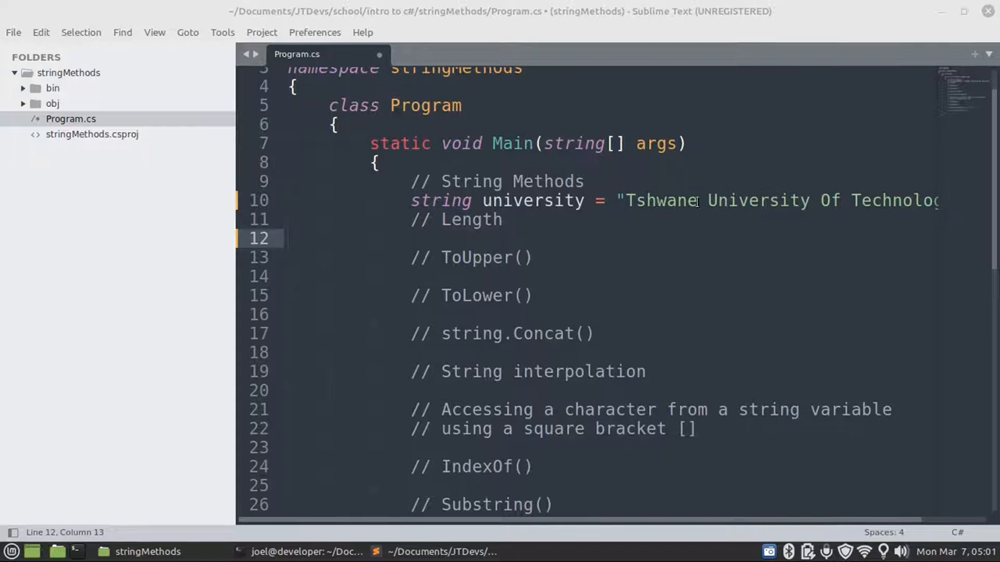
{"action": "mouse_move", "coordinate": [884, 211]}
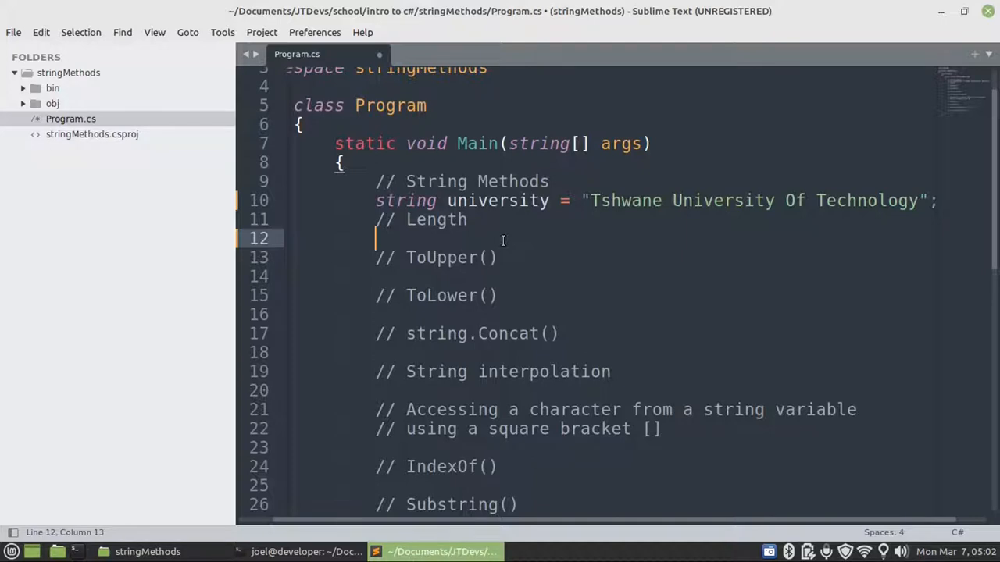
Begin the line Console.WriteLine(string.Format(...)) under the Length comment.
{"action": "type", "text": "C"}
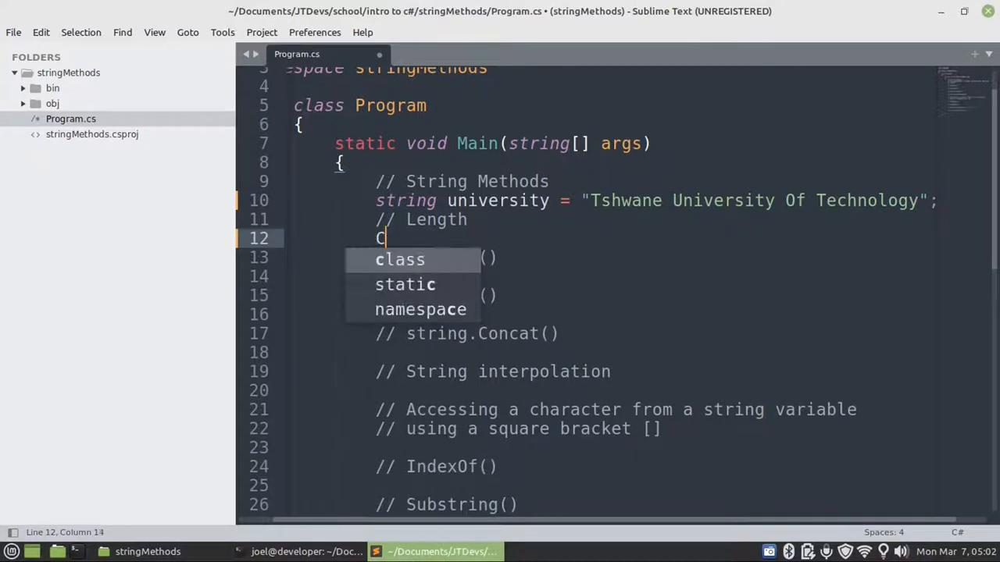
{"action": "type", "text": "onsole"}
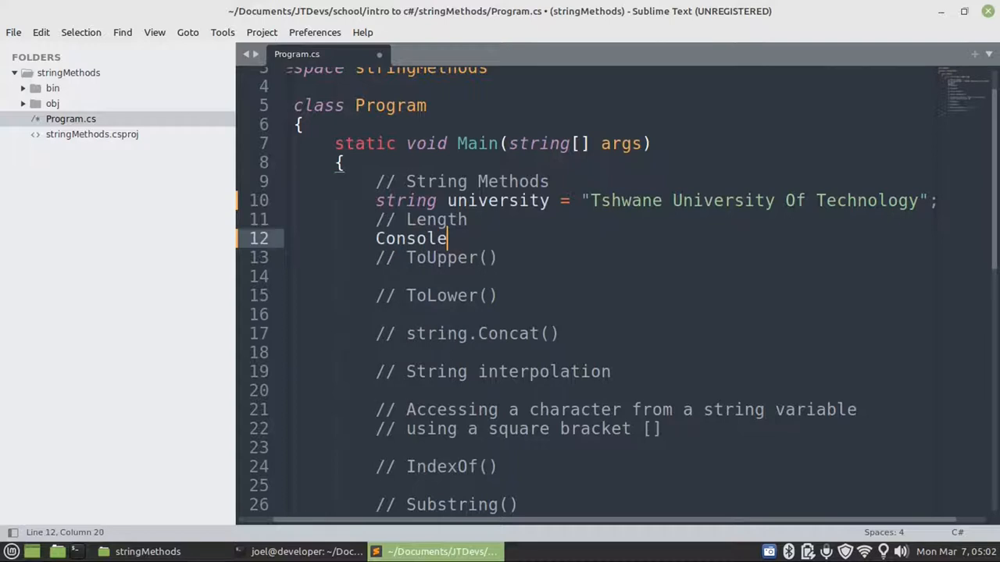
{"action": "type", "text": ".Write"}
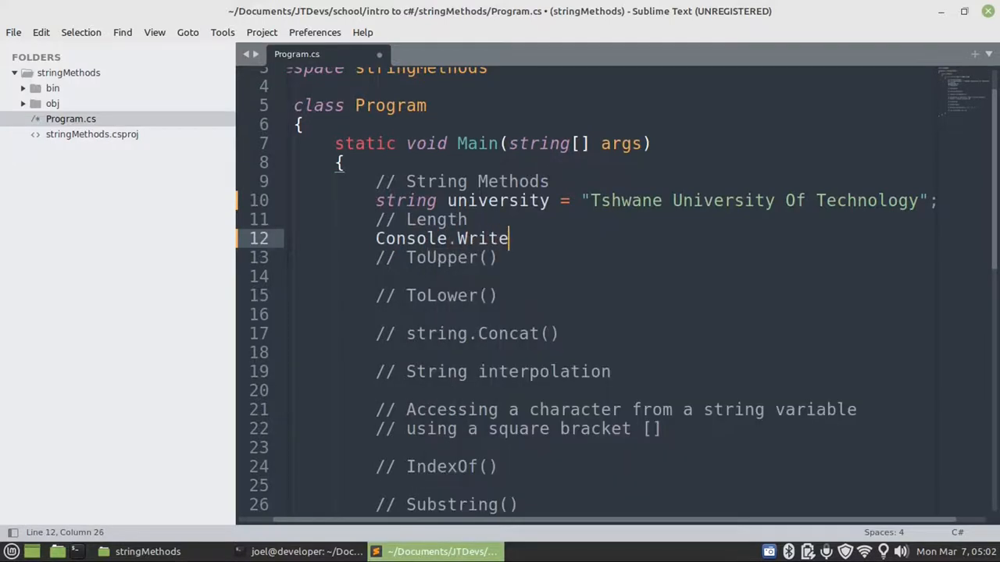
{"action": "type", "text": "Line()"}
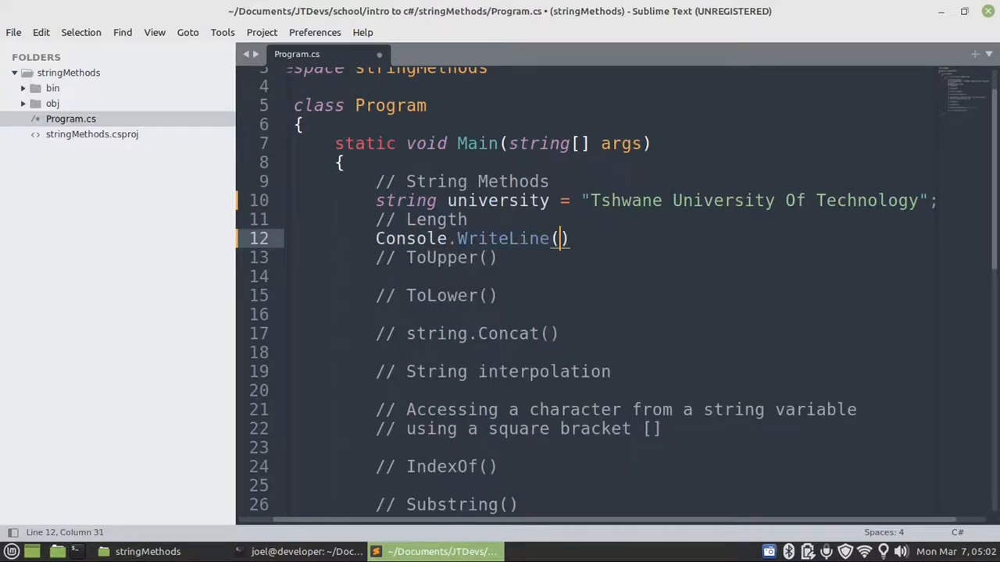
{"action": "type", "text": "string"}
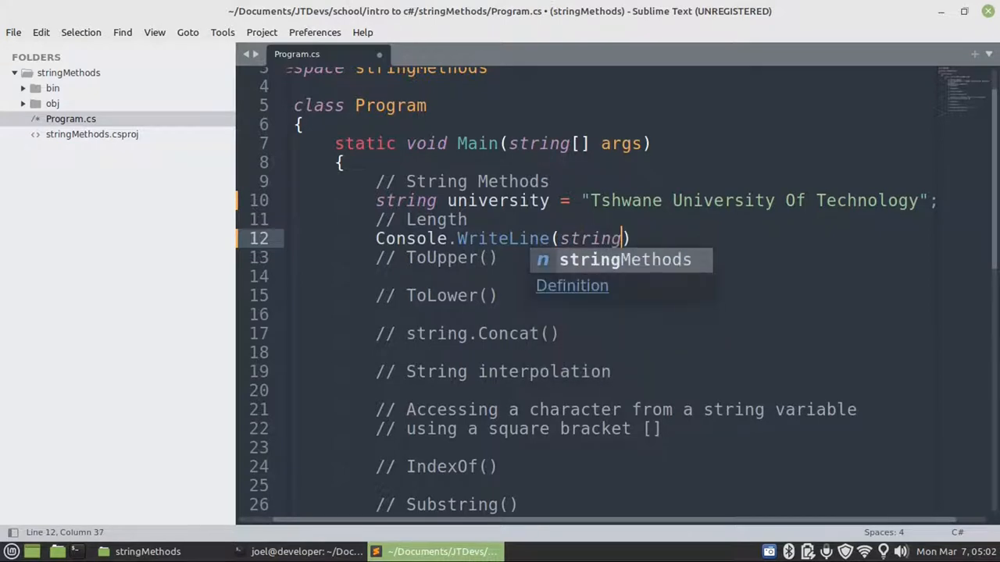
{"action": "type", "text": ".Format(\""}
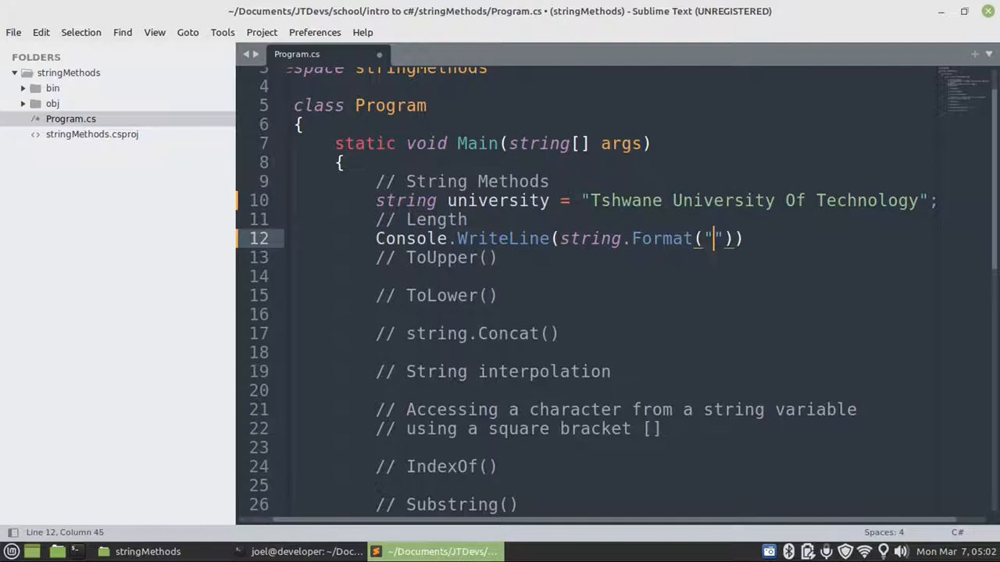
Complete it as string.Format("Length: {0}", university.length));.
{"action": "type", "text": "Le"}
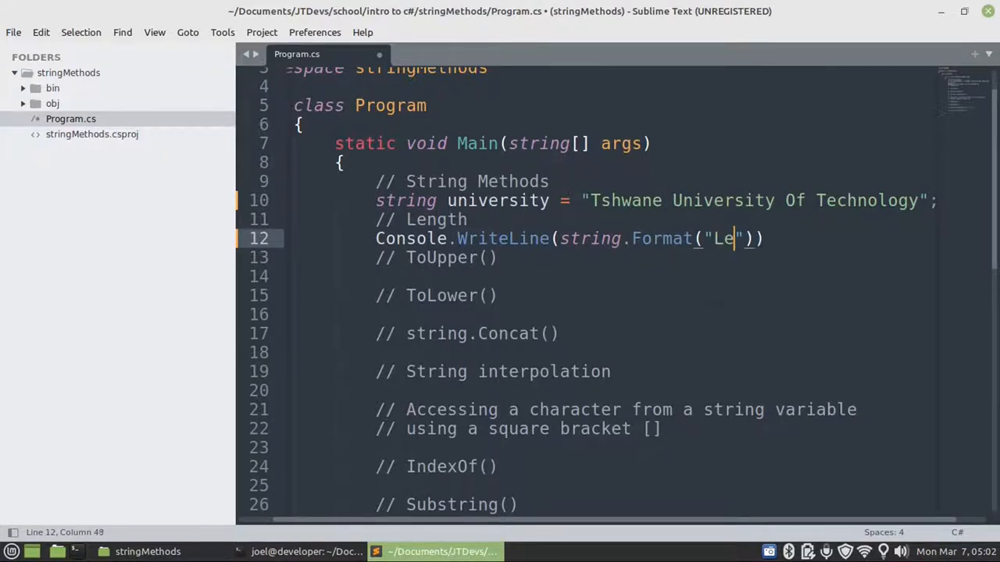
{"action": "type", "text": "ngth:"}
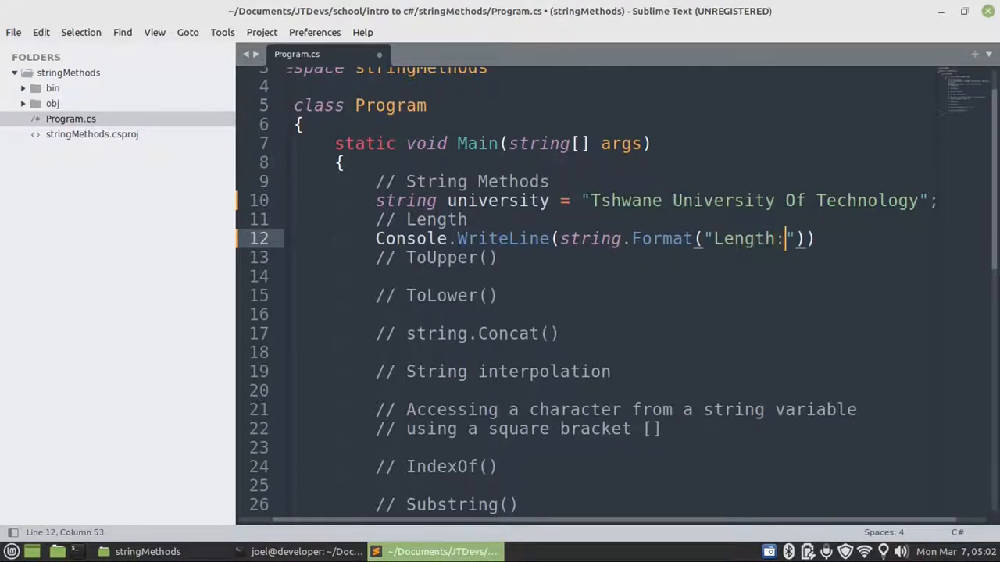
{"action": "type", "text": "{0}"}
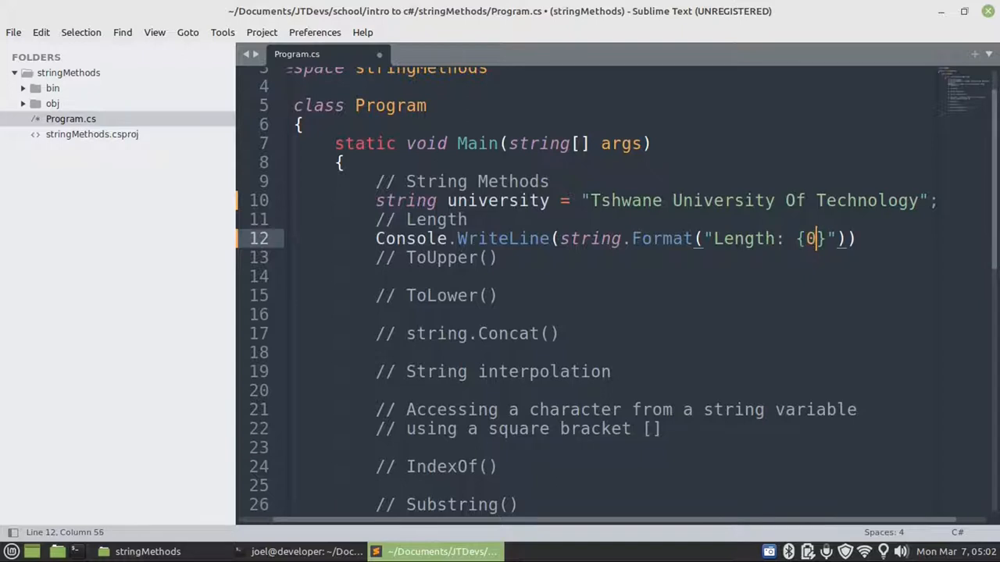
{"action": "type", "text": "\","}
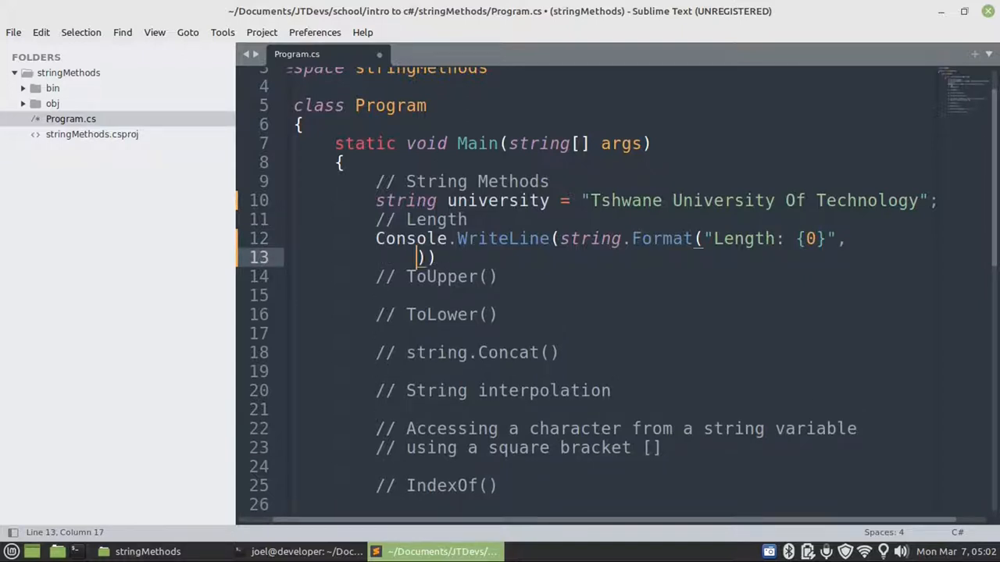
{"action": "type", "text": "university.leng"}
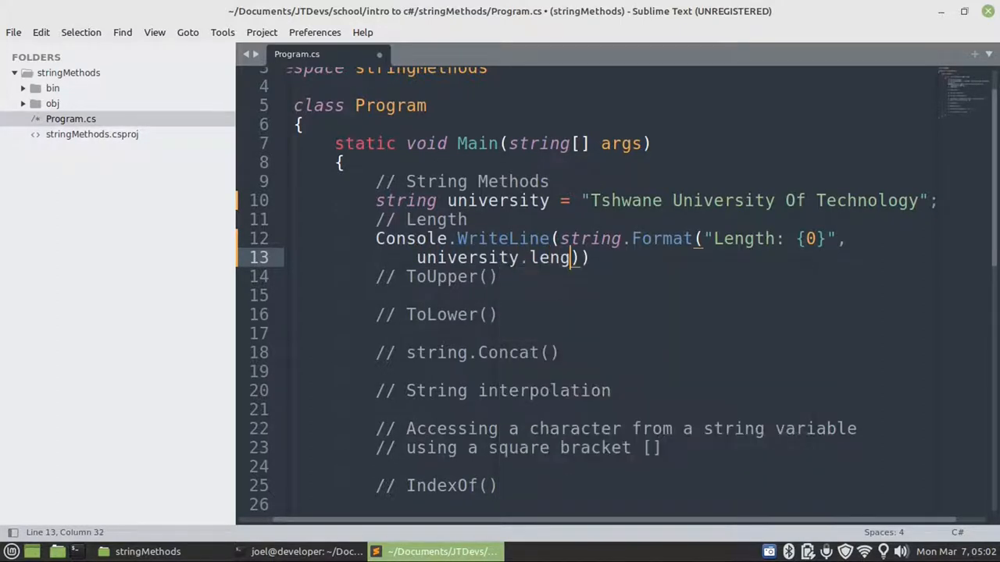
{"action": "type", "text": "th)"}
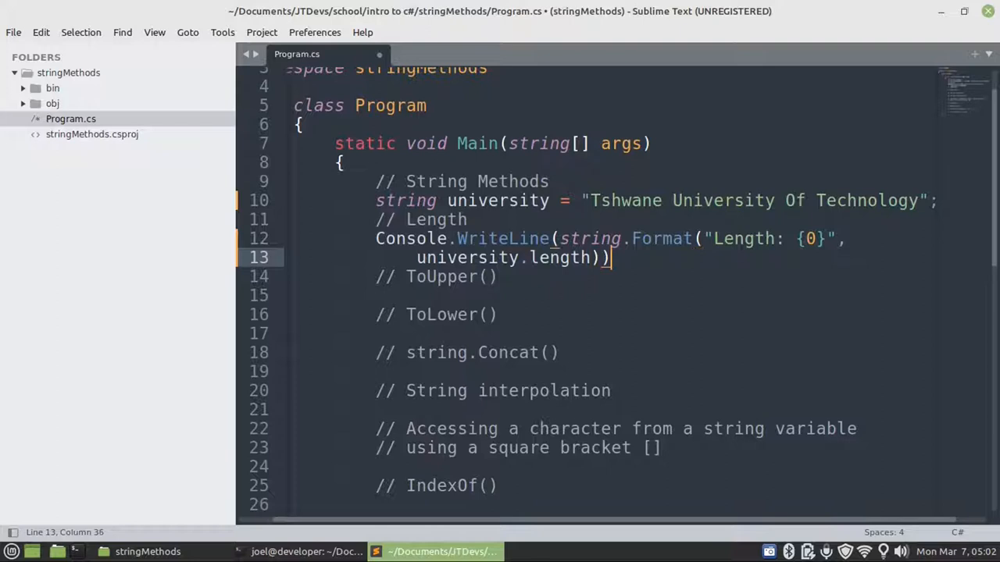
{"action": "type", "text": ";"}
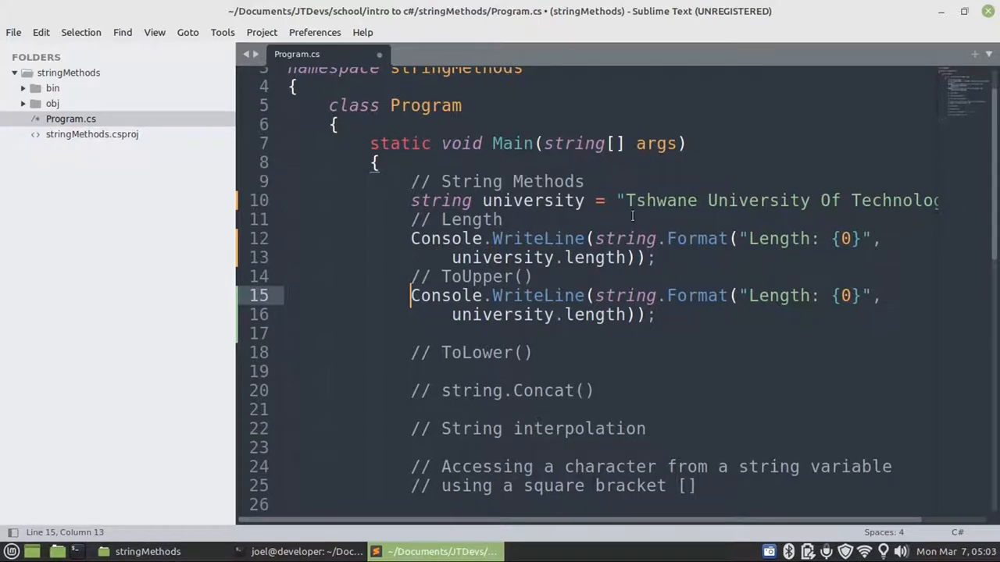
{"action": "mouse_move", "coordinate": [713, 284]}
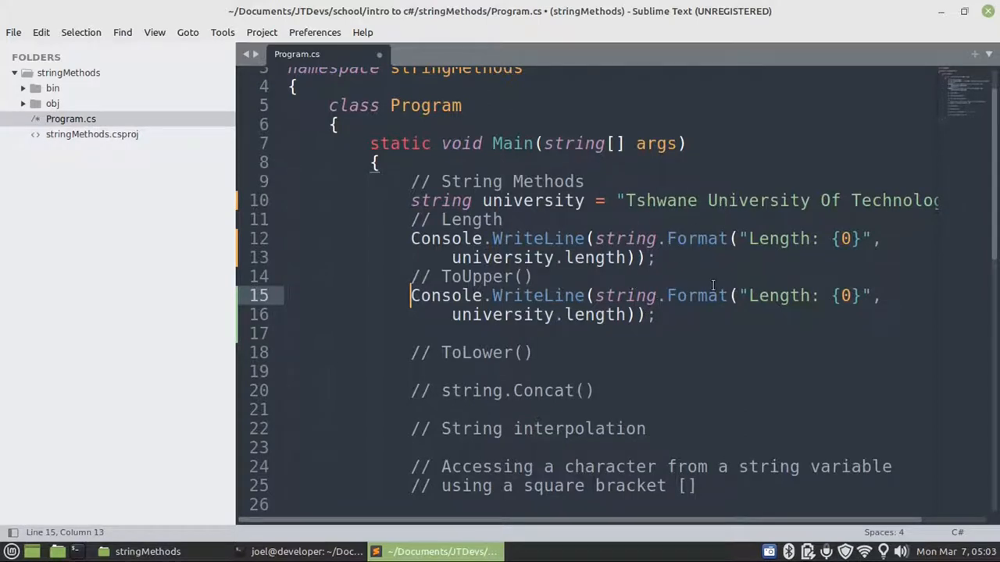
Relabel the copied line to "ToUpper(): {0}" with argument university.ToUpper().
{"action": "double_click", "coordinate": [778, 295]}
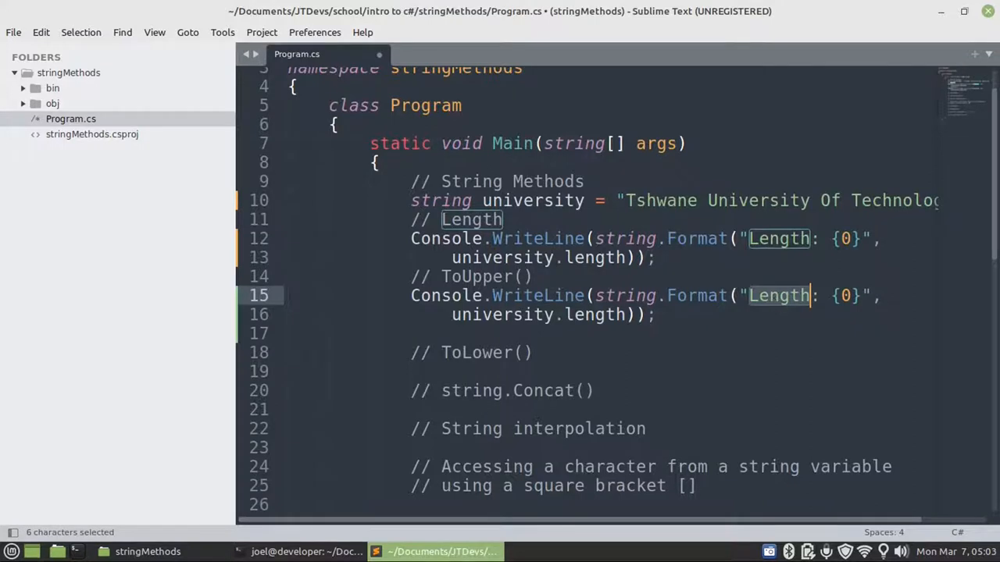
{"action": "type", "text": "ToUpper("}
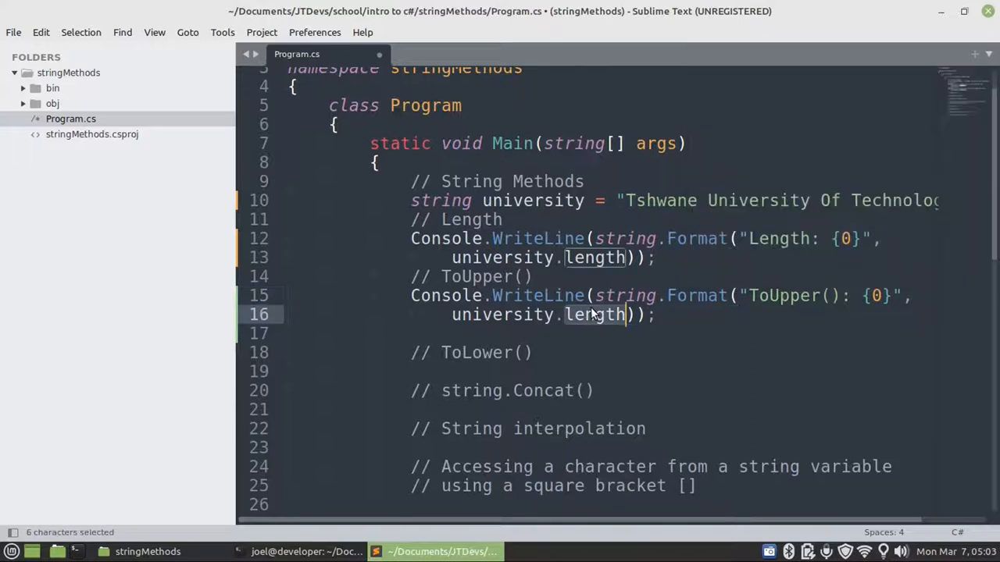
{"action": "type", "text": "To"}
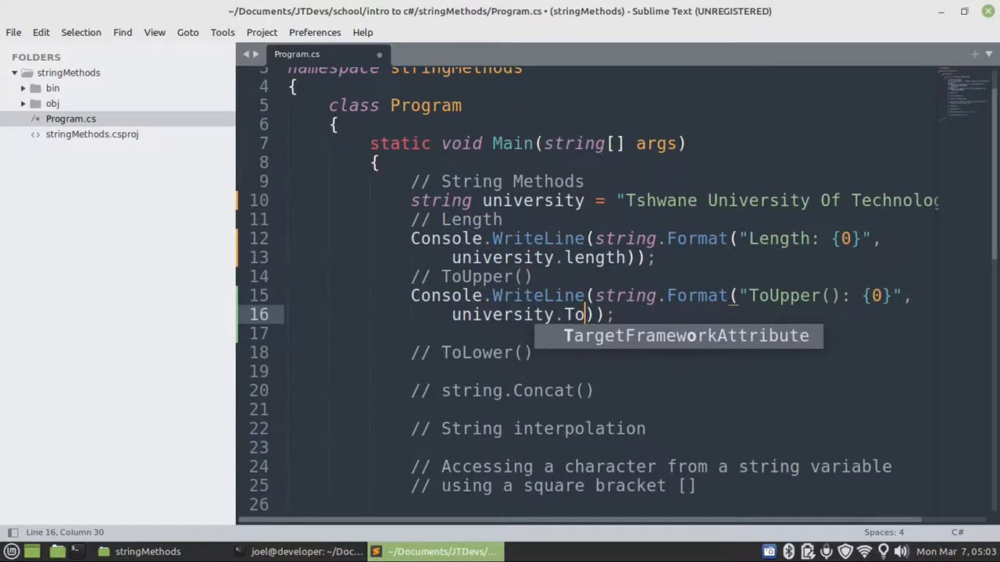
{"action": "type", "text": "ppe"}
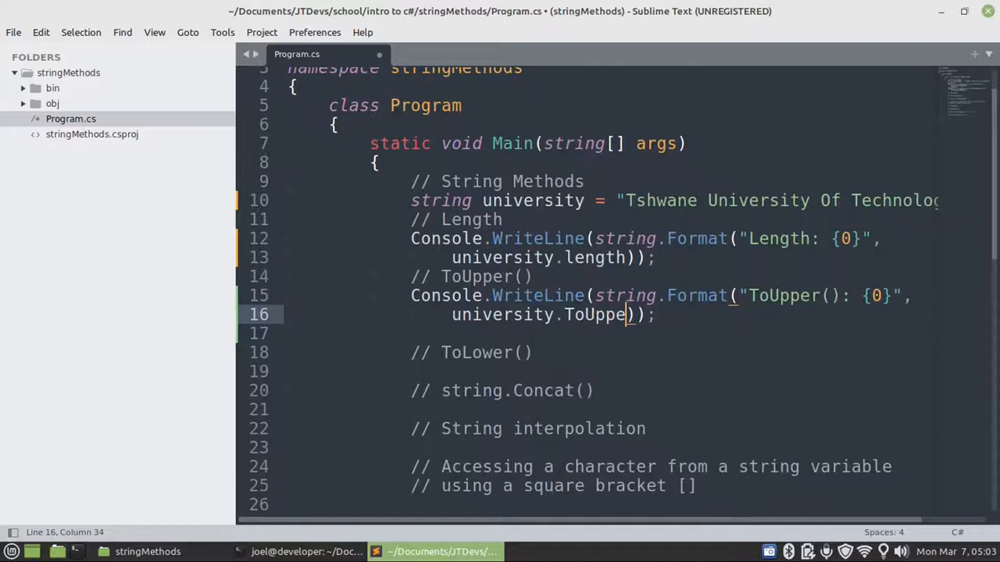
{"action": "type", "text": "r()"}
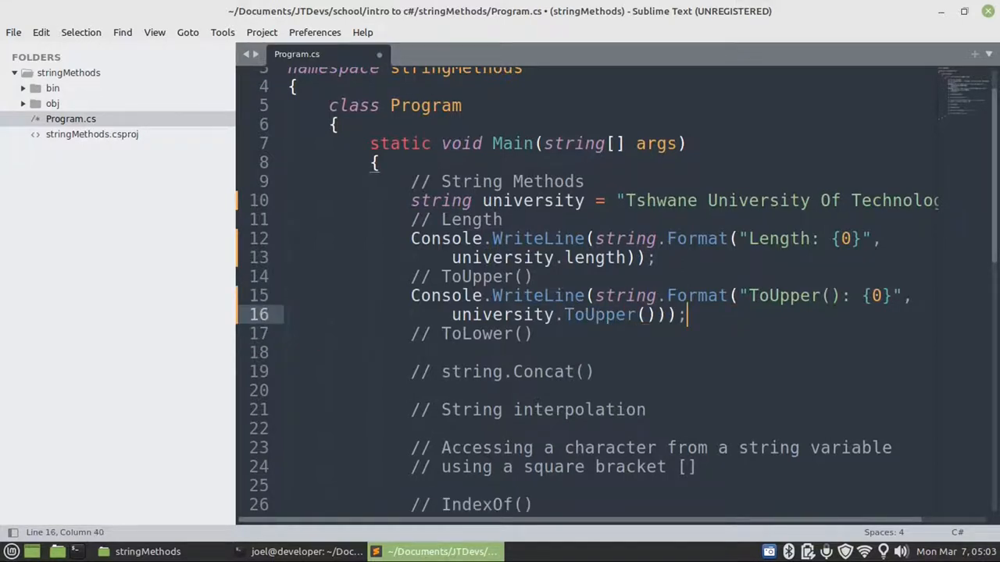
{"action": "key", "text": "enter"}
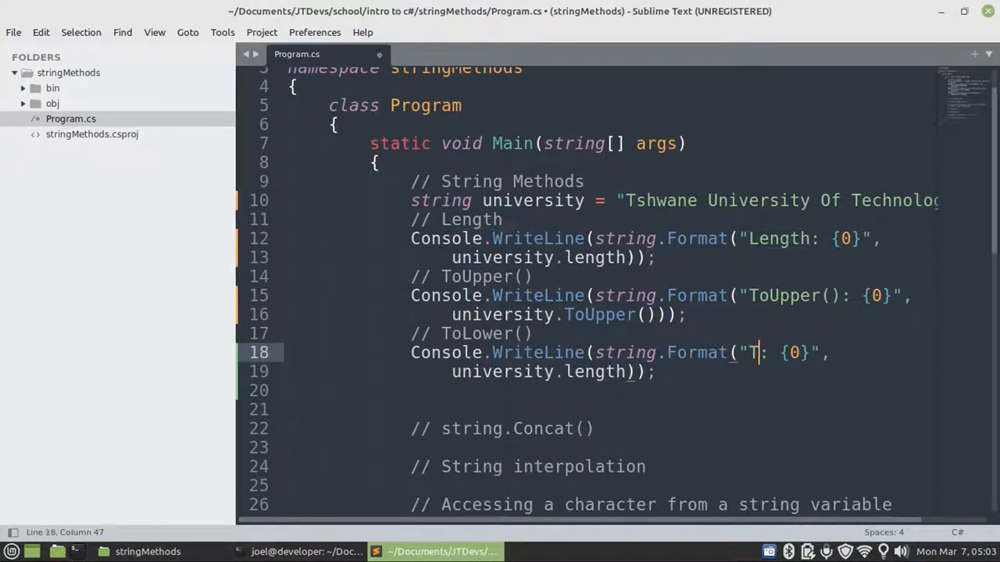
Relabel the copied line to "ToLower: {0}" with university.ToLower() and save.
{"action": "type", "text": "oLow"}
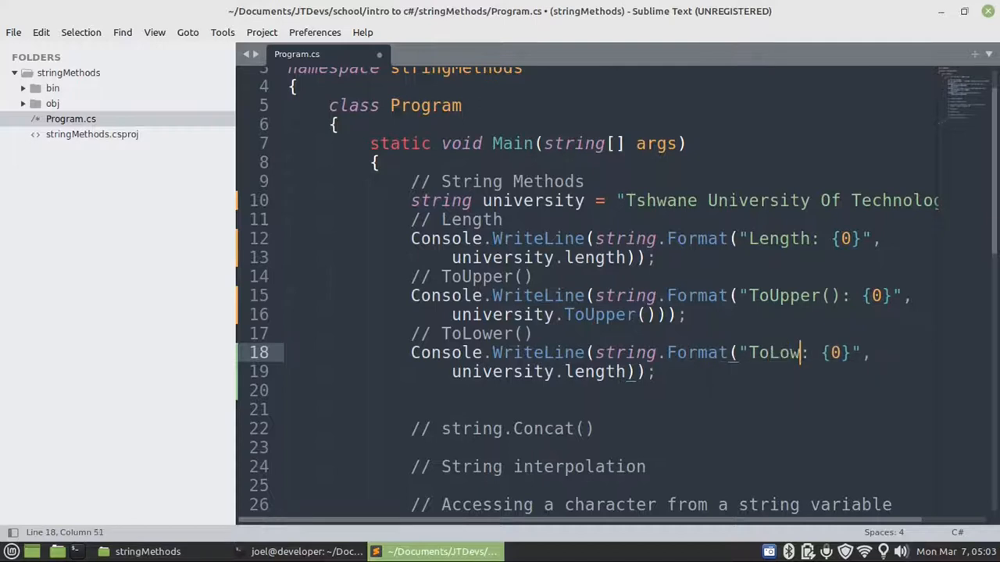
{"action": "type", "text": "er"}
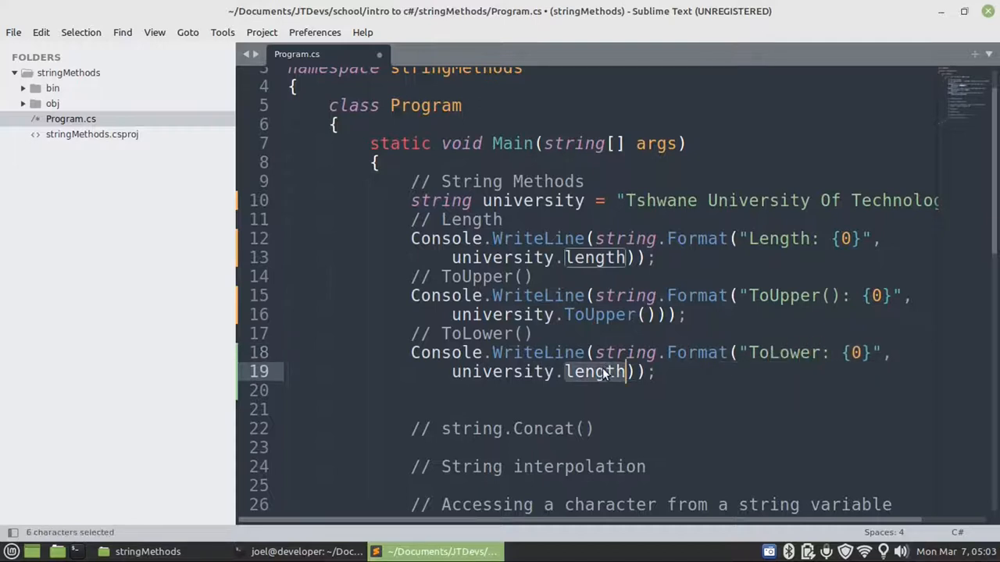
{"action": "type", "text": "ToLower("}
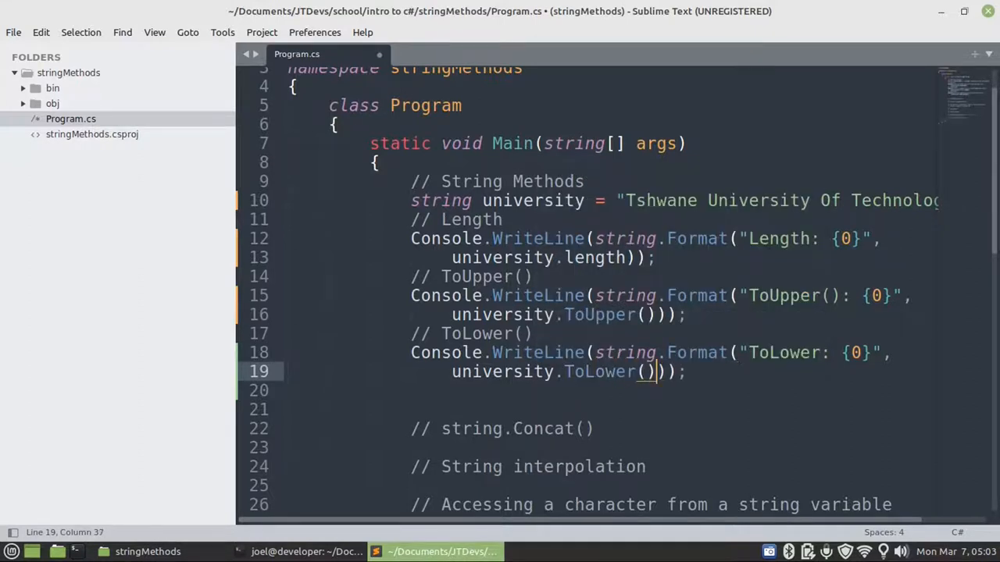
{"action": "key", "text": "ctrl+s"}
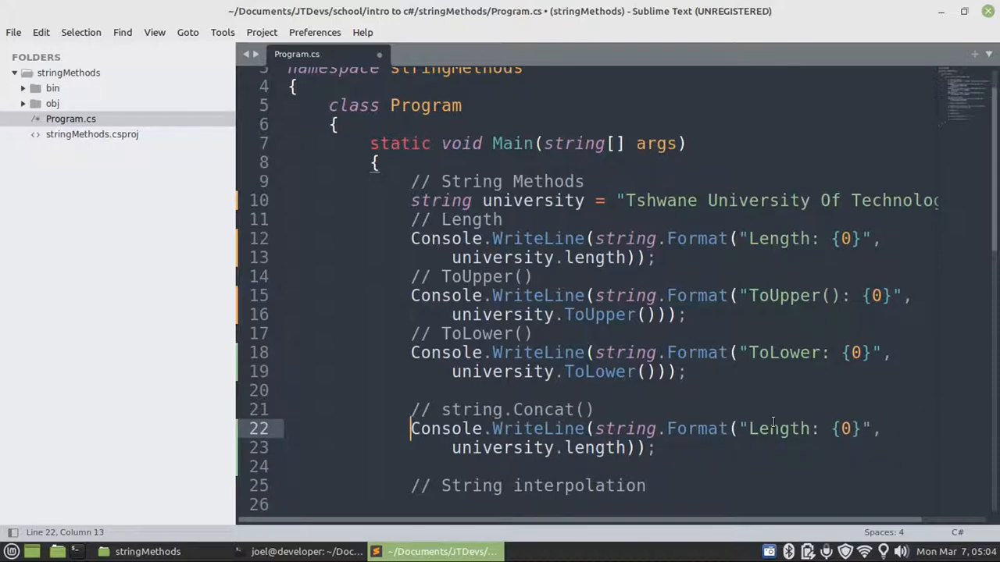
Relabel the copied line to "Concat(): {0}" and start the string.Concat( call.
{"action": "double_click", "coordinate": [778, 428]}
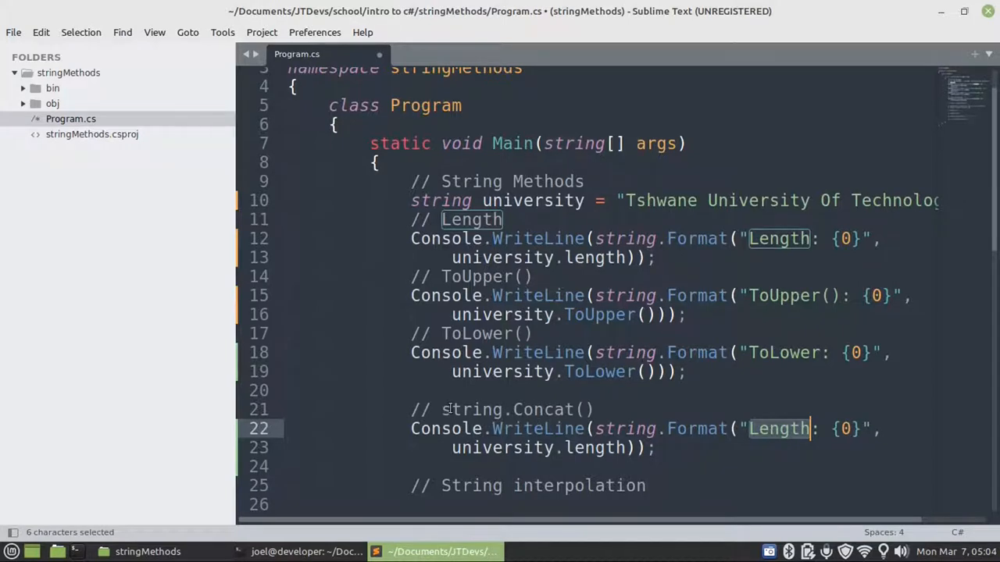
{"action": "mouse_move", "coordinate": [719, 459]}
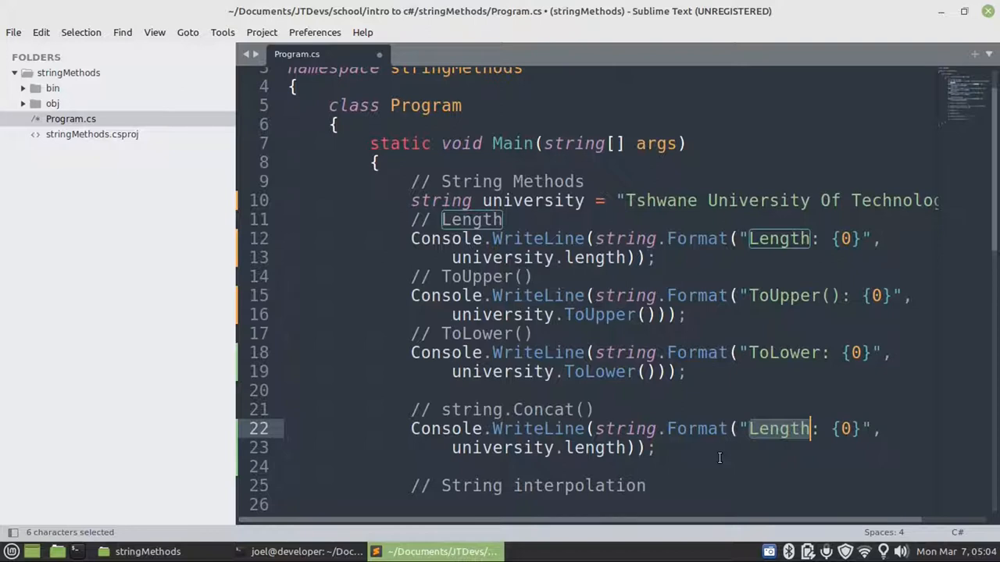
{"action": "type", "text": "C"}
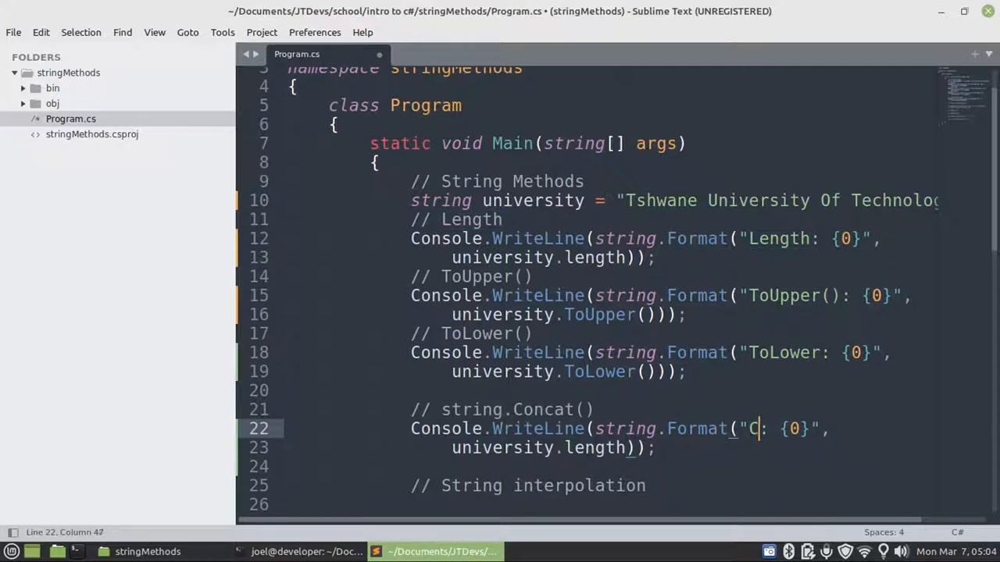
{"action": "type", "text": "oncat()"}
{"action": "left_click", "coordinate": [553, 447]}
{"action": "type", "text": "str"}
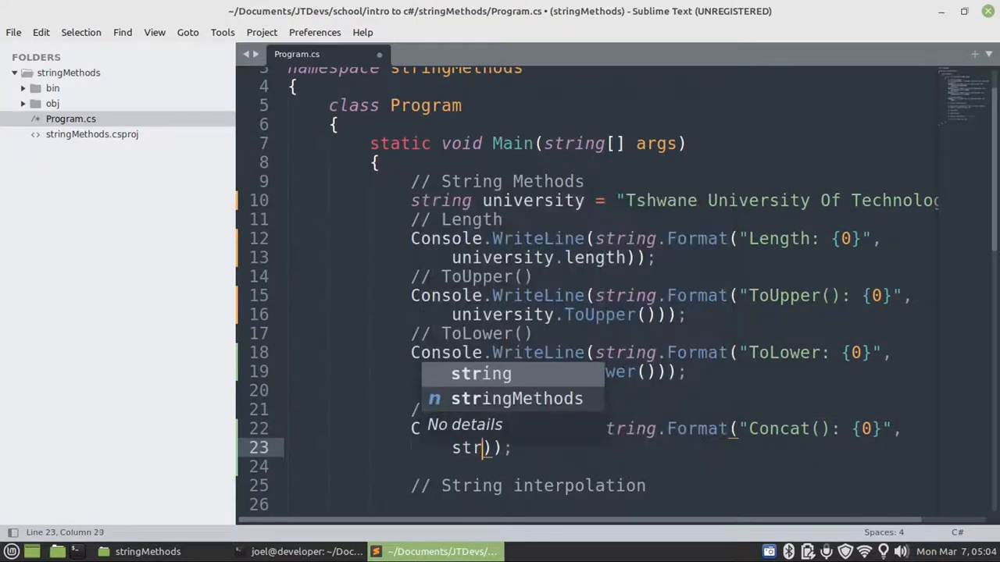
{"action": "type", "text": ".Concat"}
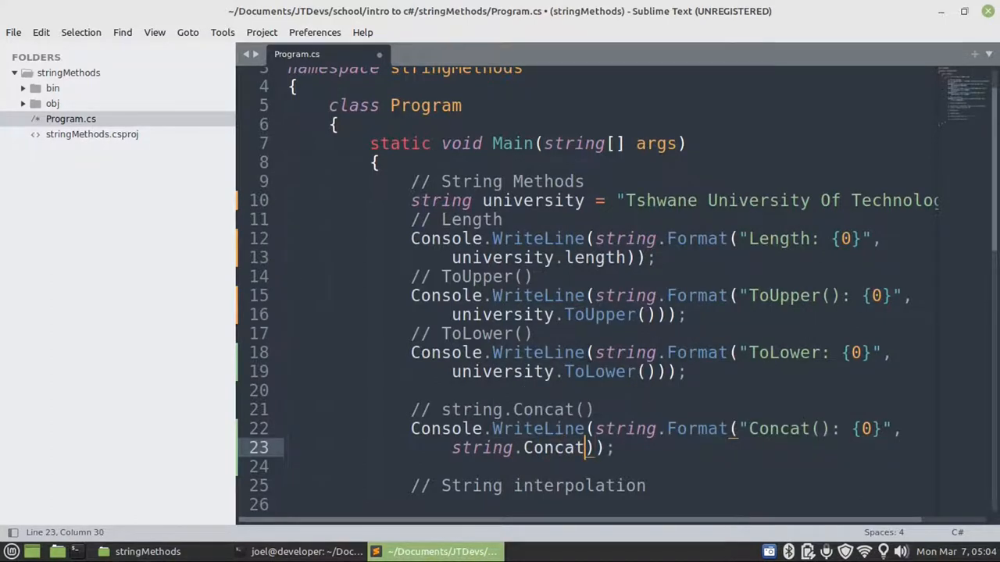
{"action": "type", "text": "("}
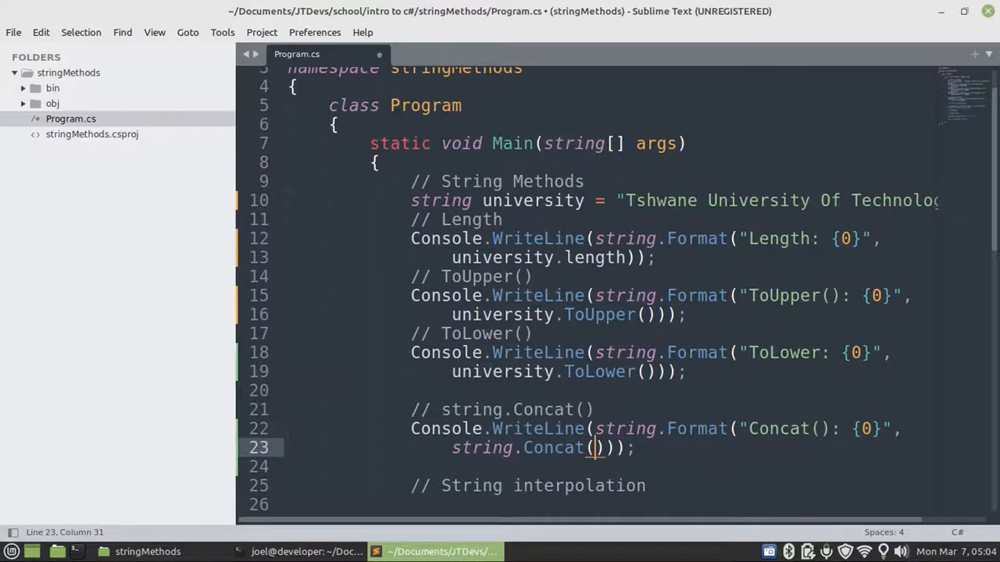
Finish the argument as string.Concat(university, " 2022") and start a new line.
{"action": "type", "text": "university"}
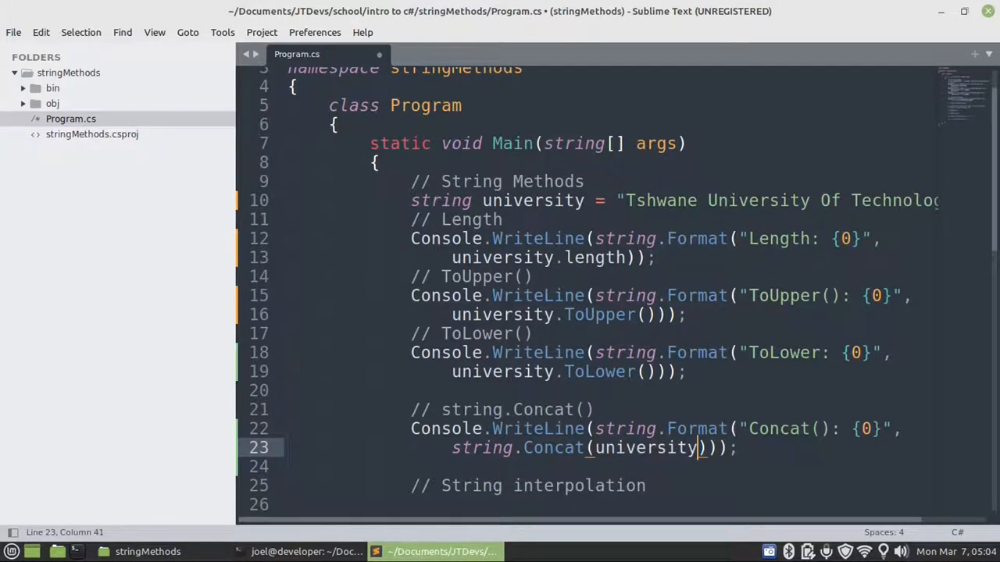
{"action": "type", "text": ","}
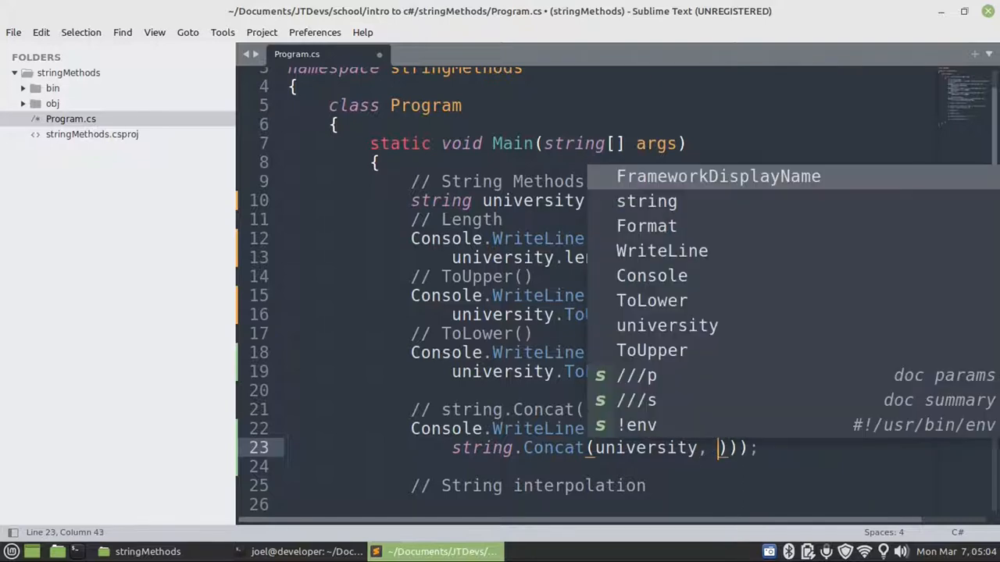
{"action": "type", "text": "\" \""}
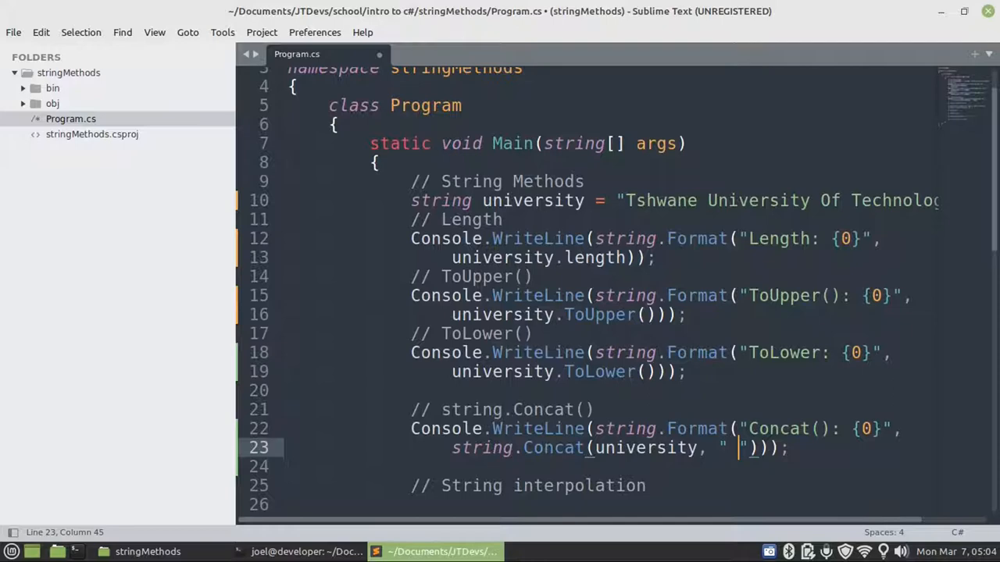
{"action": "type", "text": "2"}
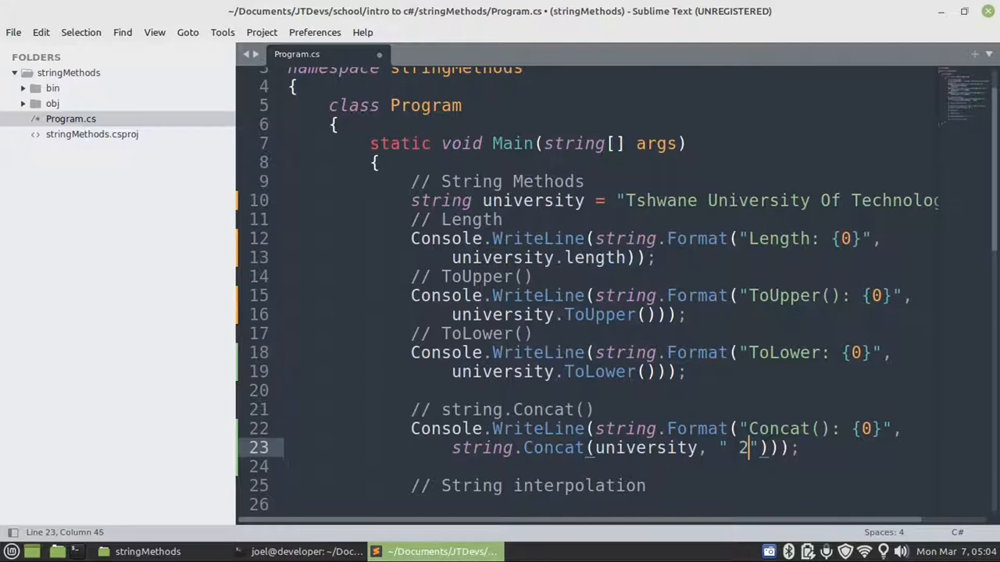
{"action": "type", "text": "022"}
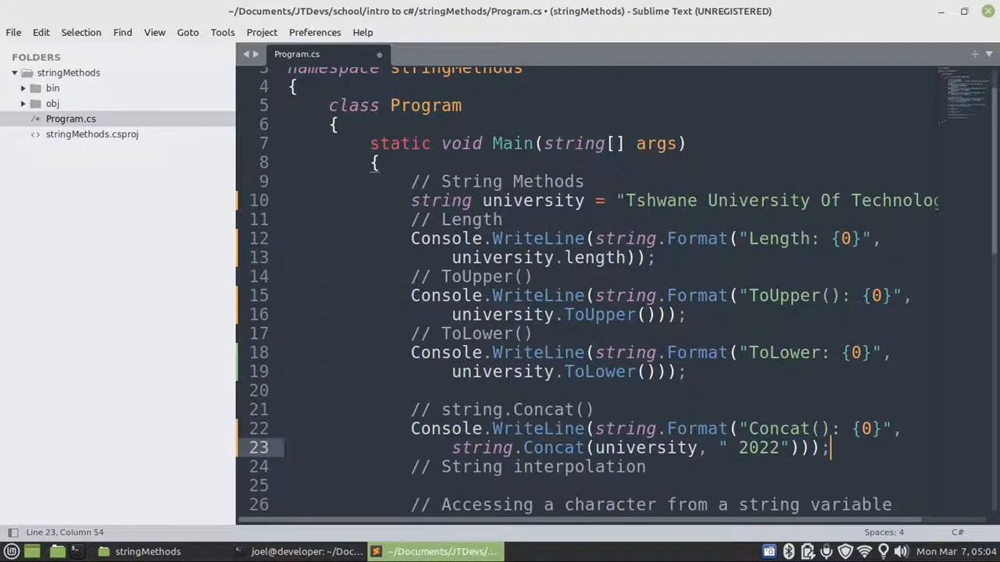
{"action": "key", "text": "Enter"}
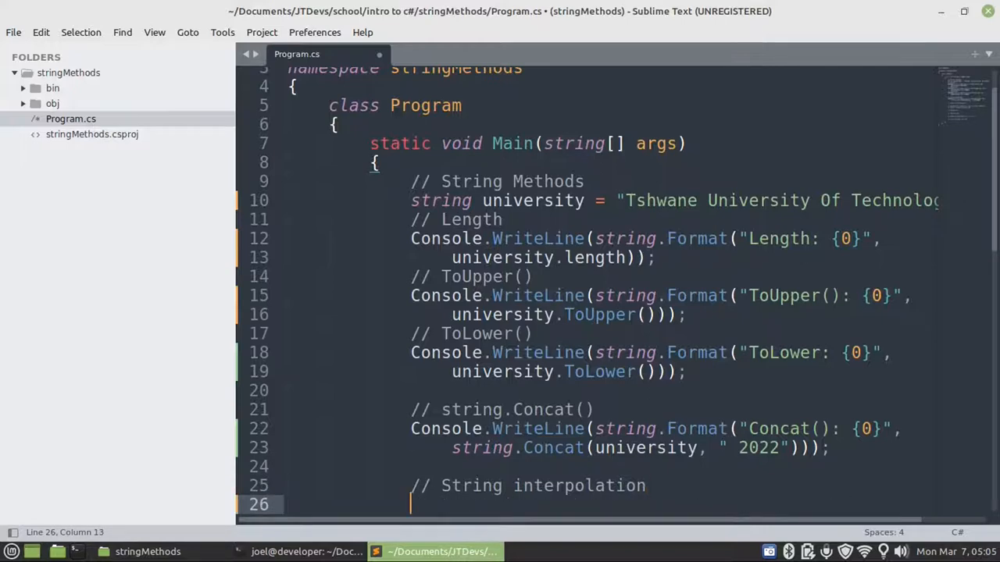
Write Console.WriteLine($"University name: {university}"); under the interpolation comment.
{"action": "type", "text": "Console."}
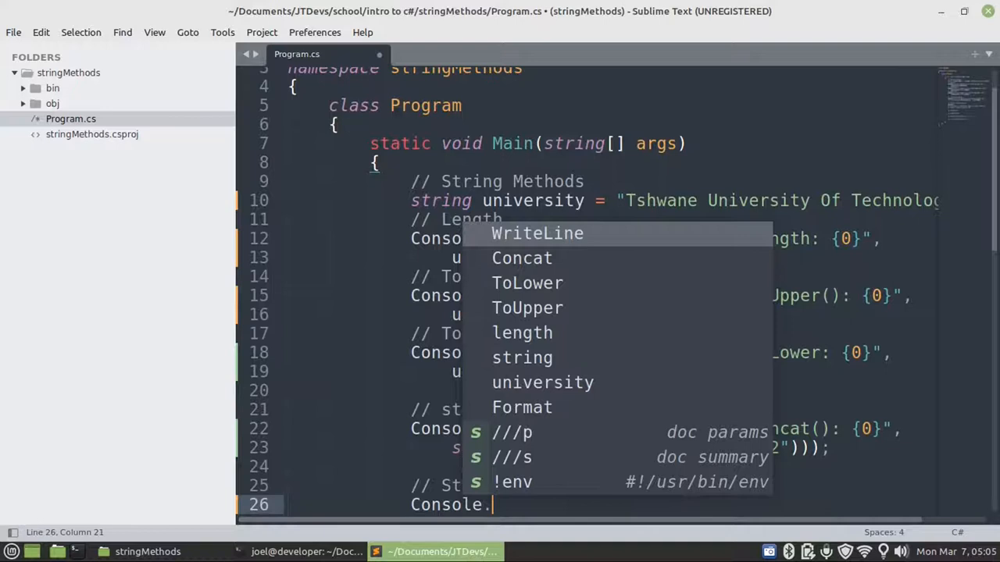
{"action": "type", "text": "WriteLine("}
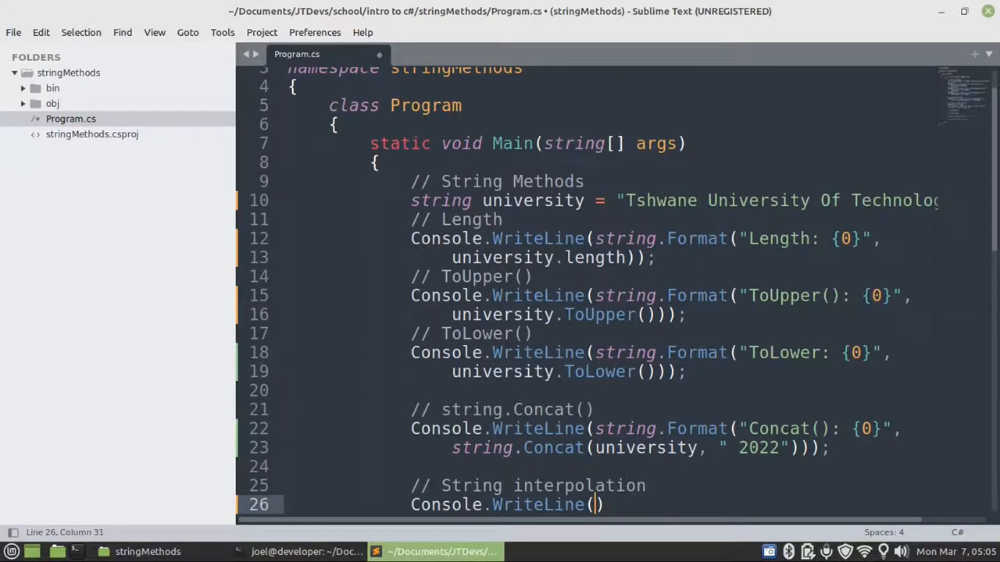
{"action": "type", "text": "$\""}
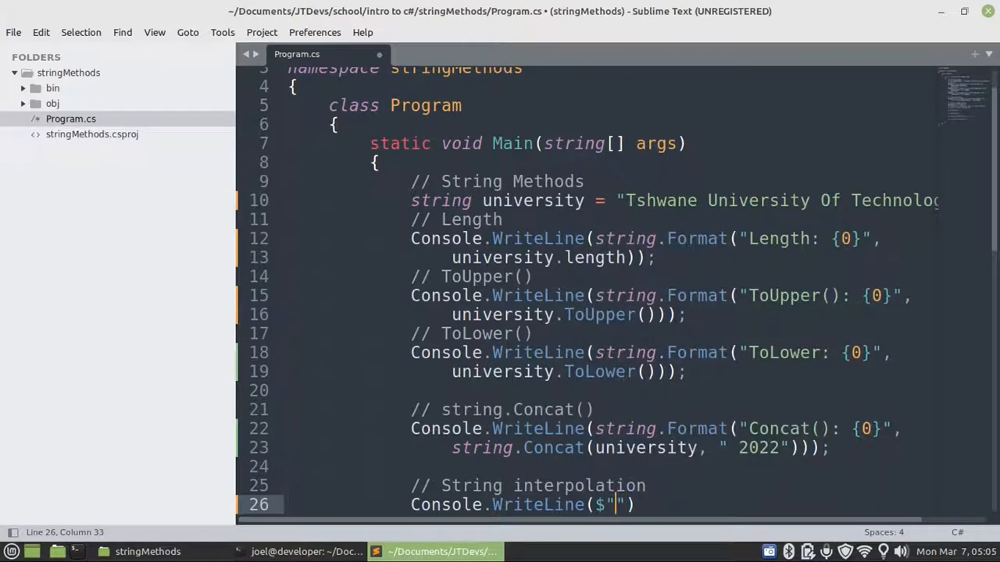
{"action": "type", "text": "Y"}
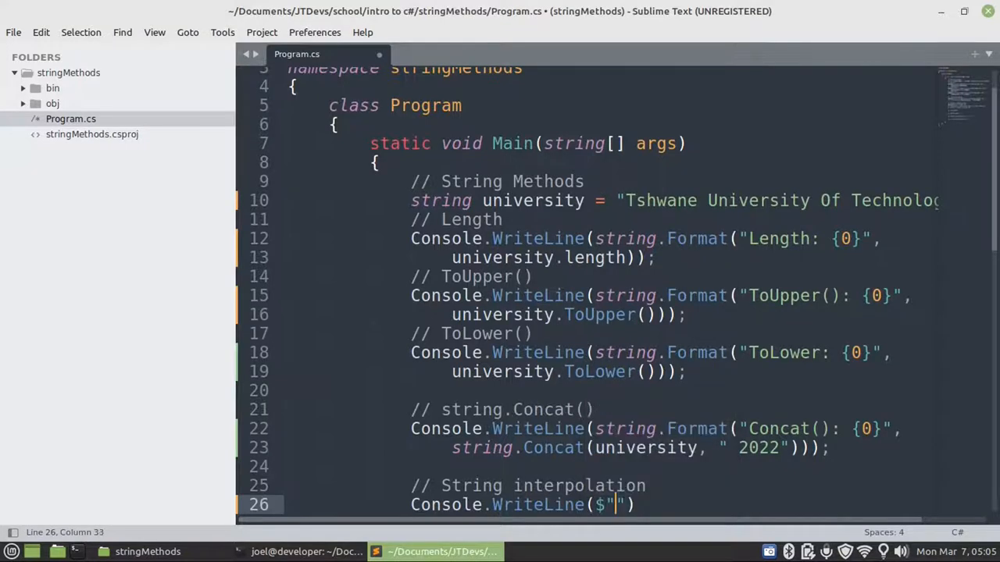
{"action": "type", "text": "University"}
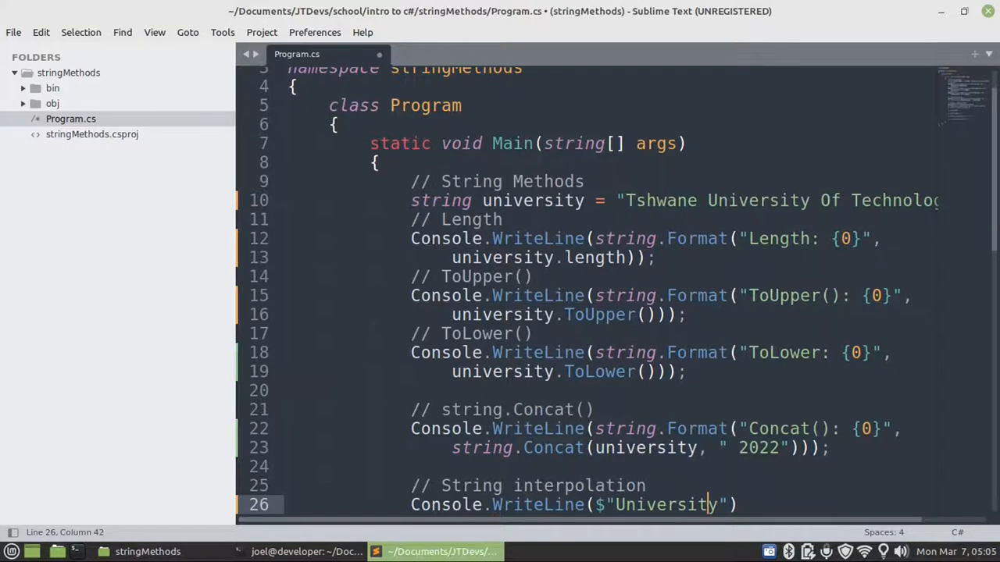
{"action": "left_click", "coordinate": [625, 505]}
{"action": "type", "text": " name: {"}
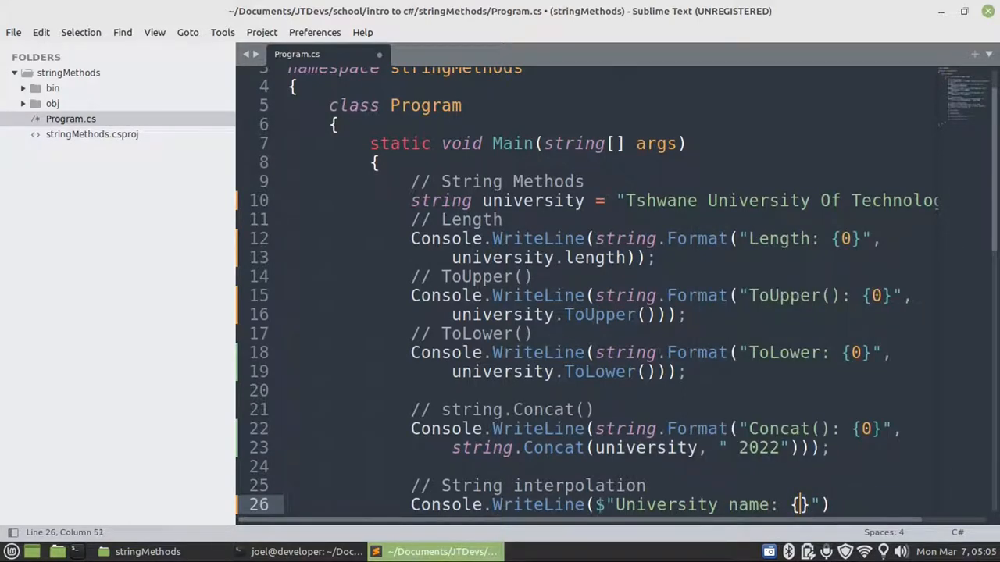
{"action": "type", "text": "un"}
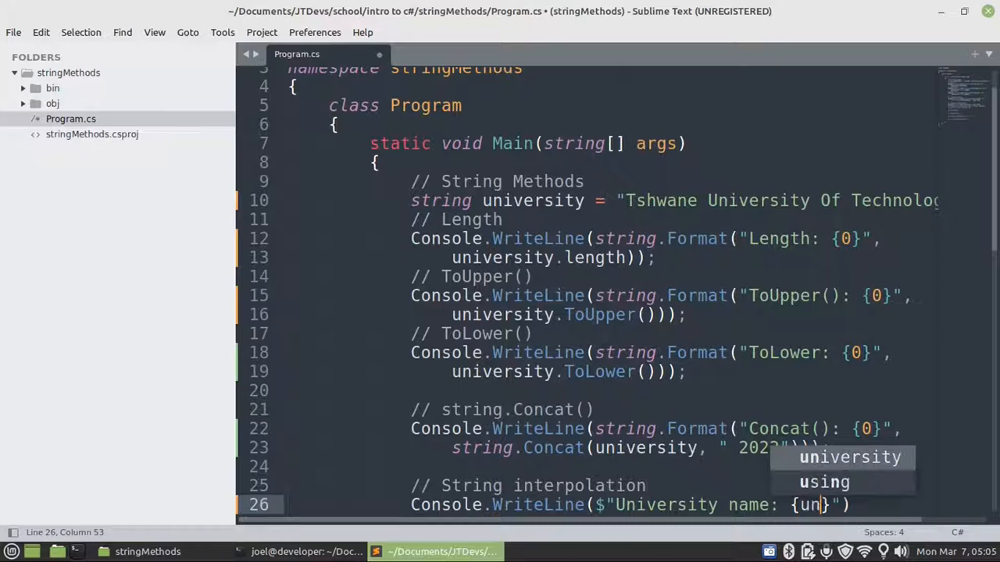
{"action": "type", "text": "iversity"}
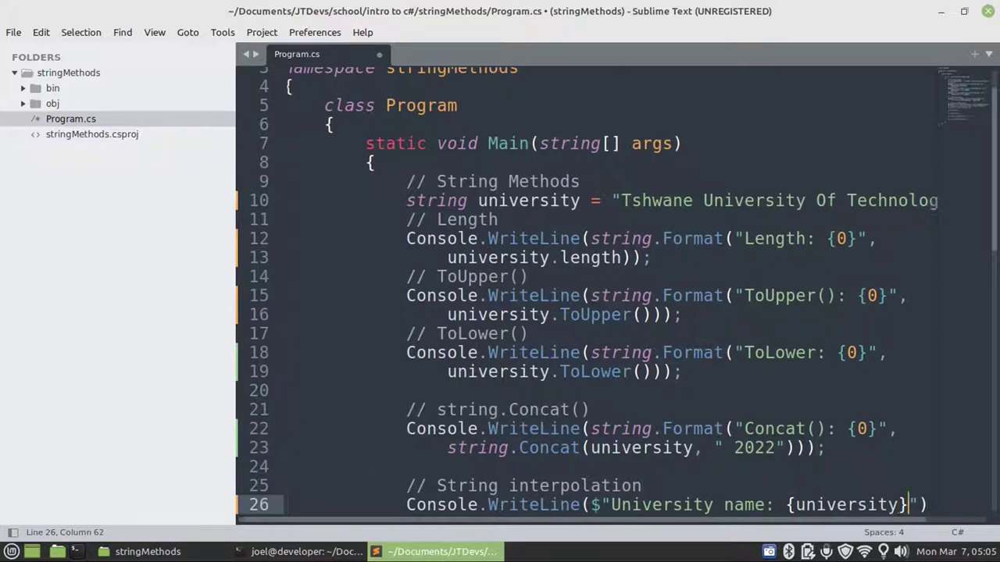
{"action": "type", "text": ");"}
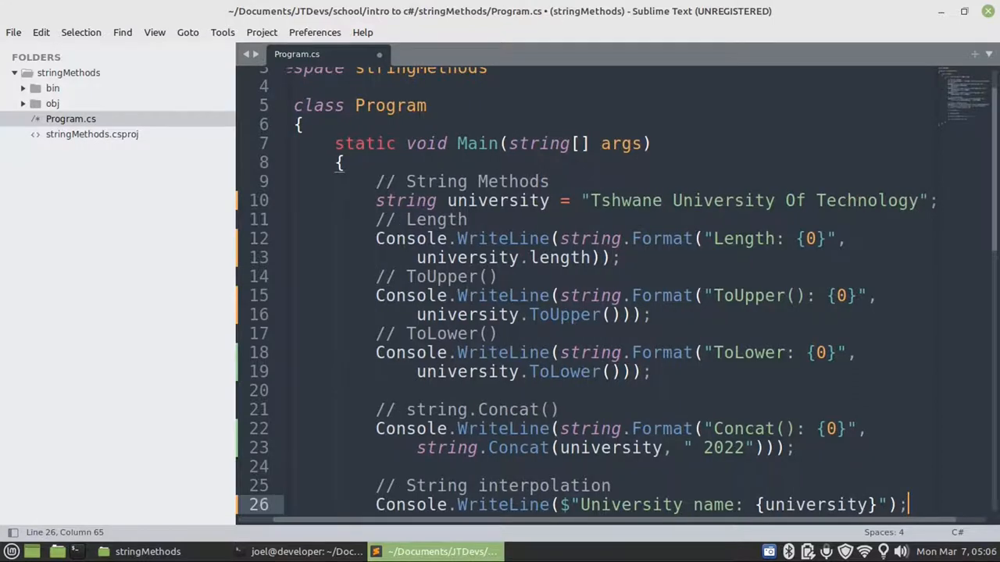
{"action": "mouse_move", "coordinate": [591, 512]}
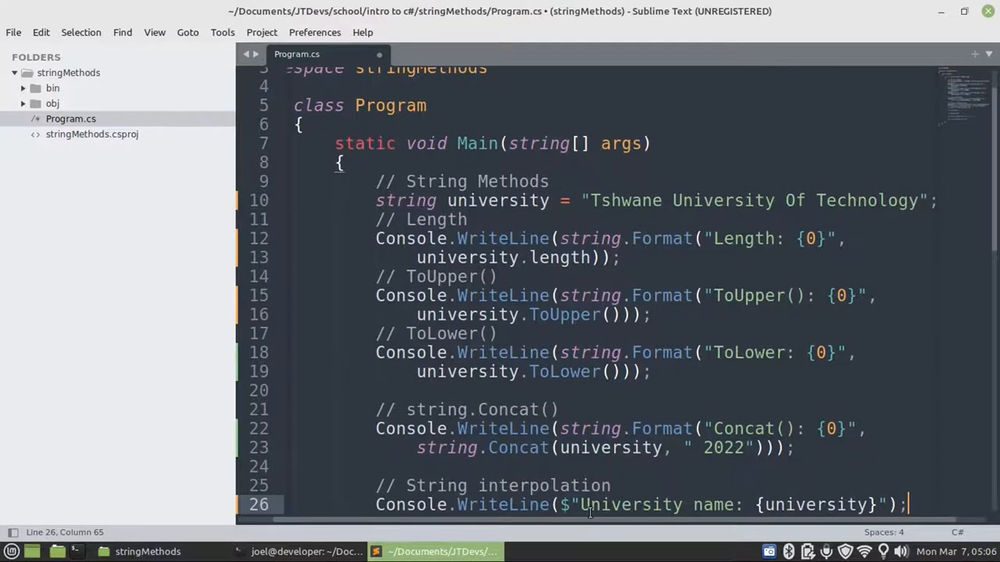
Prefix the interpolated string with "(Inter)".
{"action": "left_click", "coordinate": [584, 506]}
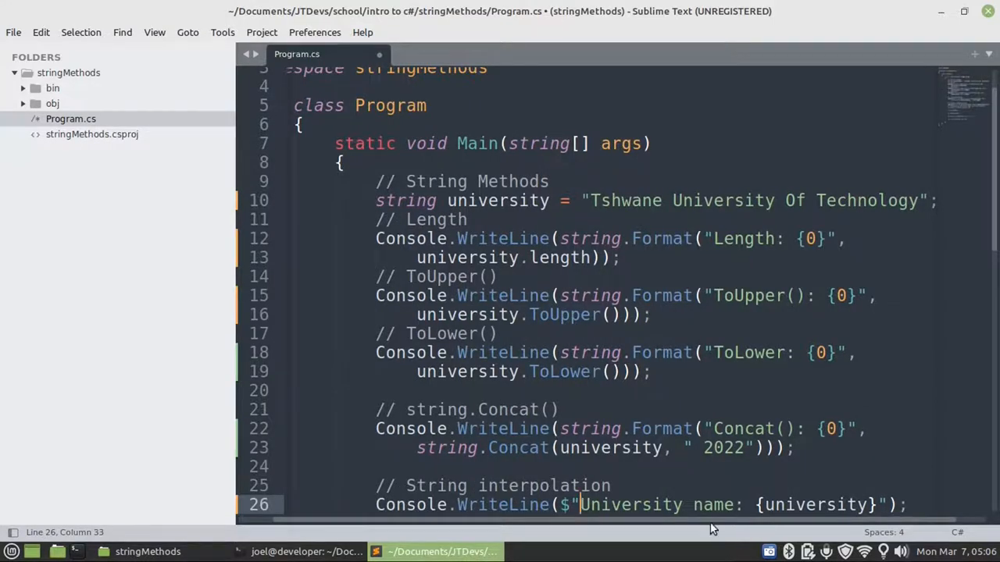
{"action": "mouse_move", "coordinate": [700, 525]}
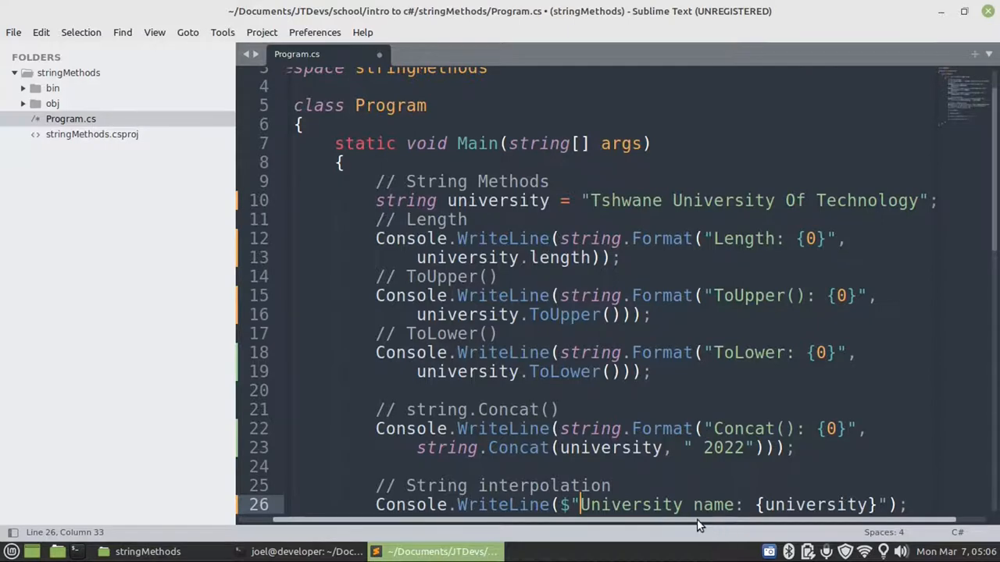
{"action": "type", "text": "("}
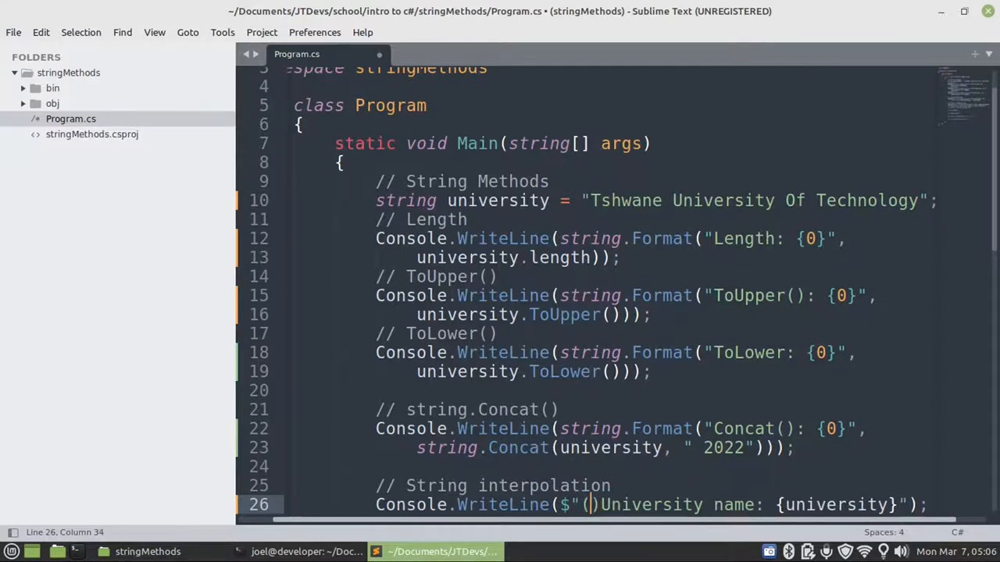
{"action": "type", "text": "Inter)"}
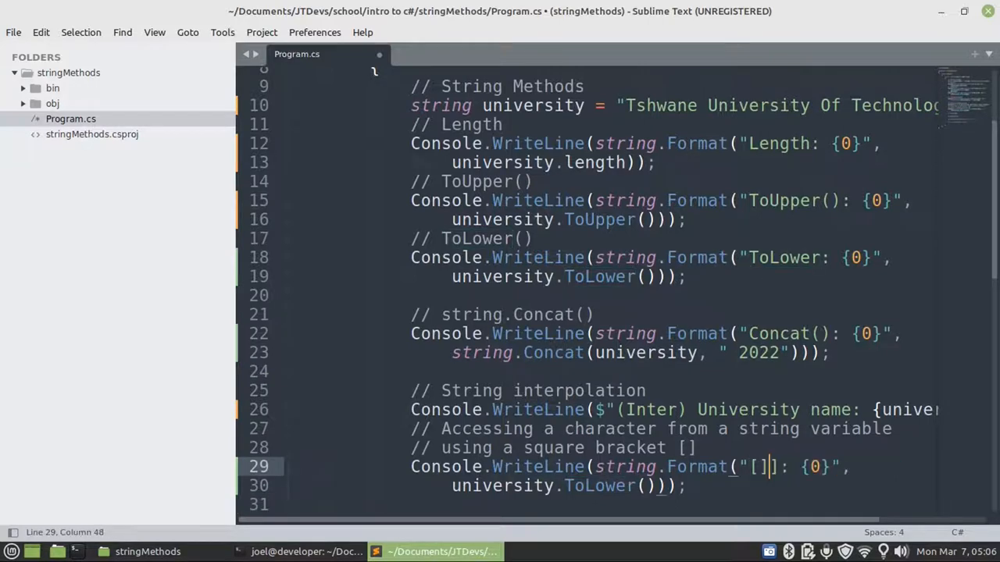
Edit the copied line to print "[2]: {0}" formatted with university[2].
{"action": "type", "text": "2]"}
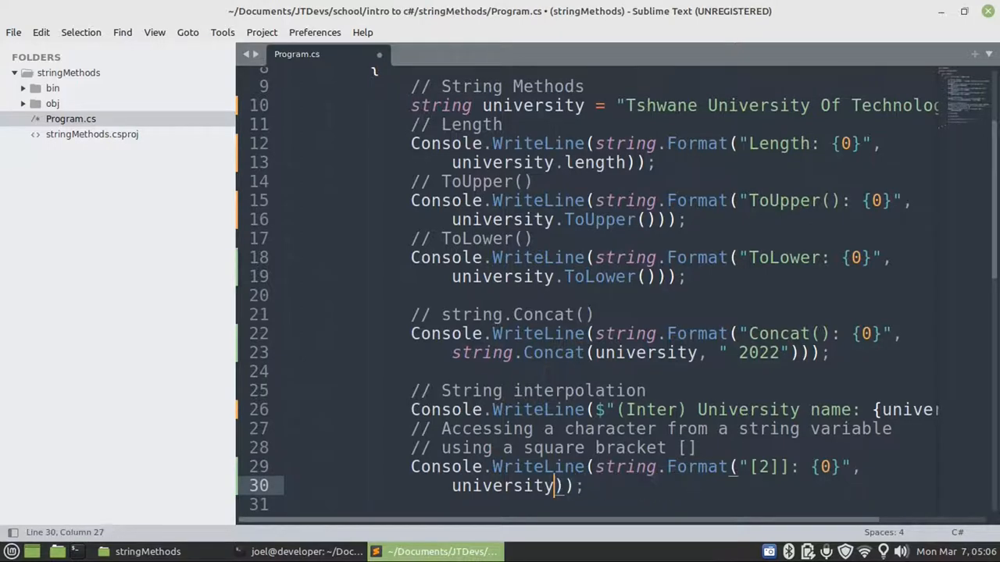
{"action": "type", "text": "[2]"}
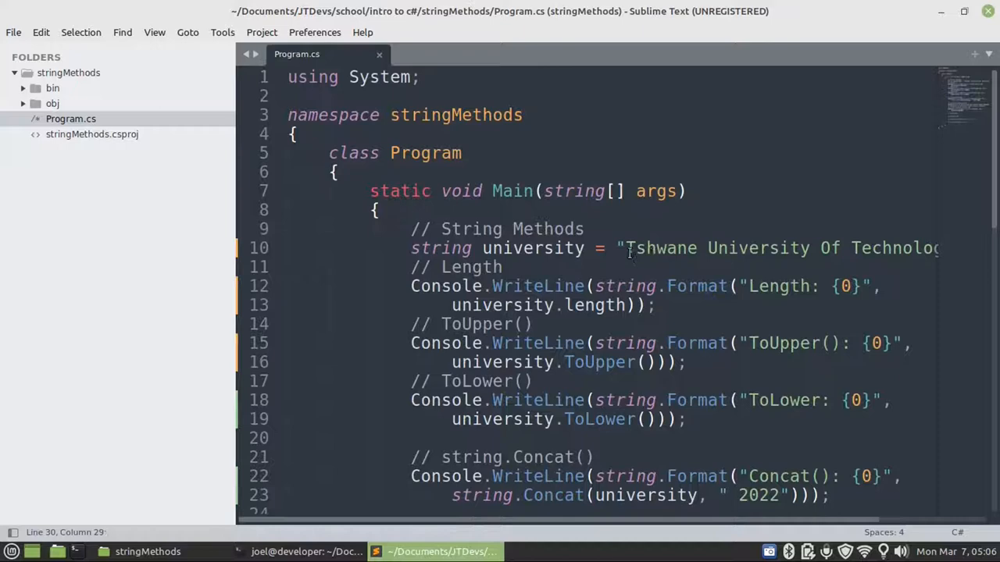
{"action": "mouse_move", "coordinate": [664, 247]}
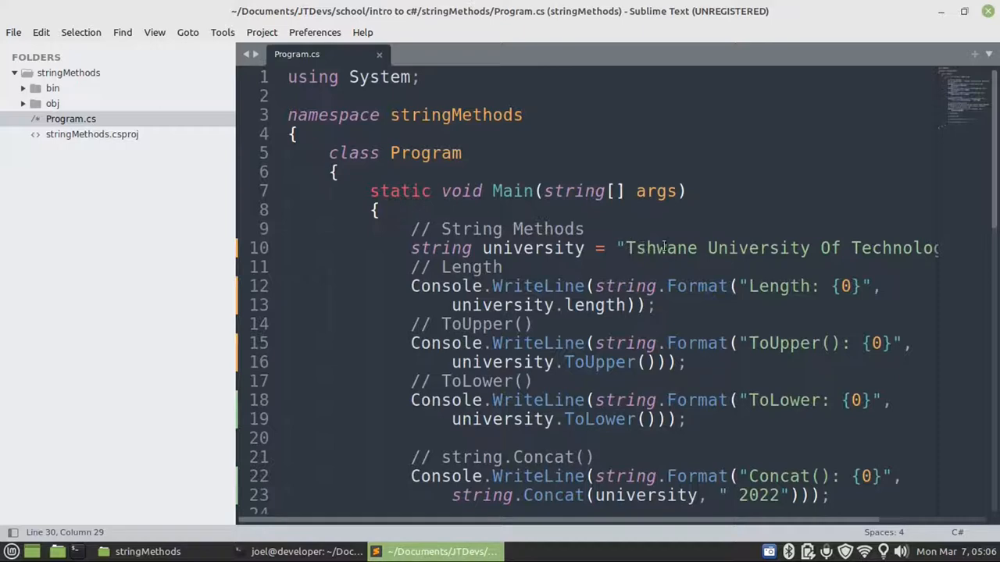
Relabel the copied line to "IndexOf(): {0}" calling university.IndexOf("").
{"action": "scroll", "scroll_direction": "down", "scroll_amount": 3}
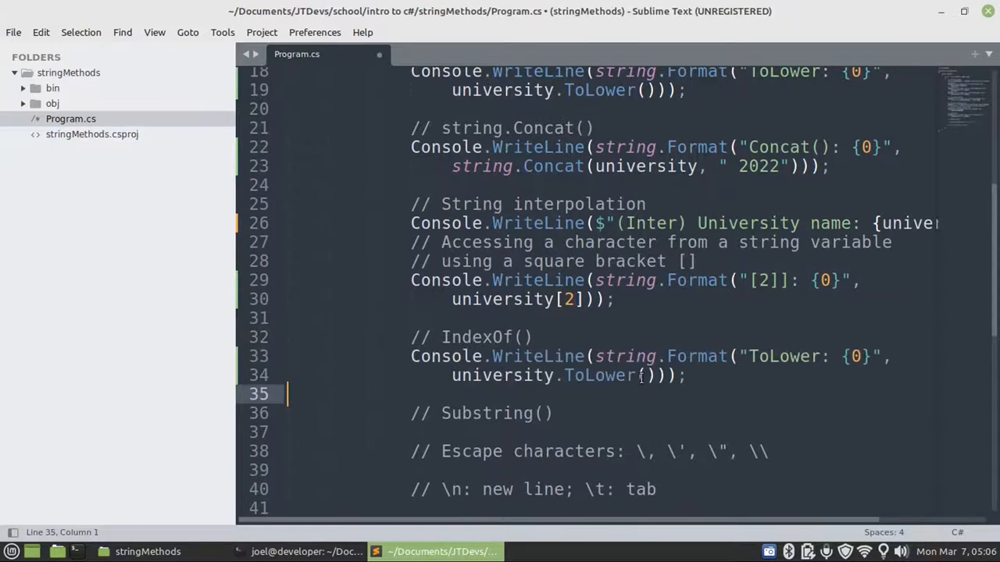
{"action": "double_click", "coordinate": [783, 356]}
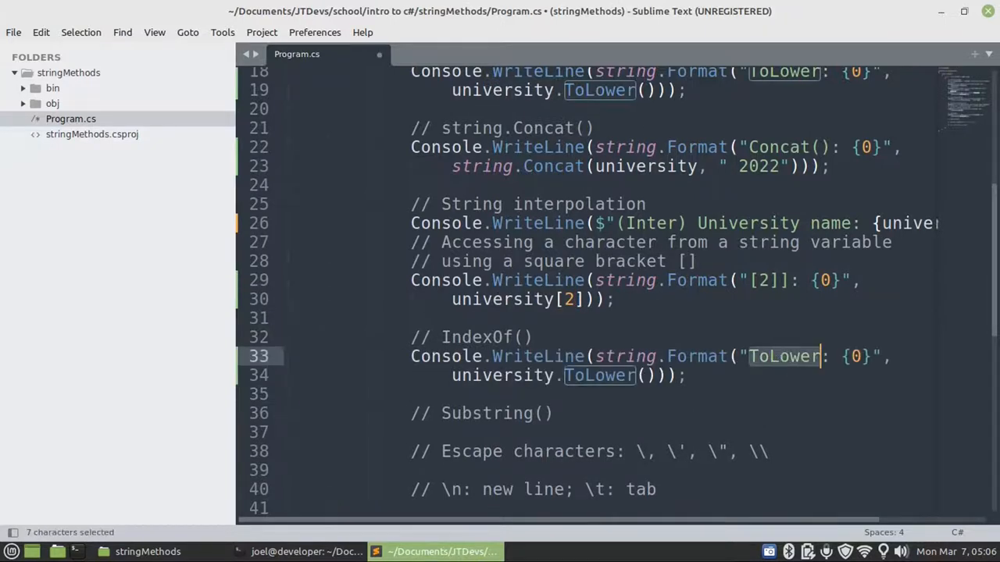
{"action": "type", "text": "Index"}
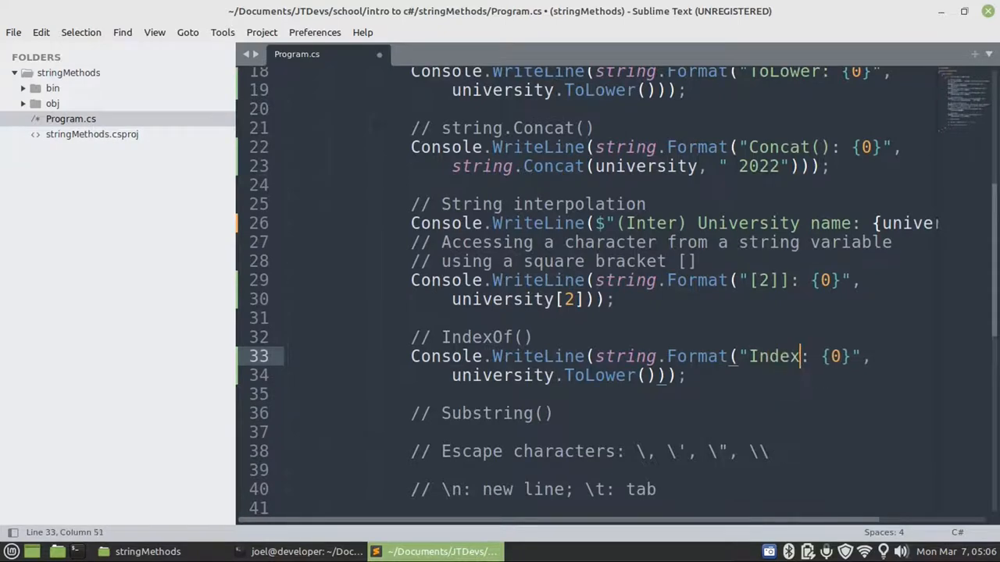
{"action": "type", "text": "Of()"}
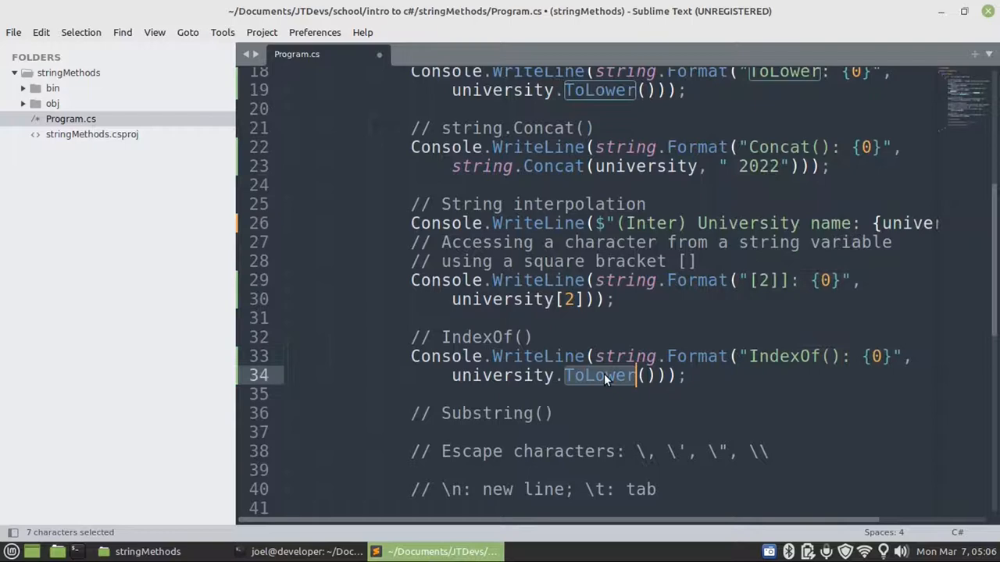
{"action": "type", "text": "Index"}
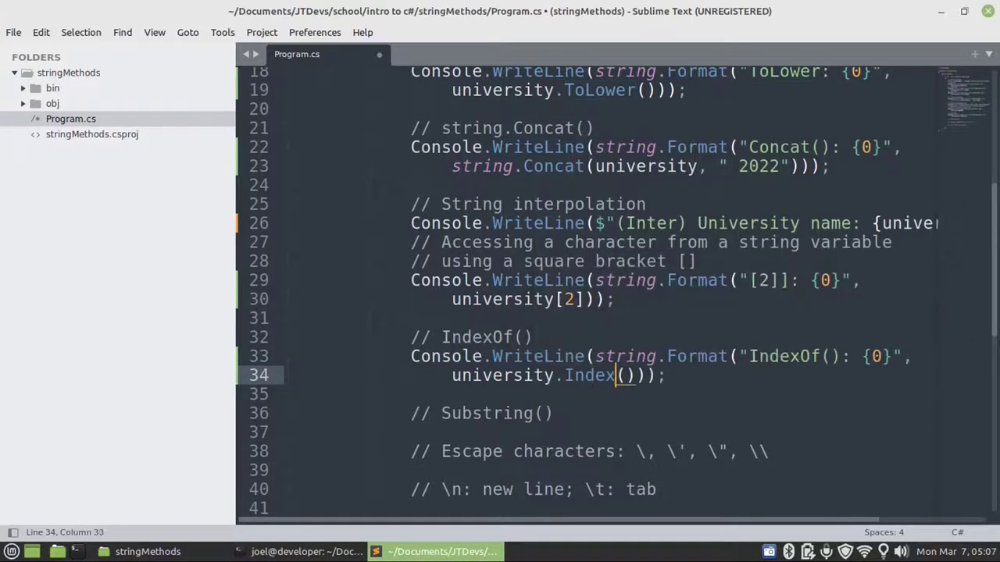
{"action": "type", "text": "Of"}
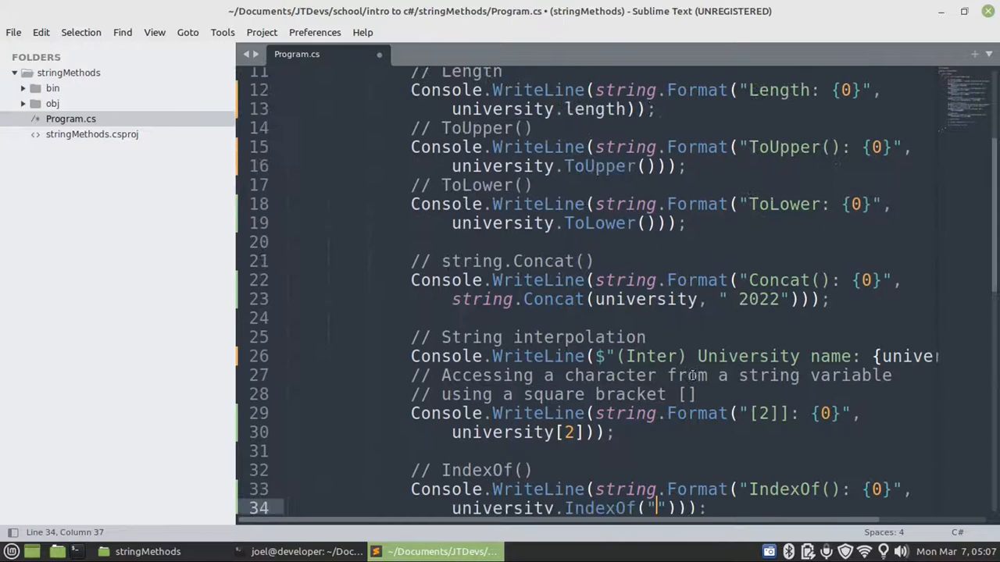
Copy the word University from the name string and paste it inside IndexOf("University").
{"action": "scroll", "scroll_direction": "up", "scroll_amount": 3}
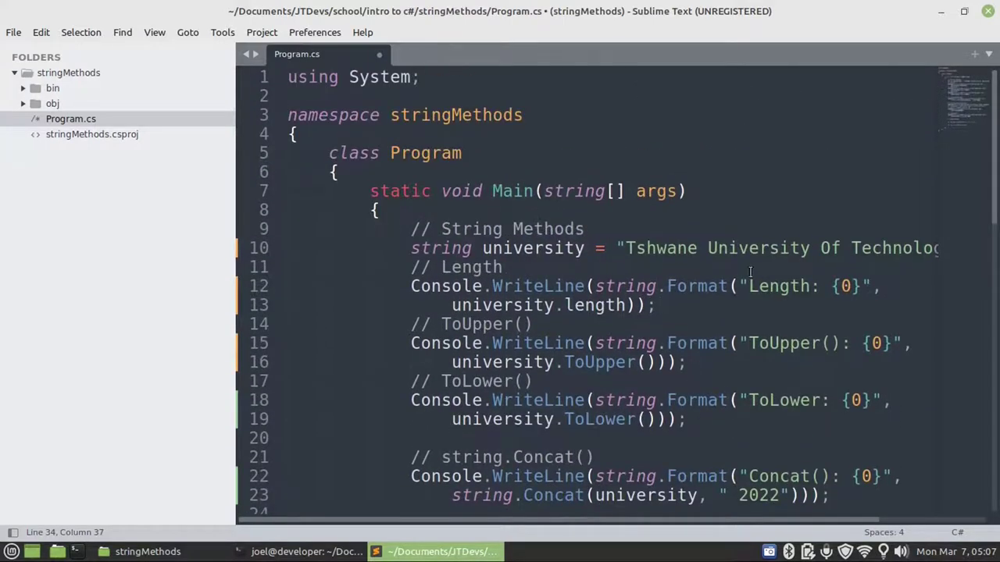
{"action": "double_click", "coordinate": [756, 247]}
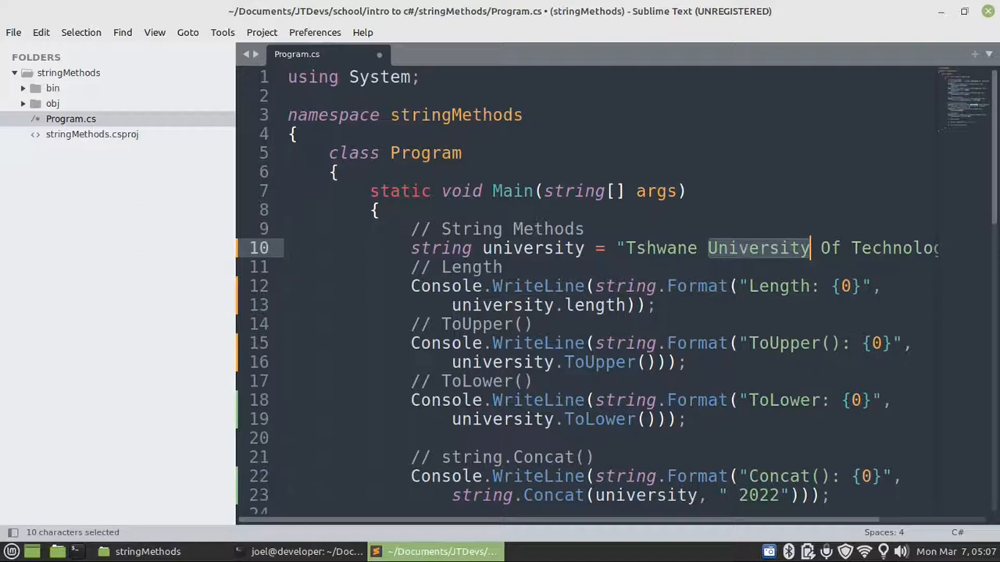
{"action": "key", "text": "ctrl+c"}
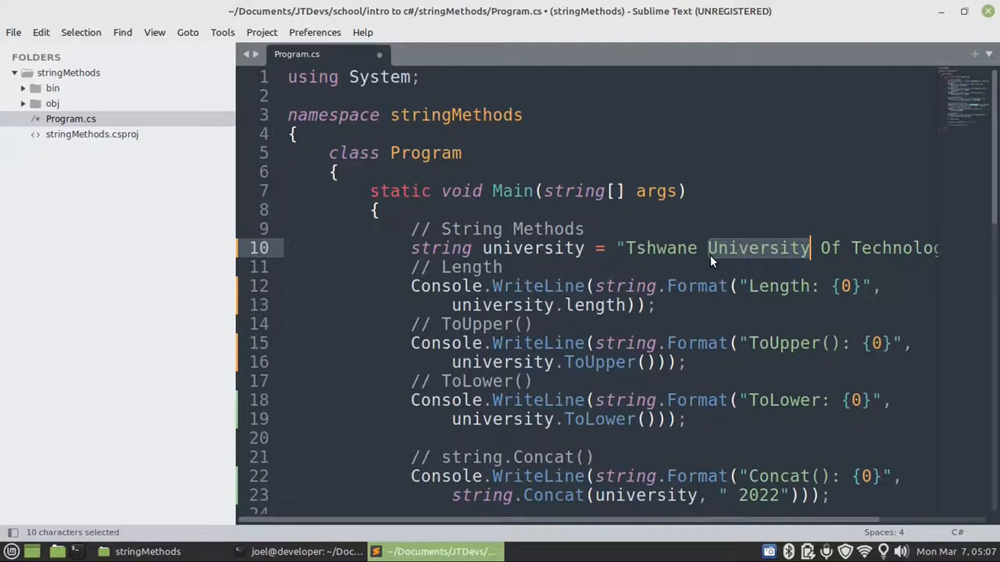
{"action": "scroll", "scroll_direction": "down", "scroll_amount": 3}
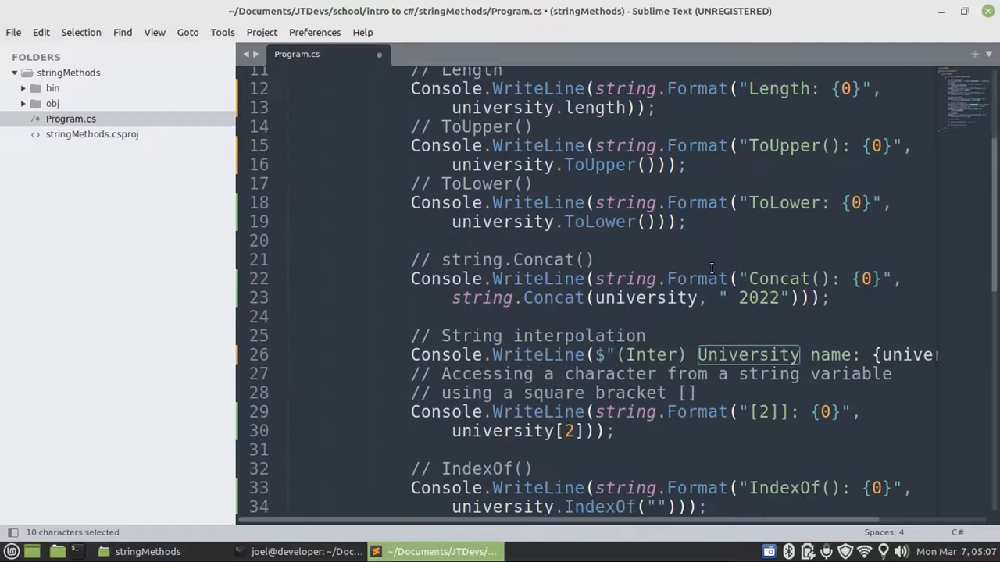
{"action": "scroll", "scroll_direction": "down", "scroll_amount": 3}
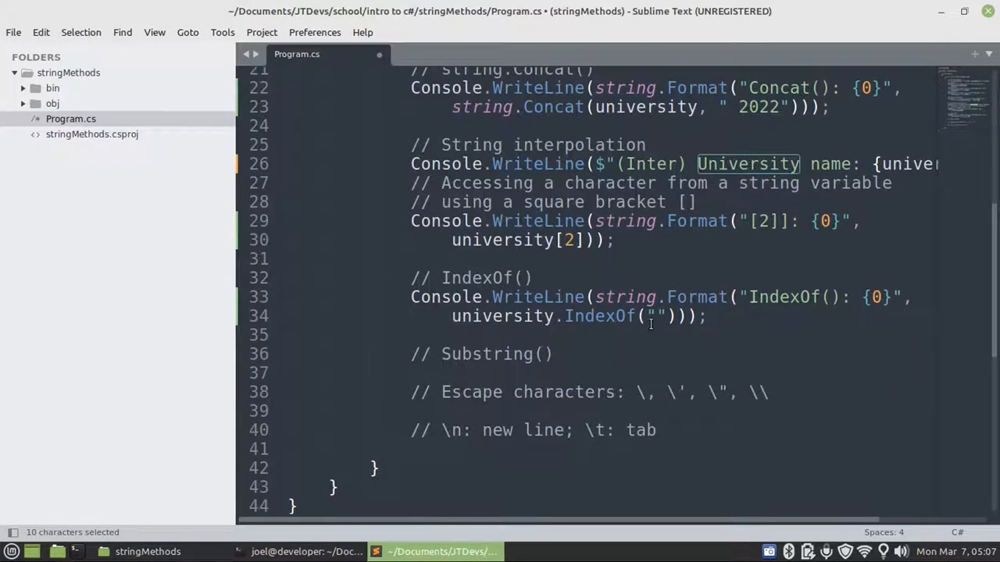
{"action": "type", "text": "University"}
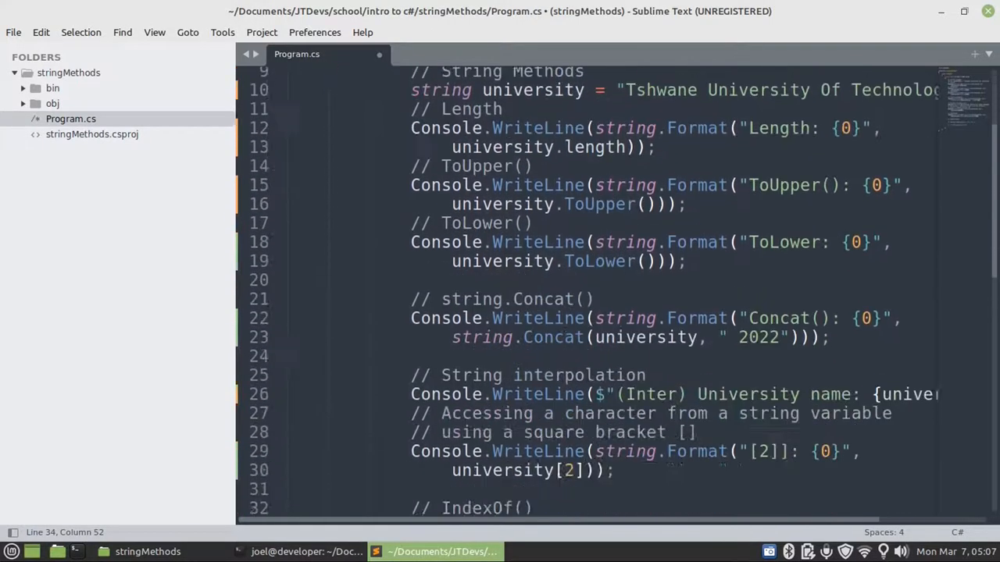
{"action": "scroll", "scroll_direction": "down", "scroll_amount": 3}
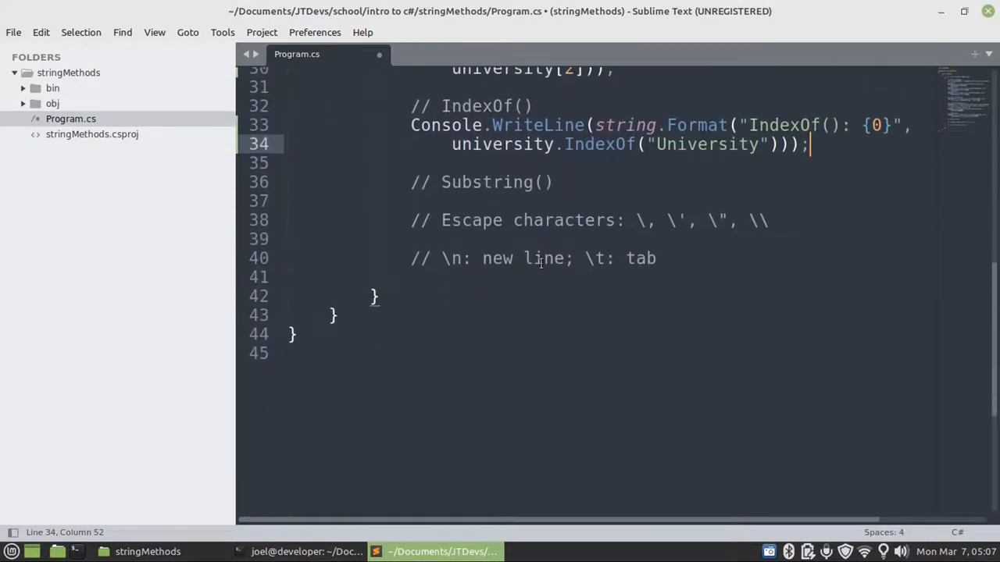
Paste a copy of the IndexOf WriteLine under the Substring comment.
{"action": "left_click", "coordinate": [287, 200]}
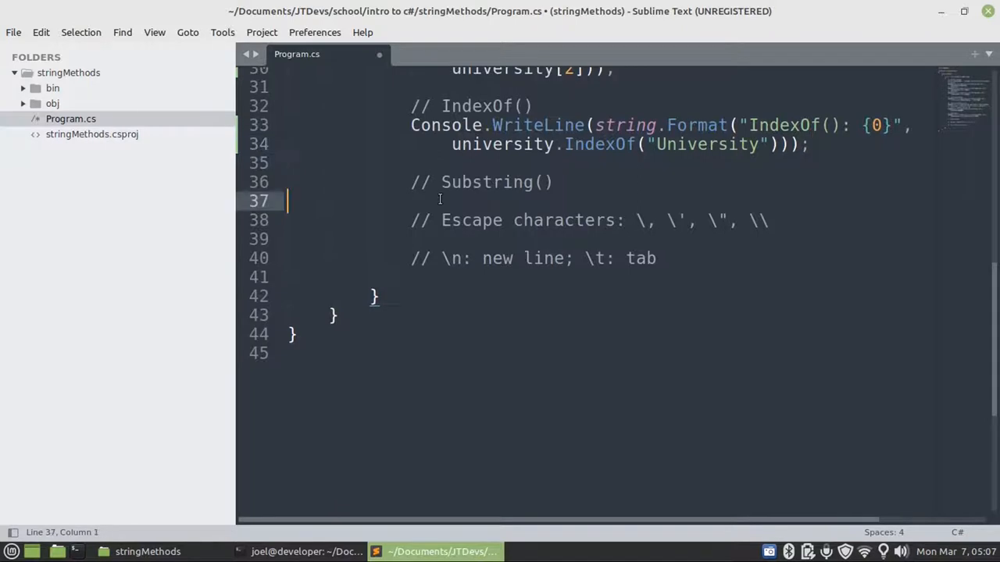
{"action": "type", "text": "University"}
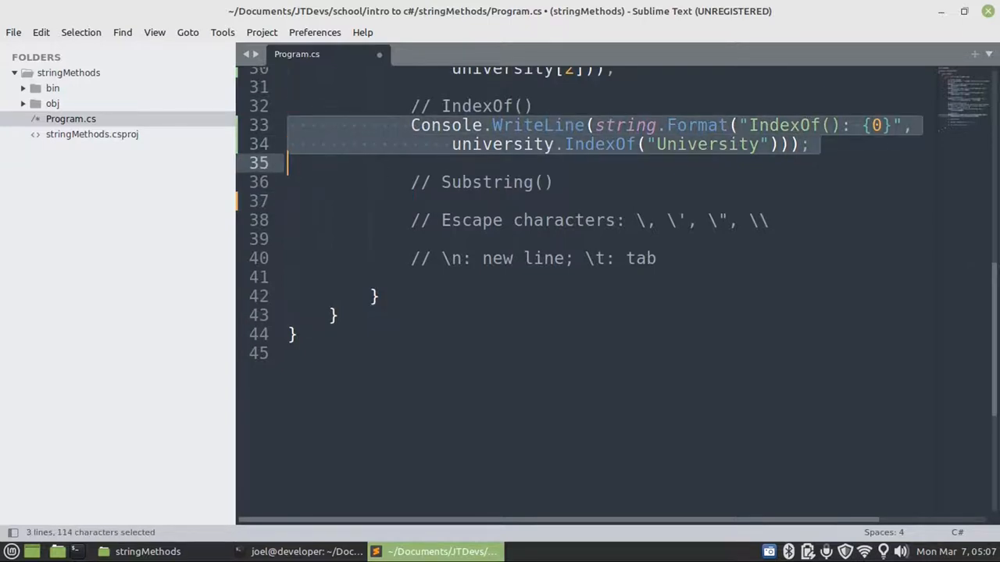
{"action": "key", "text": "ctrl+v"}
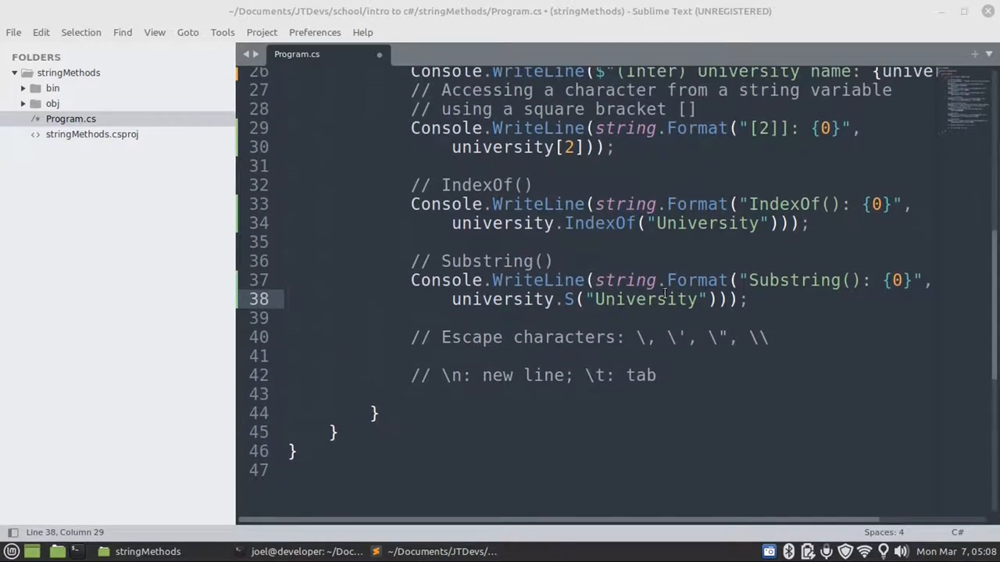
{"action": "mouse_move", "coordinate": [646, 295]}
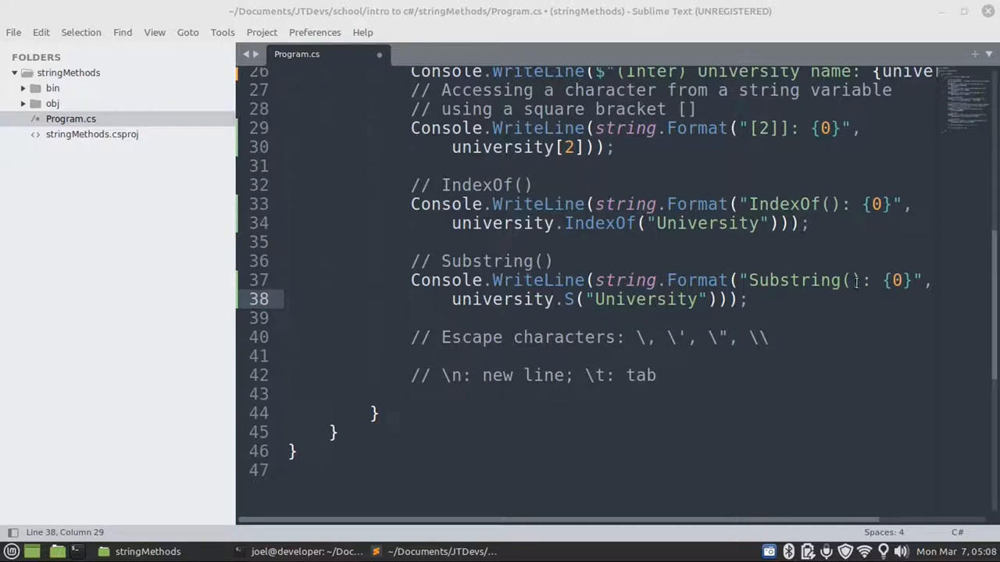
Edit it to label "Substring(s, e)" calling university.Substring(0, 7) and save.
{"action": "type", "text": "s"}
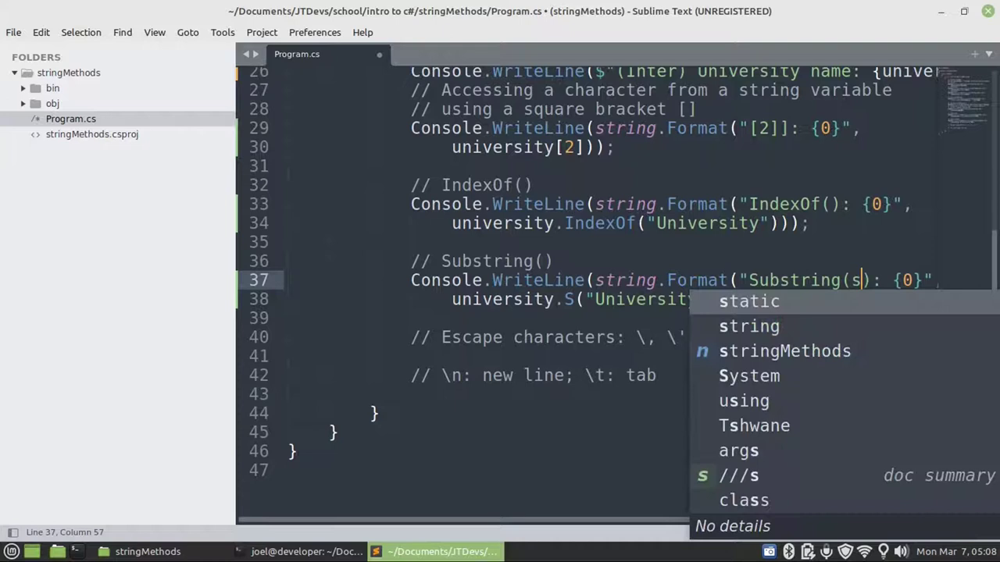
{"action": "type", "text": ", e"}
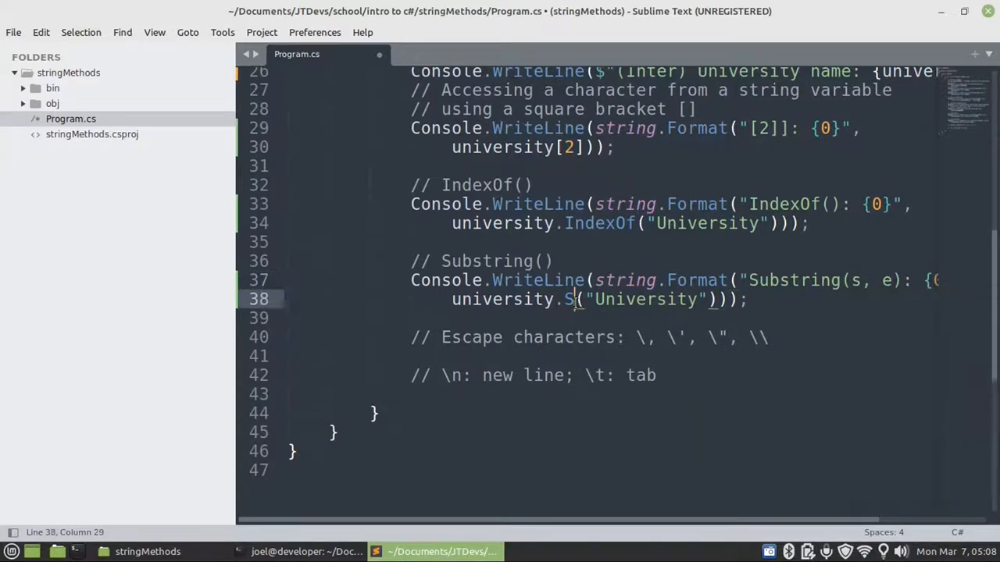
{"action": "type", "text": "ubstring"}
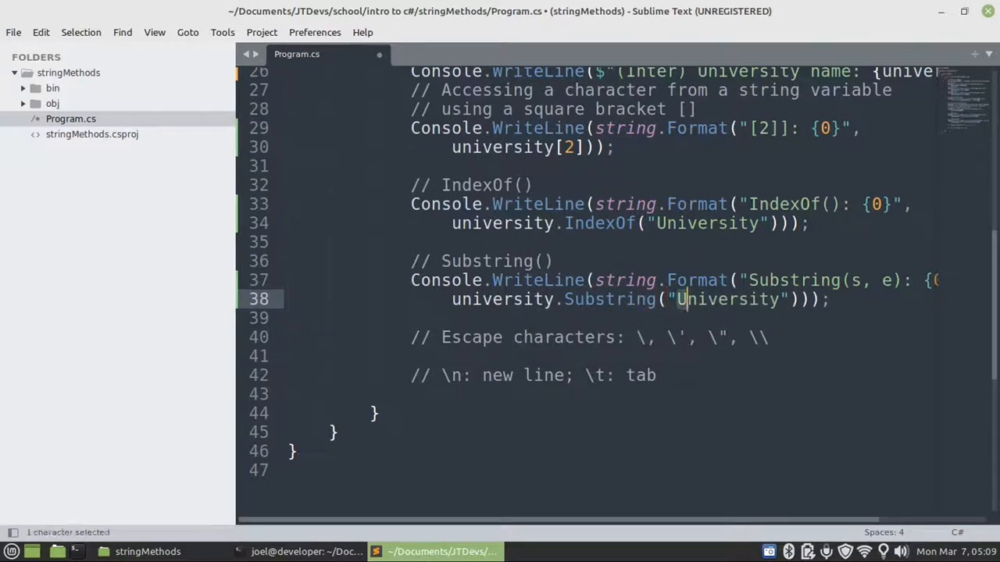
{"action": "key", "text": "Delete"}
{"action": "type", "text": "0"}
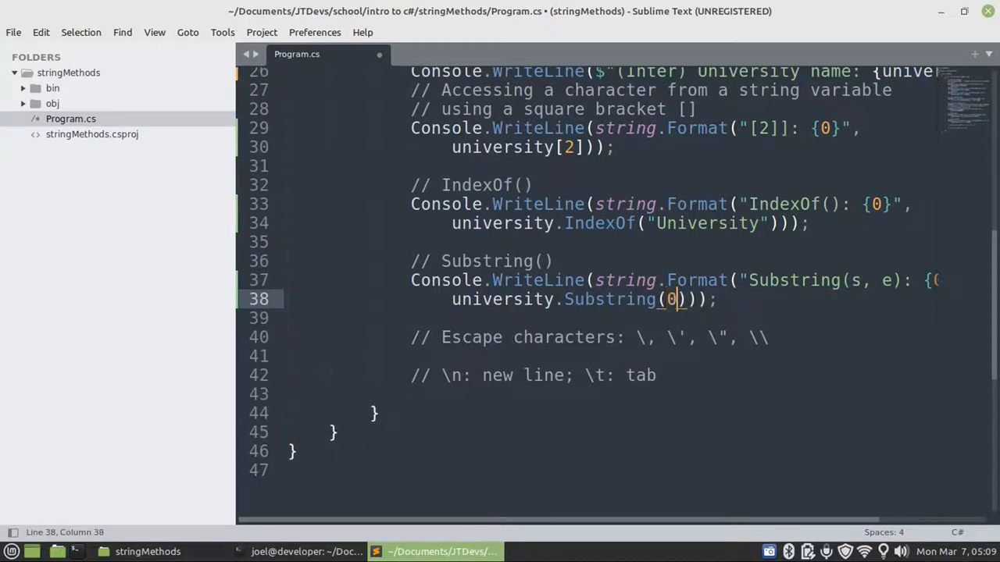
{"action": "type", "text": ", 7"}
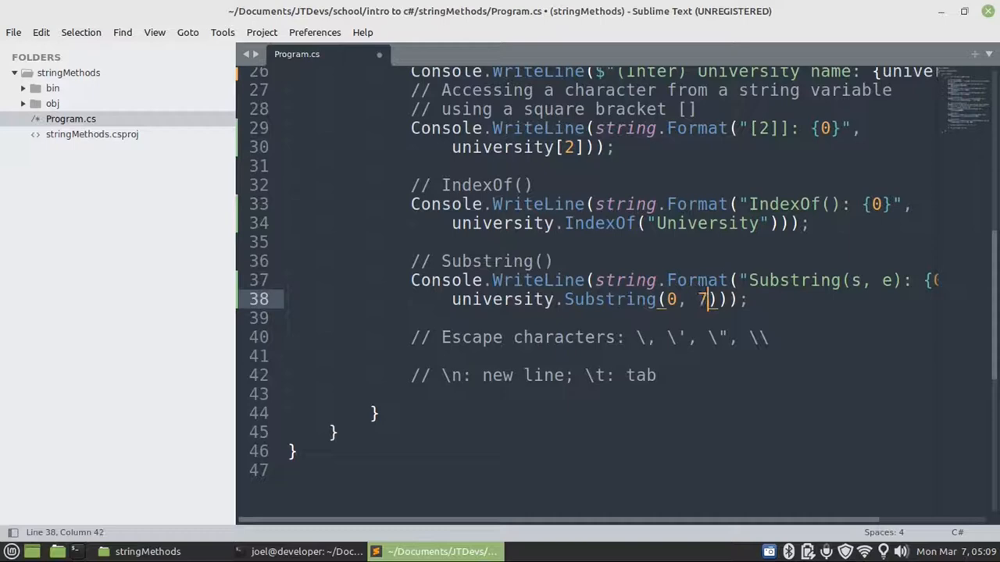
{"action": "key", "text": "ctrl+s"}
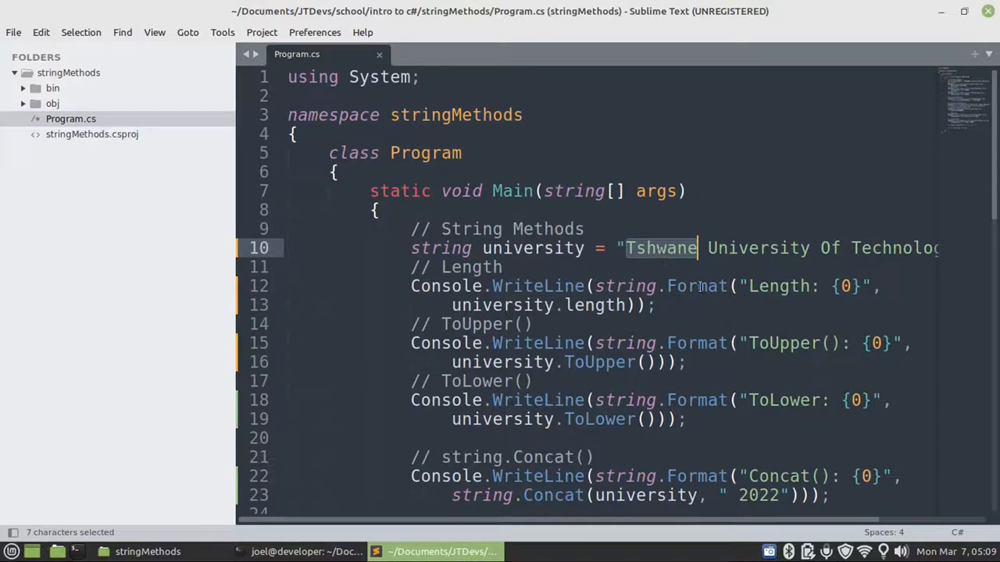
{"action": "scroll", "scroll_direction": "down", "scroll_amount": 3}
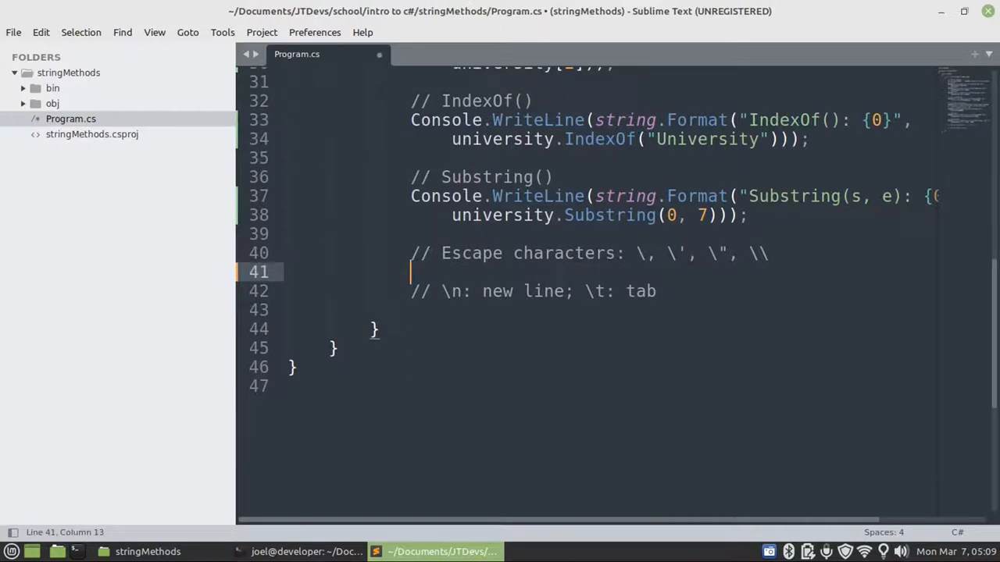
{"action": "mouse_move", "coordinate": [606, 291]}
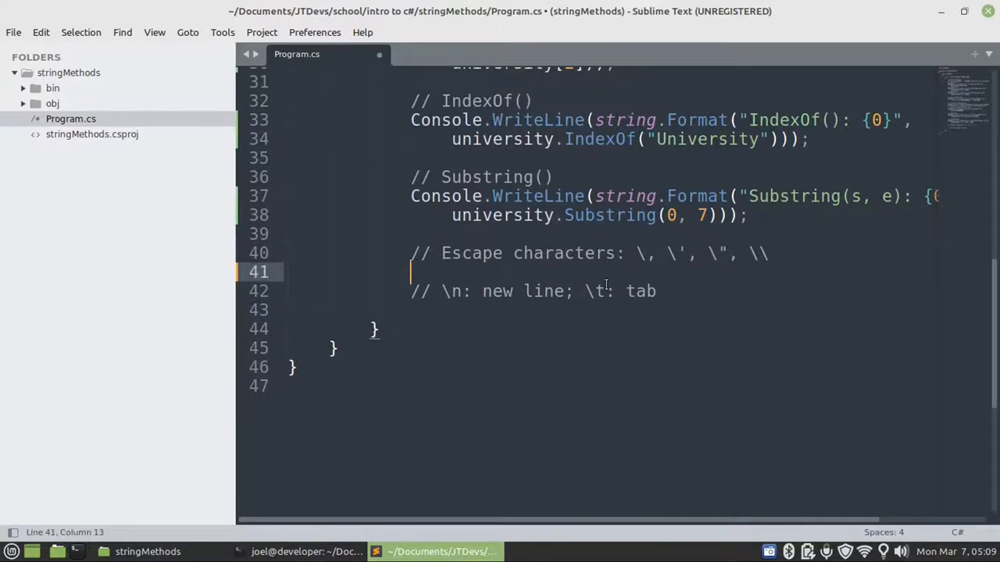
{"action": "type", "text": "Str"}
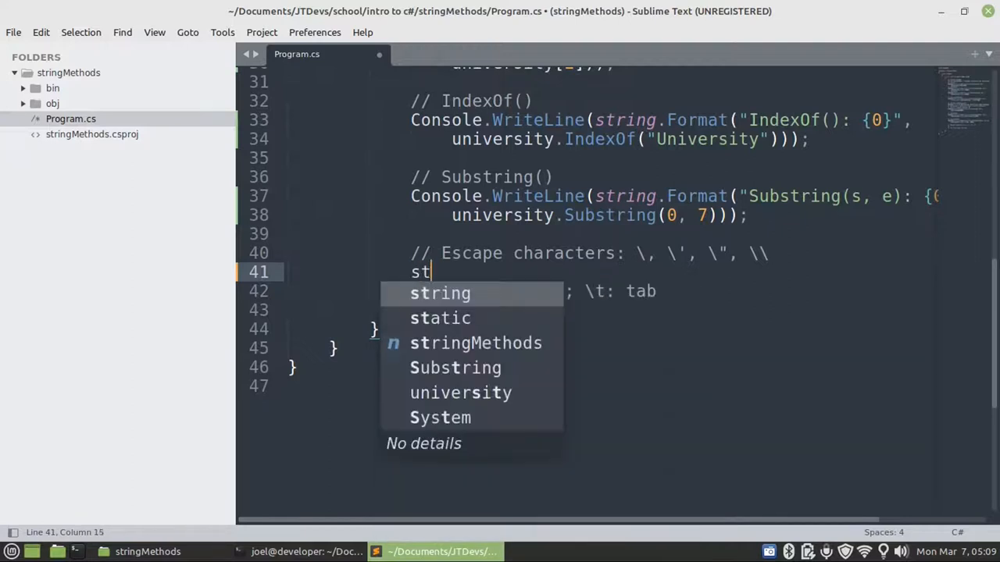
{"action": "type", "text": "ring"}
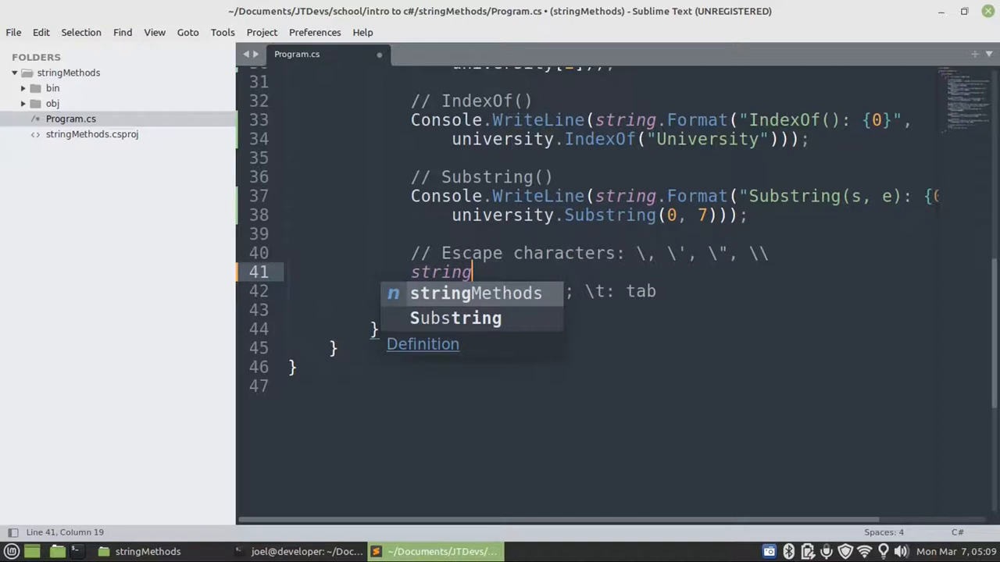
{"action": "mouse_move", "coordinate": [742, 264]}
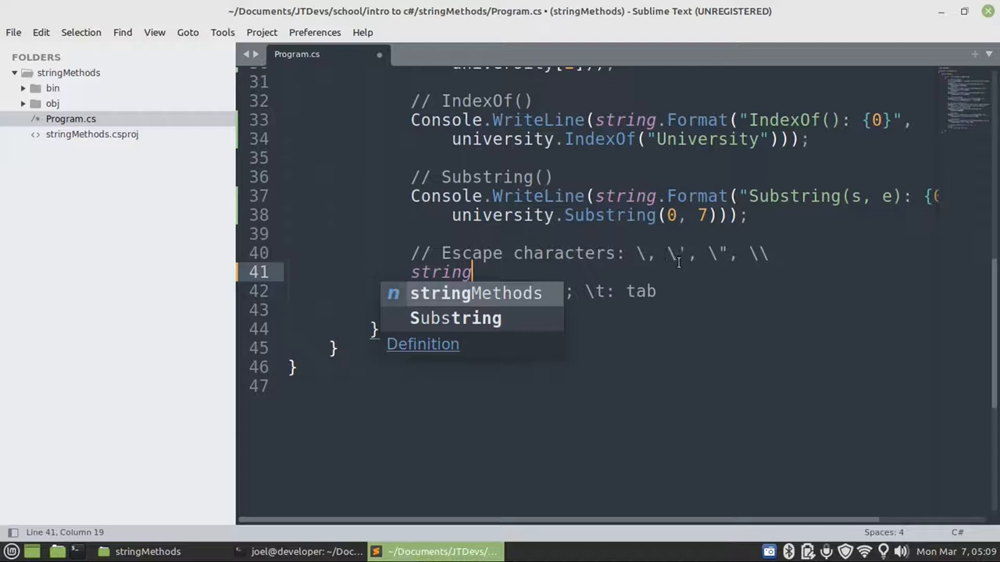
{"action": "mouse_move", "coordinate": [634, 318]}
{"action": "type", "text": " s"}
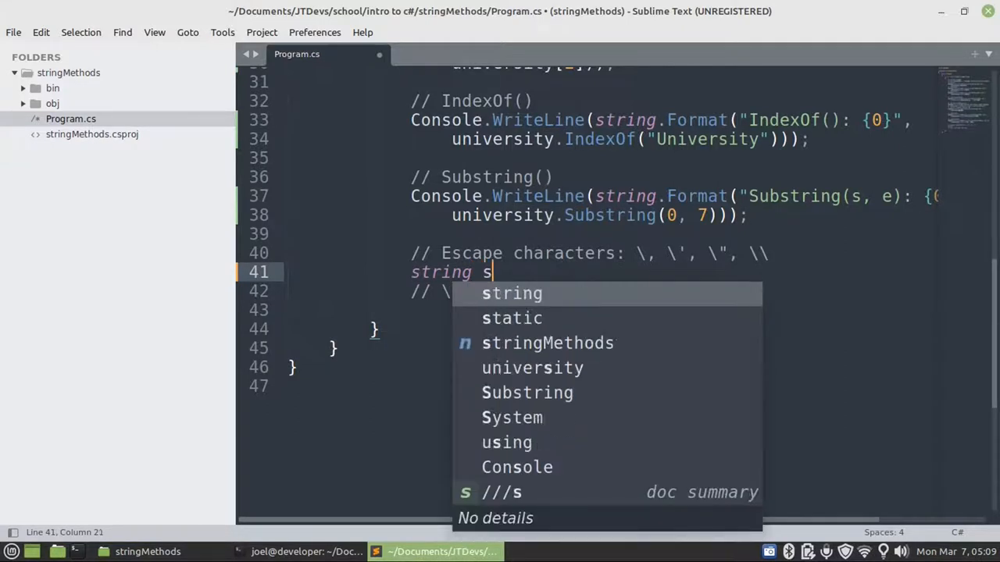
{"action": "type", "text": "entence"}
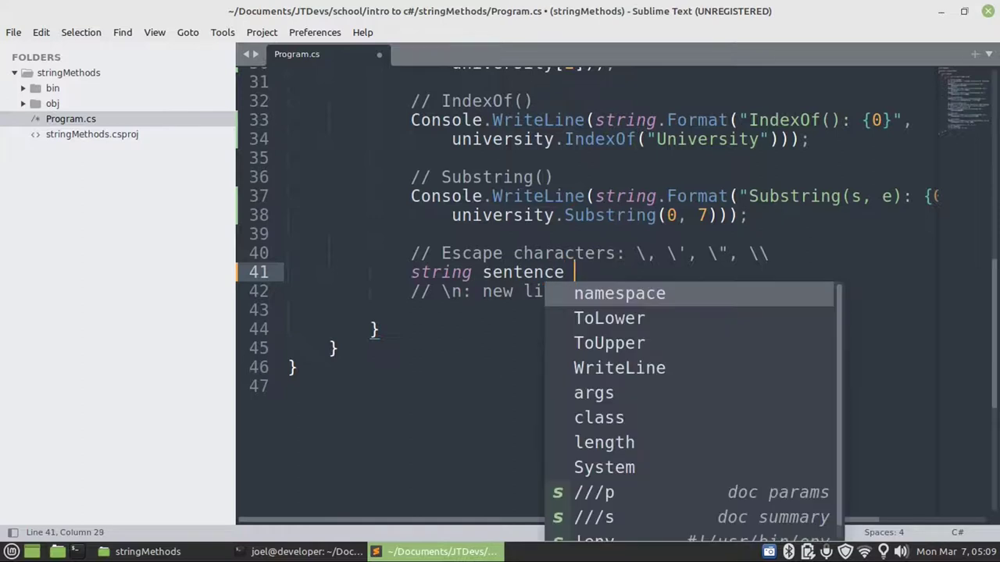
{"action": "type", "text": "= \"\""}
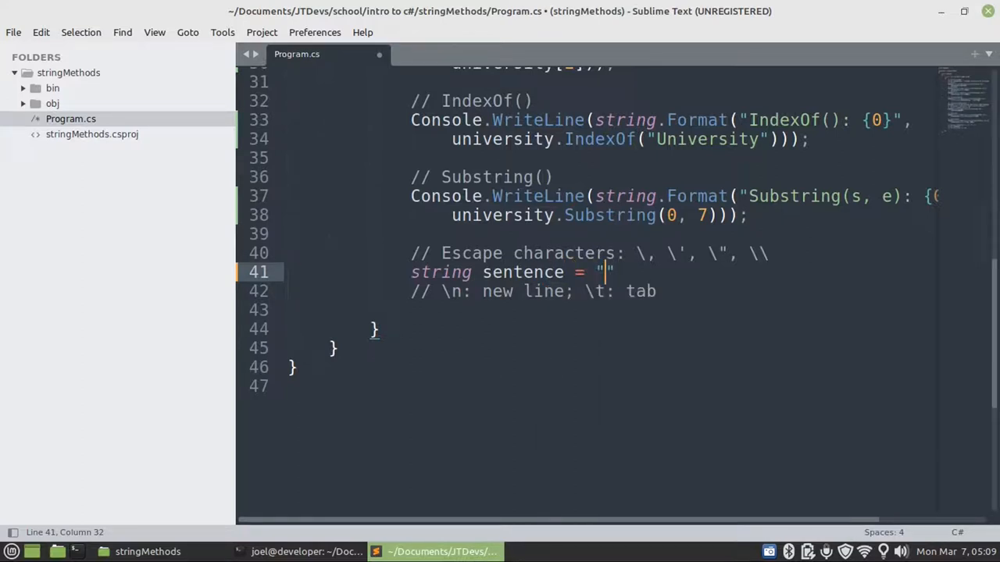
{"action": "type", "text": "We found"}
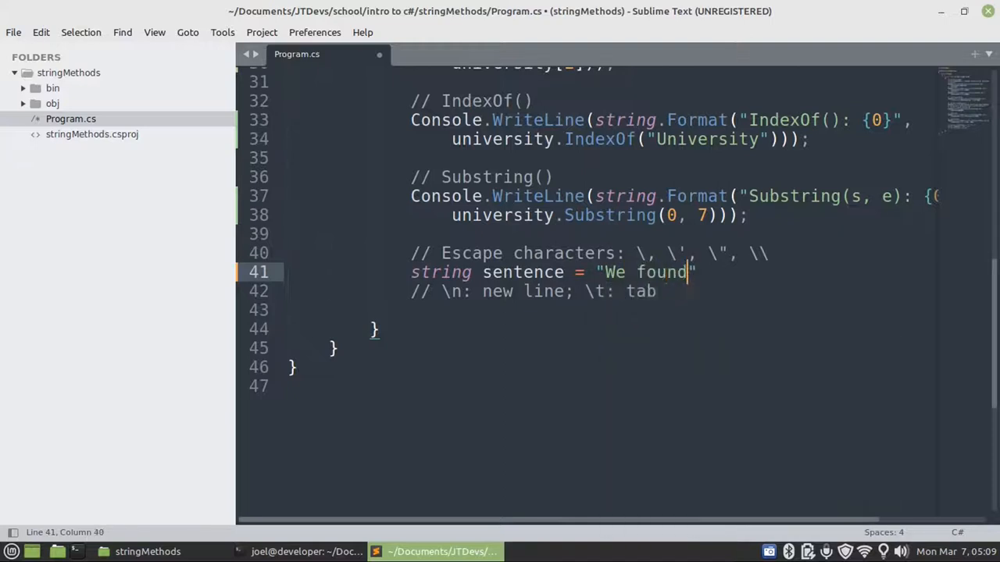
{"action": "type", "text": "\" \""}
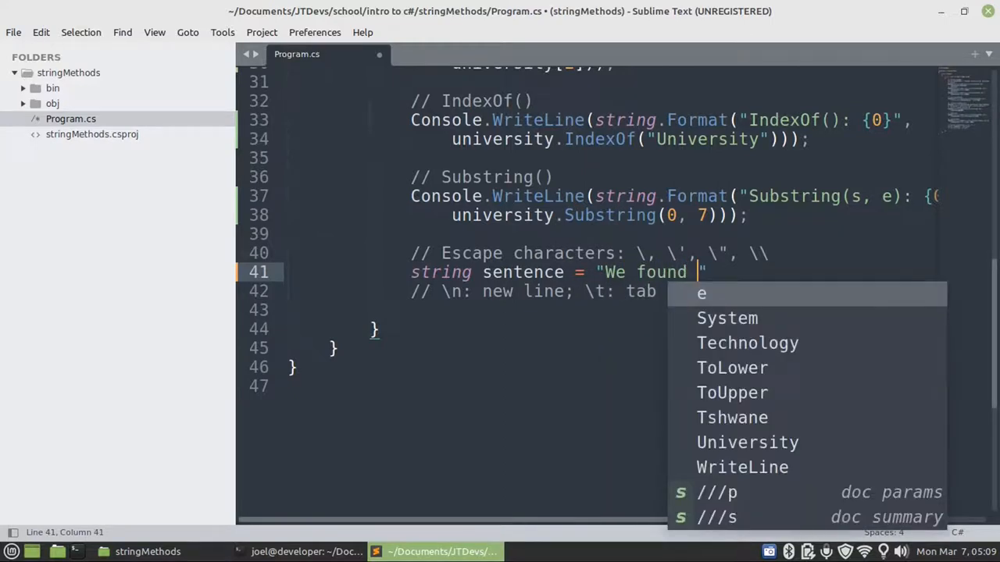
{"action": "type", "text": "Joel"}
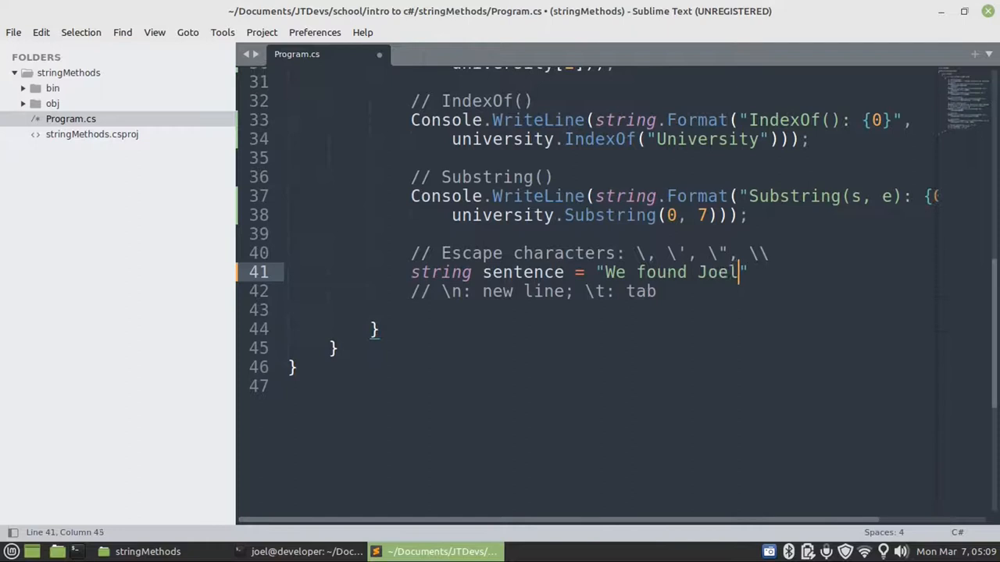
{"action": "type", "text": "'s"}
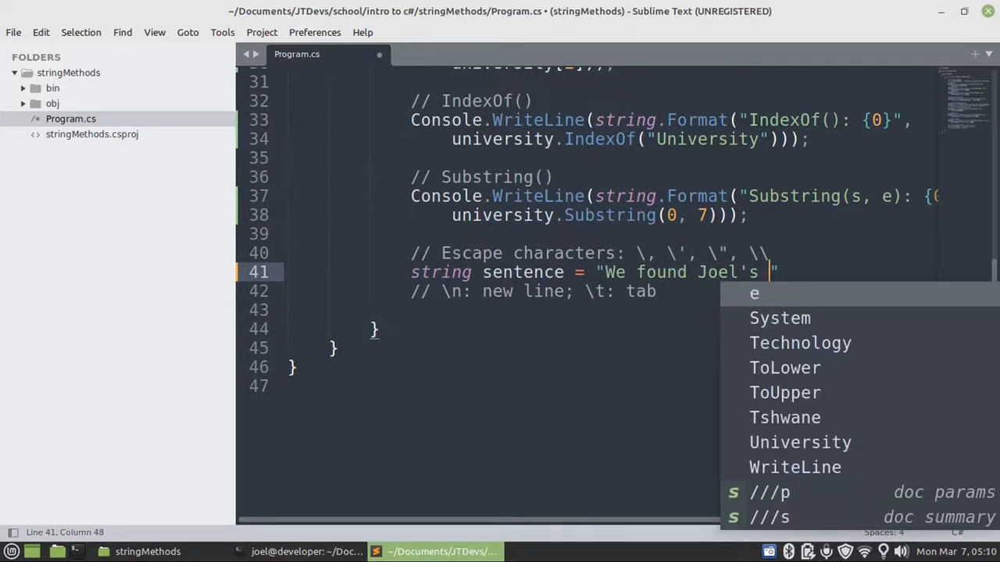
{"action": "type", "text": "phone"}
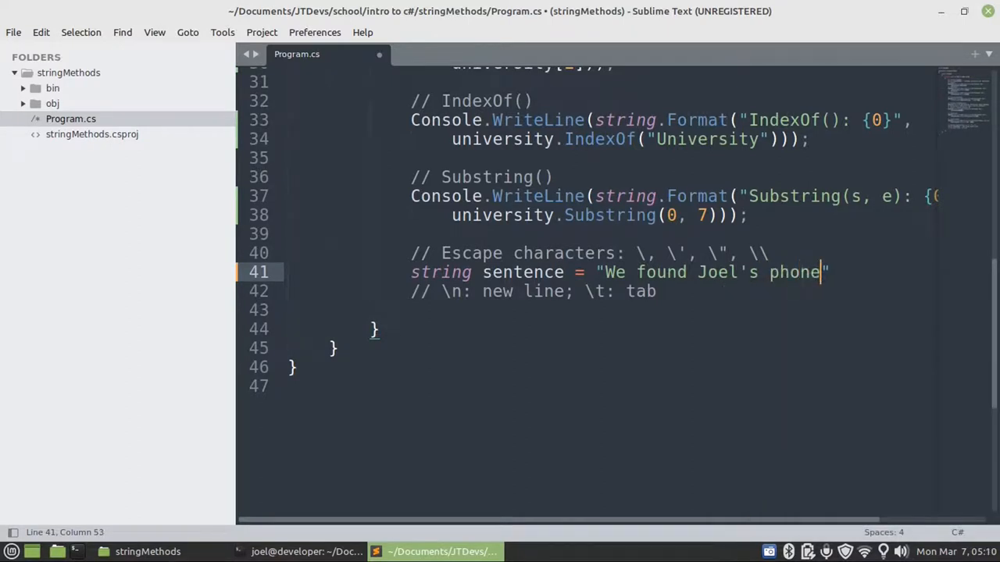
{"action": "type", "text": "\";"}
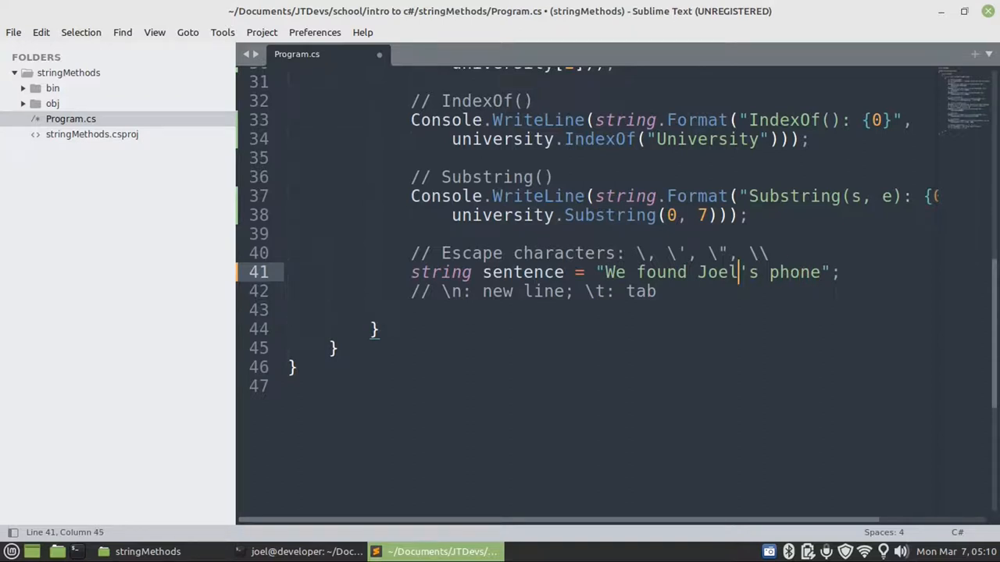
Insert an escaped backslash \\ before the word phone and start a new line.
{"action": "key", "text": "BackSpace"}
{"action": "type", "text": "\""}
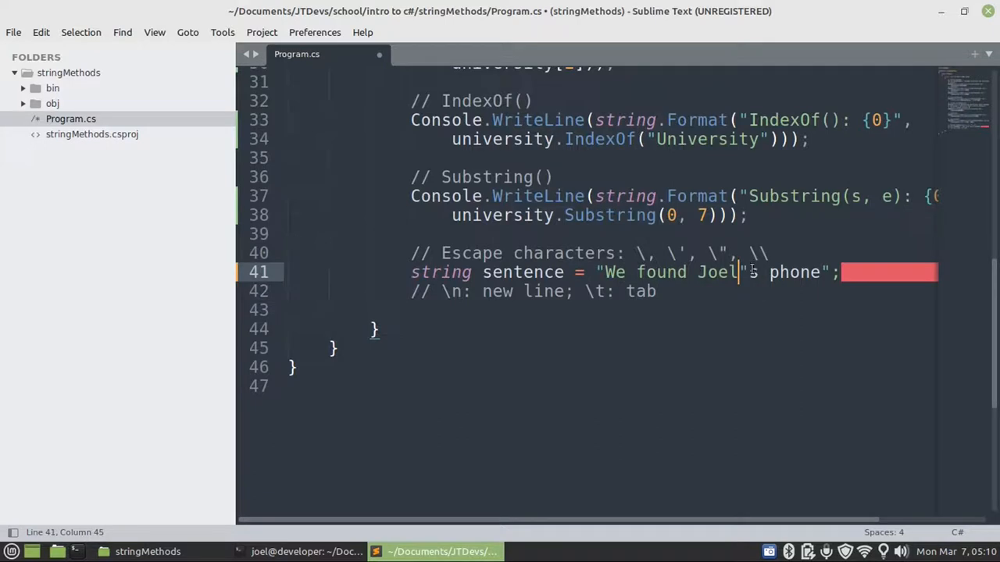
{"action": "mouse_move", "coordinate": [773, 359]}
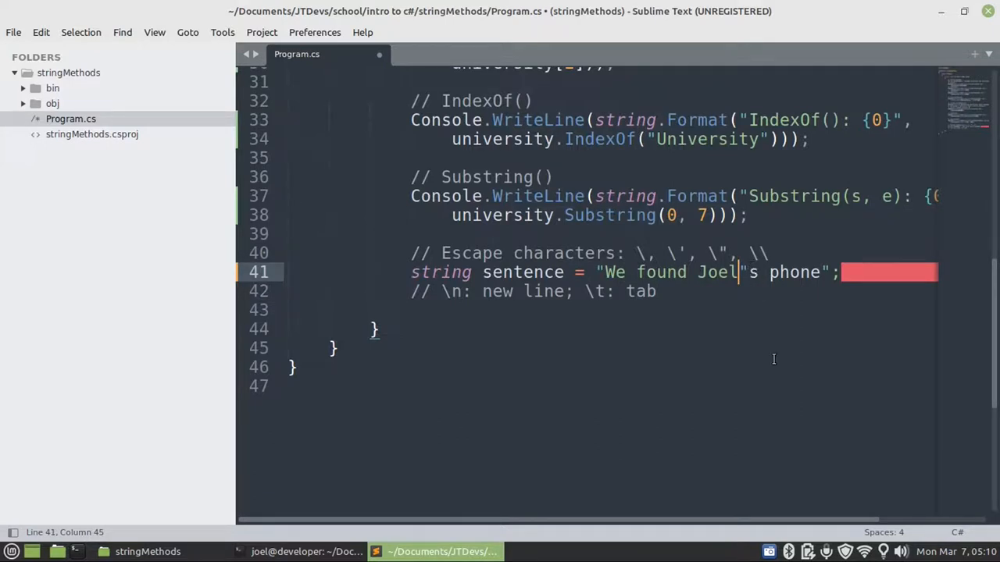
{"action": "type", "text": "\\"}
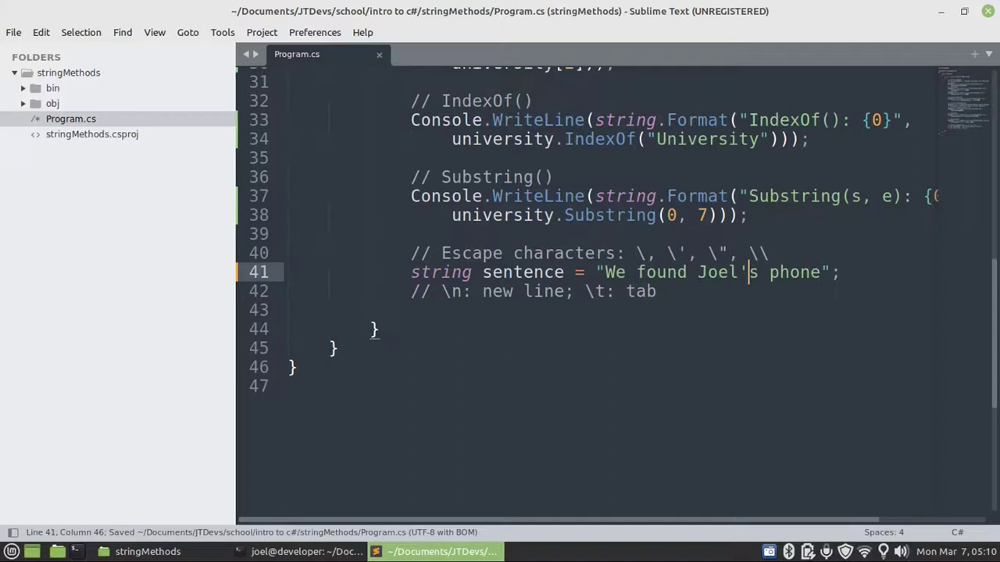
{"action": "type", "text": "\\"}
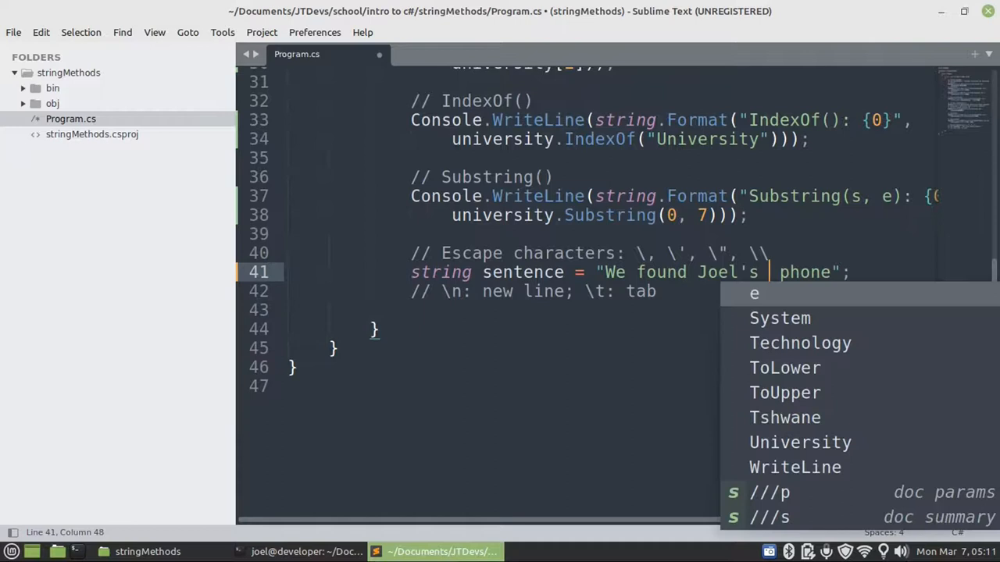
{"action": "key", "text": "Escape"}
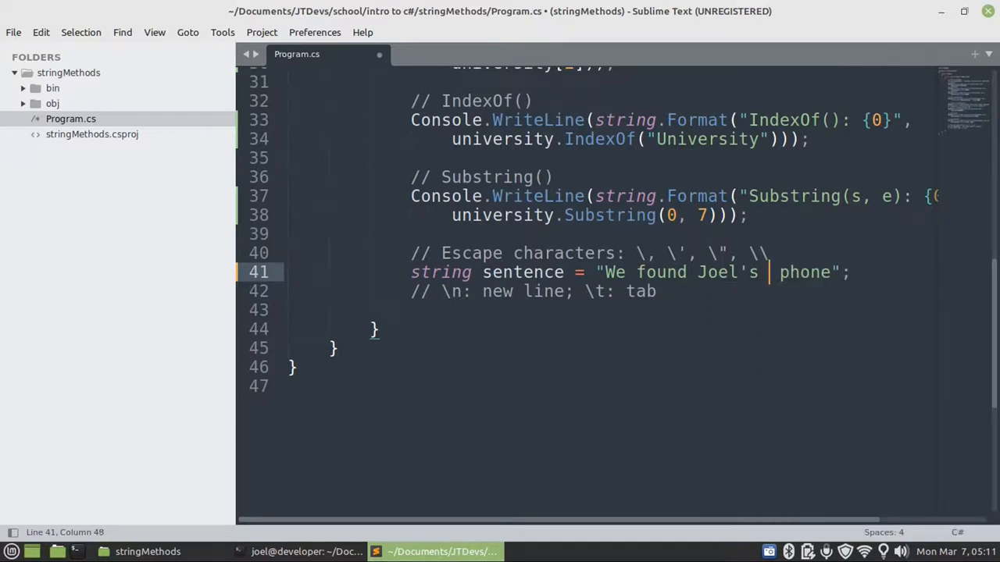
{"action": "type", "text": "\\"}
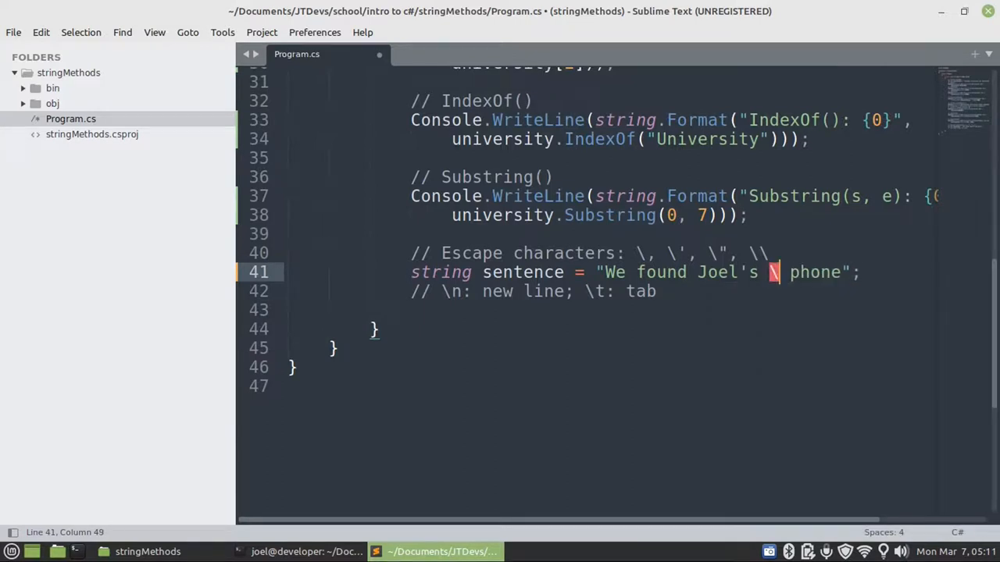
{"action": "type", "text": "\\"}
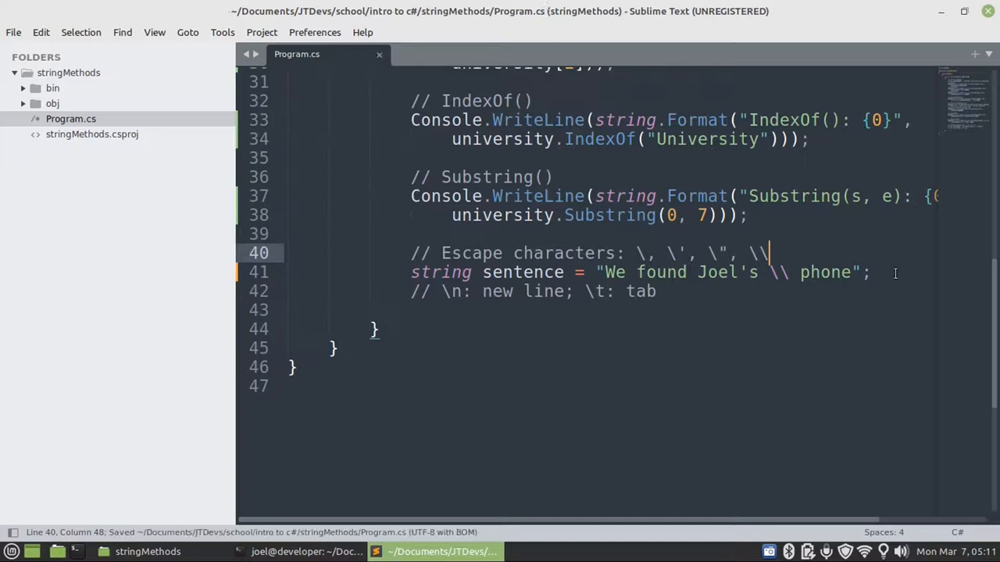
{"action": "key", "text": "Return"}
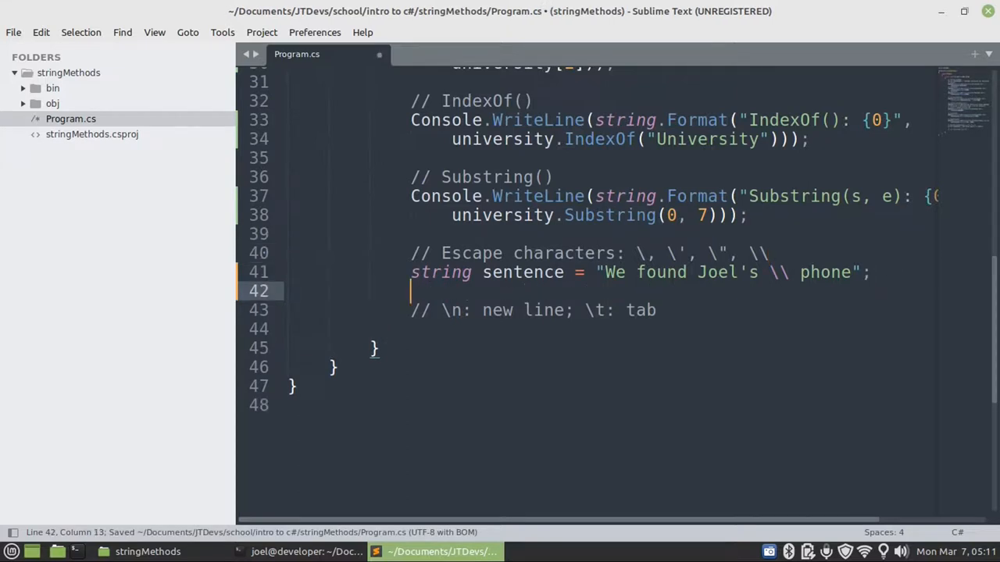
Write Console.WriteLine(sentence); and save the file.
{"action": "type", "text": "Console"}
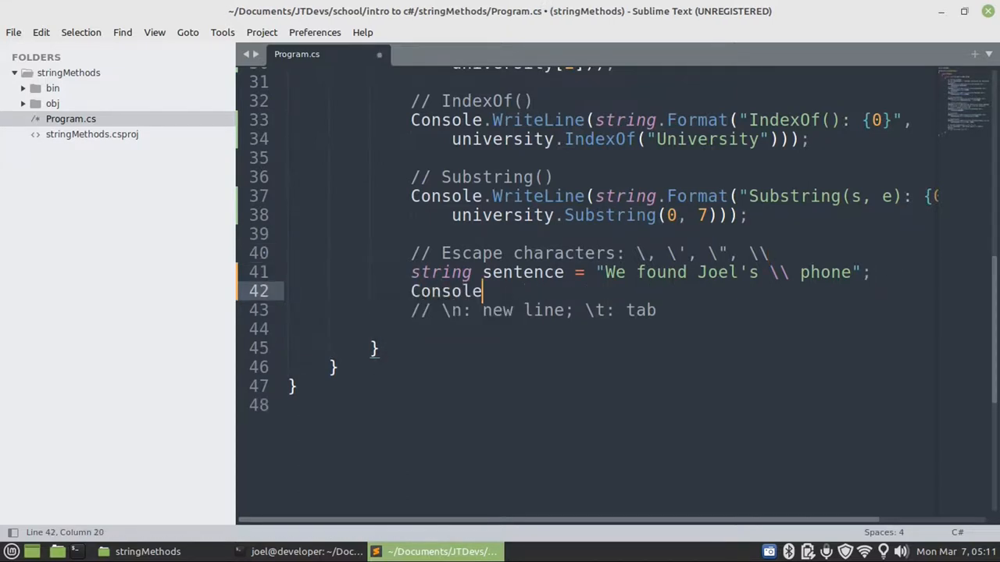
{"action": "type", "text": ".Wri"}
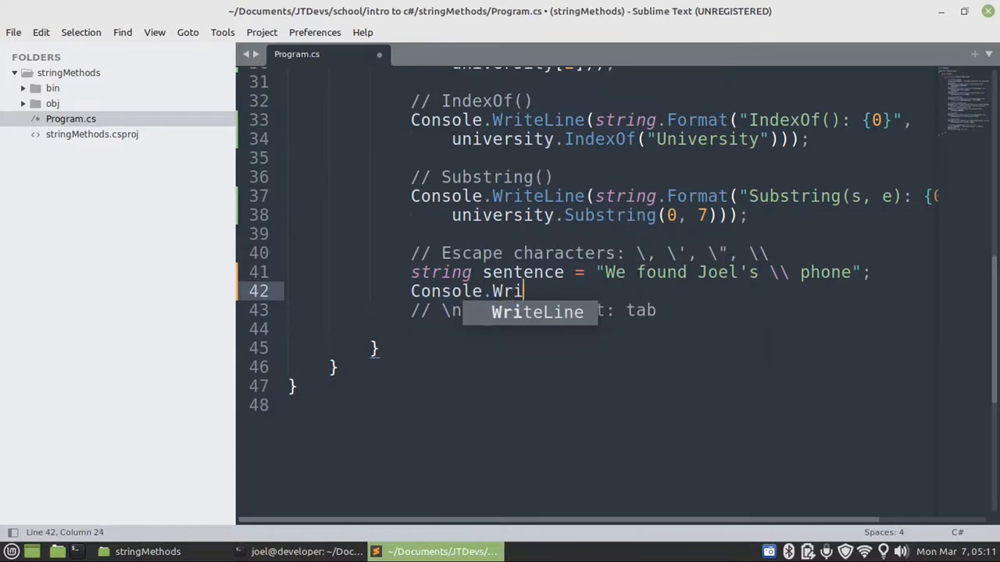
{"action": "type", "text": "teLine()"}
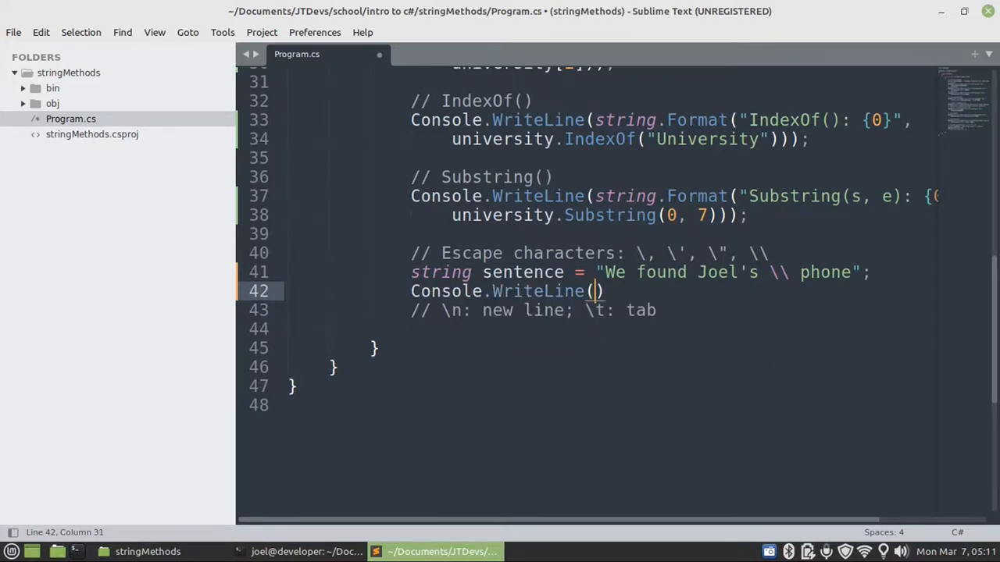
{"action": "type", "text": "sentence"}
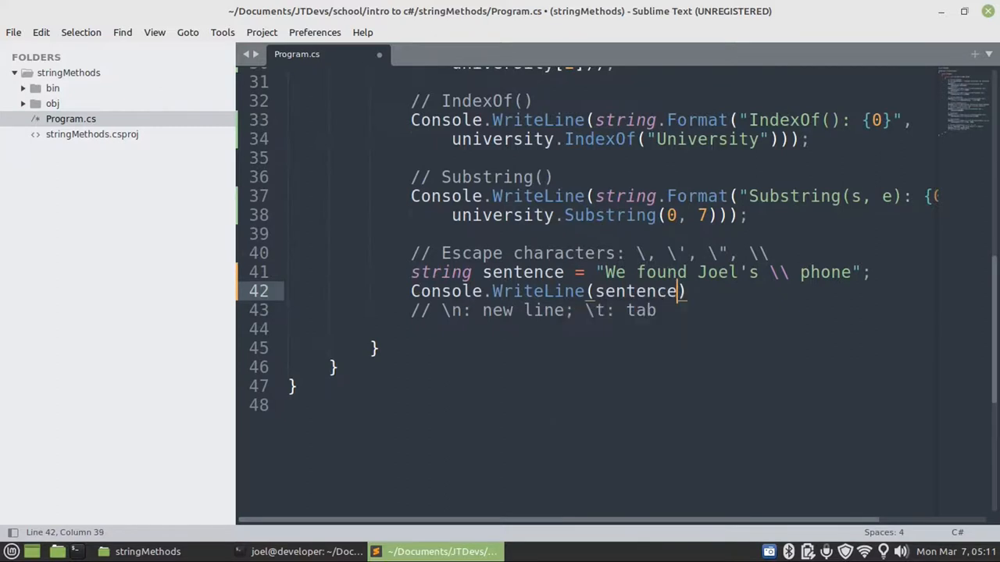
{"action": "type", "text": ";"}
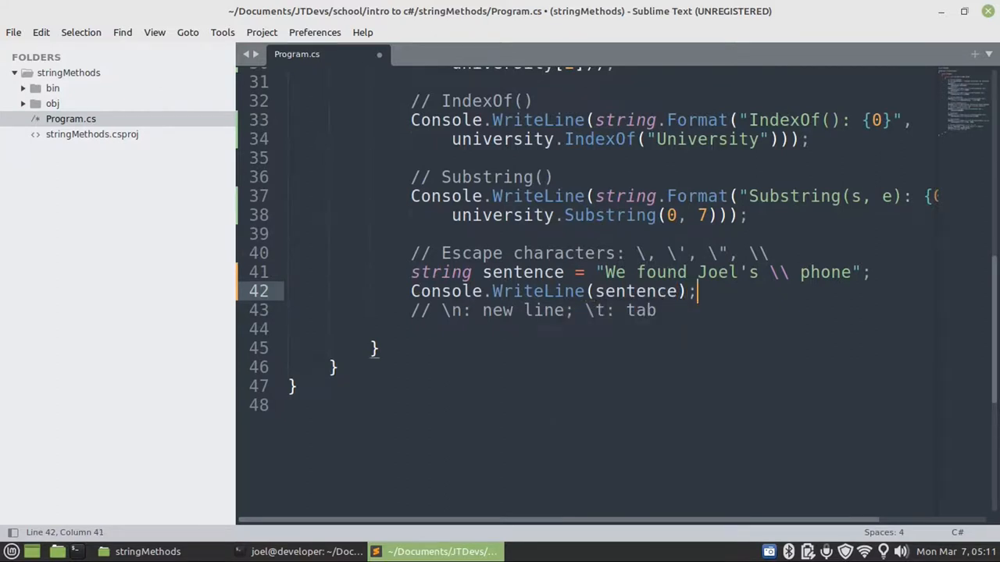
{"action": "key", "text": "ctrl+s"}
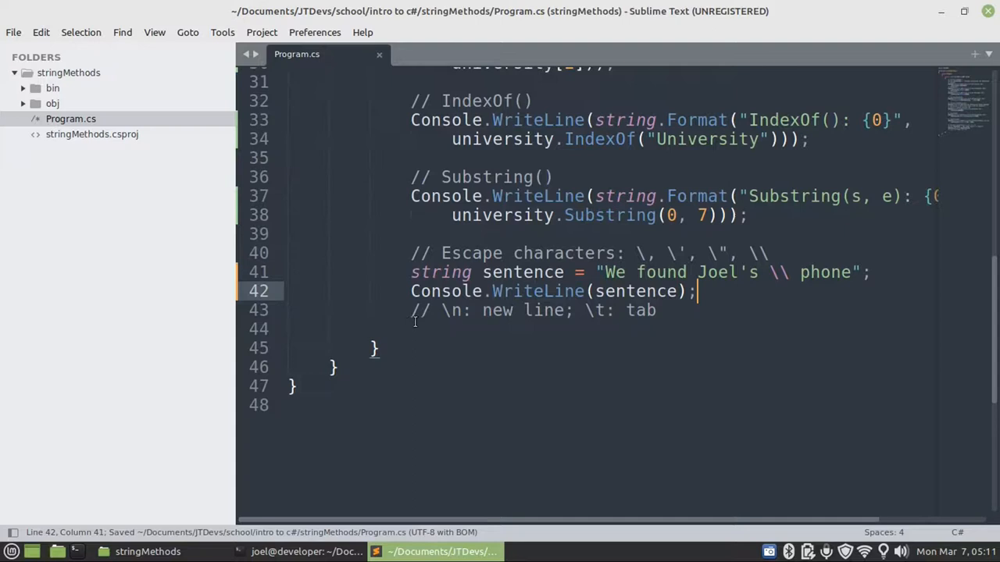
{"action": "mouse_move", "coordinate": [617, 325]}
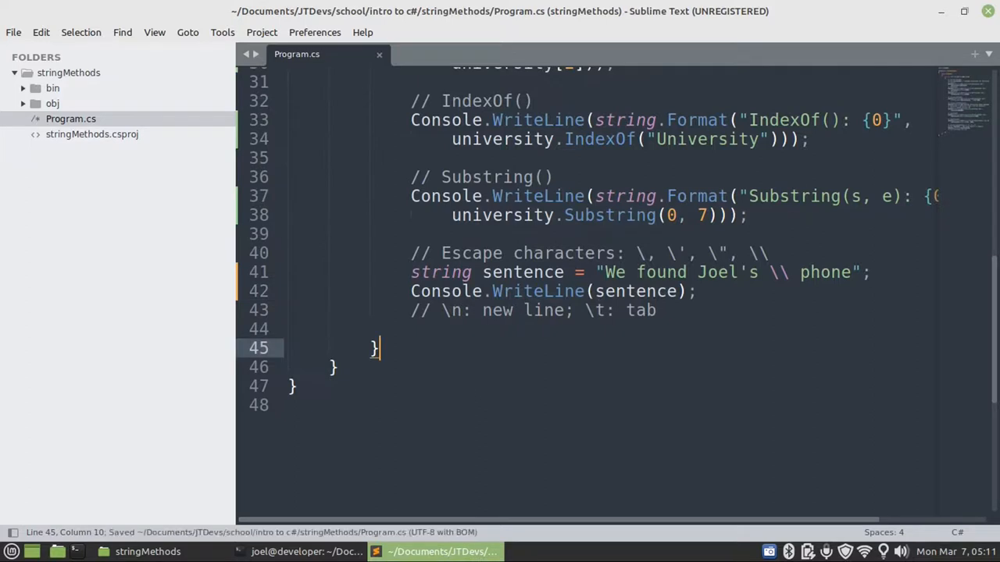
{"action": "mouse_move", "coordinate": [704, 450]}
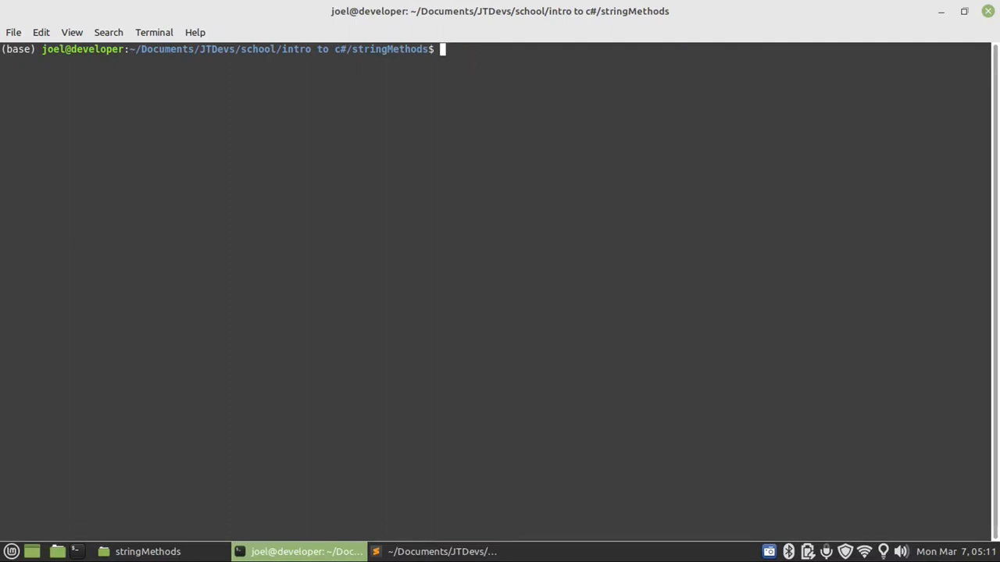
Run dotnet run, hit a build error, then run dotnet run again after clearing.
{"action": "type", "text": "dotnet run"}
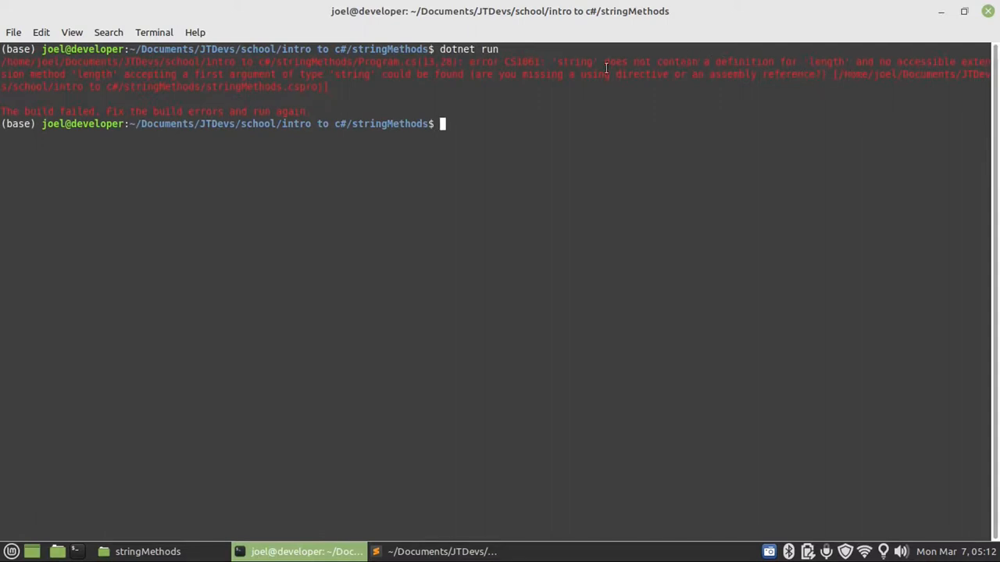
{"action": "mouse_move", "coordinate": [837, 72]}
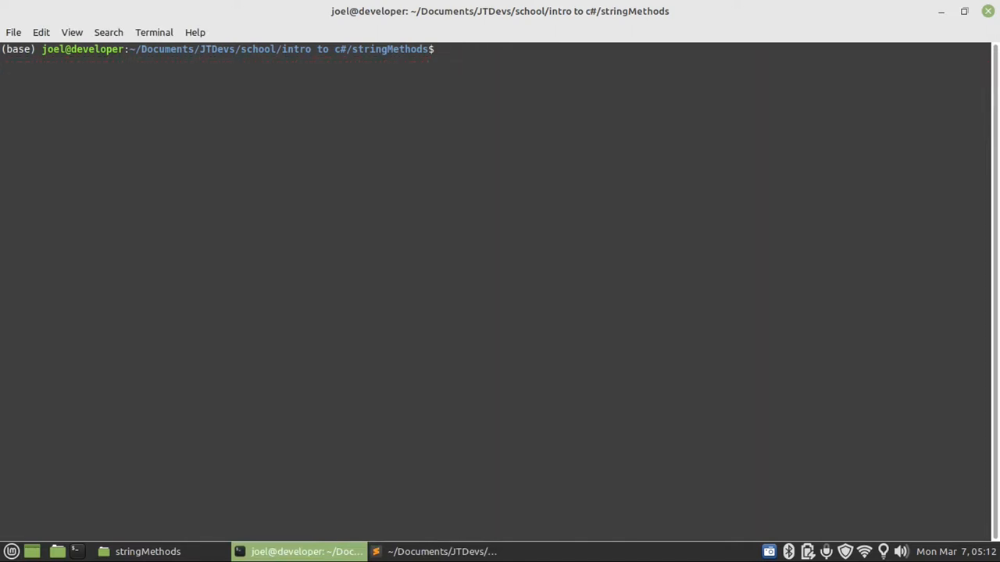
{"action": "type", "text": "dotnet run"}
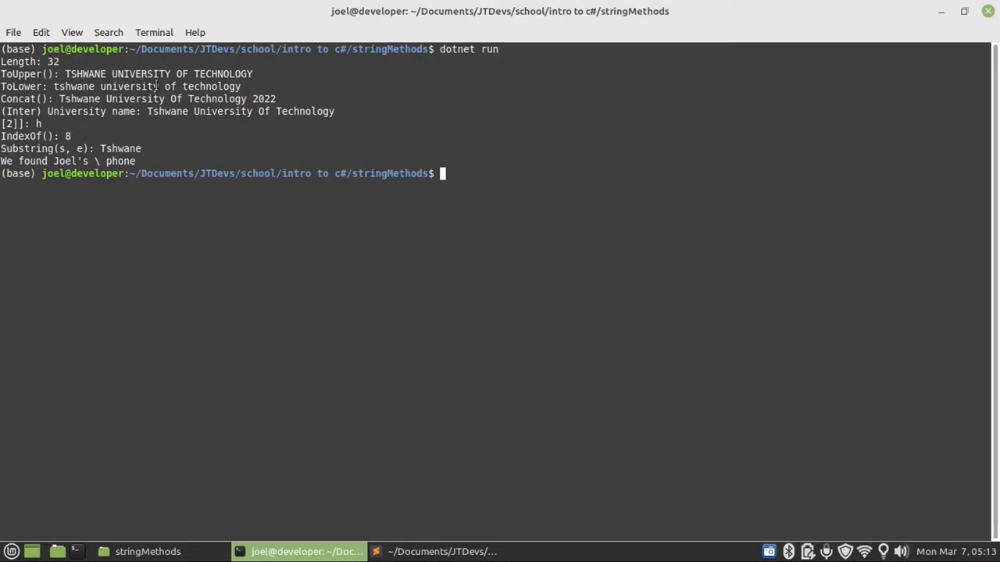
{"action": "mouse_move", "coordinate": [75, 99]}
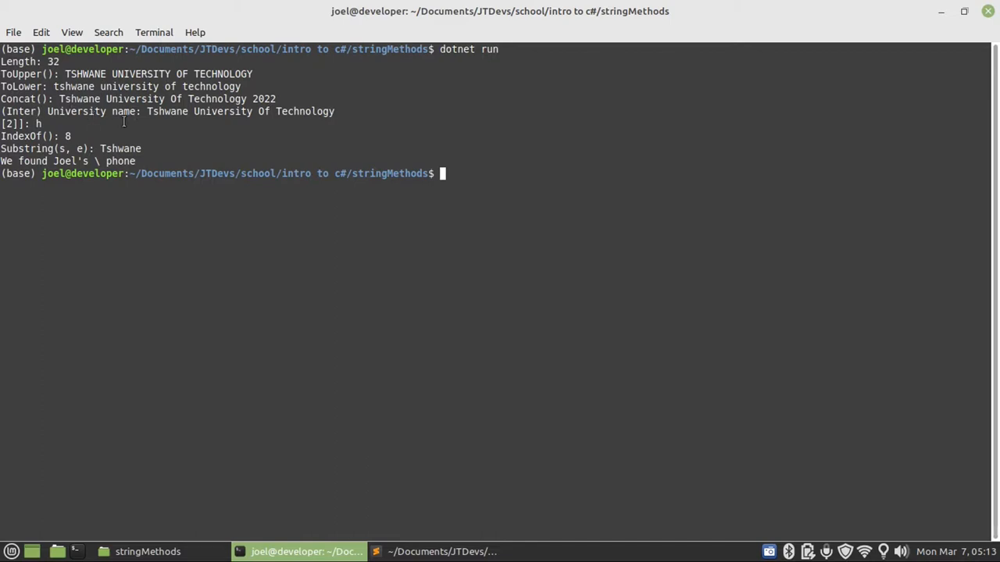
{"action": "mouse_move", "coordinate": [186, 116]}
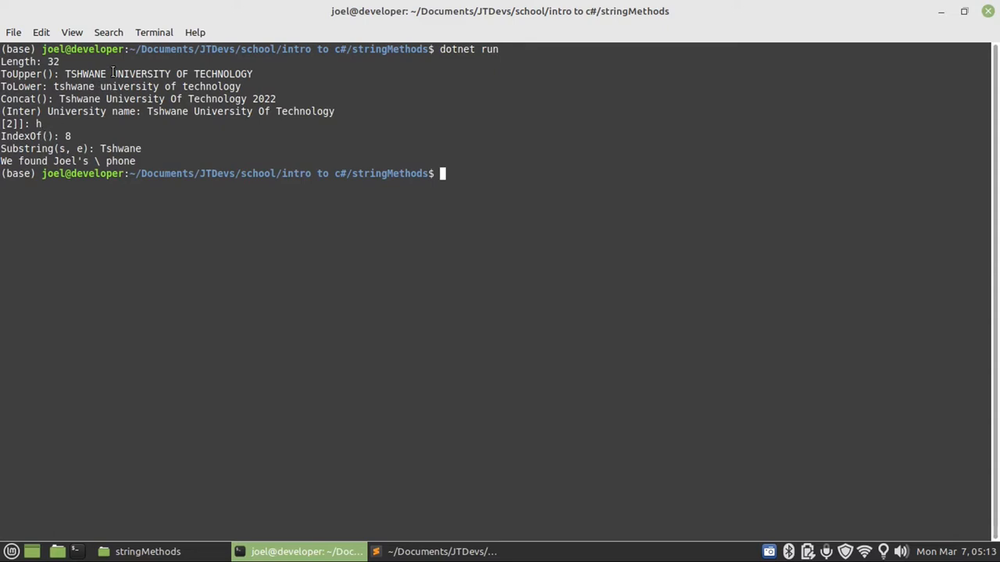
{"action": "mouse_move", "coordinate": [66, 136]}
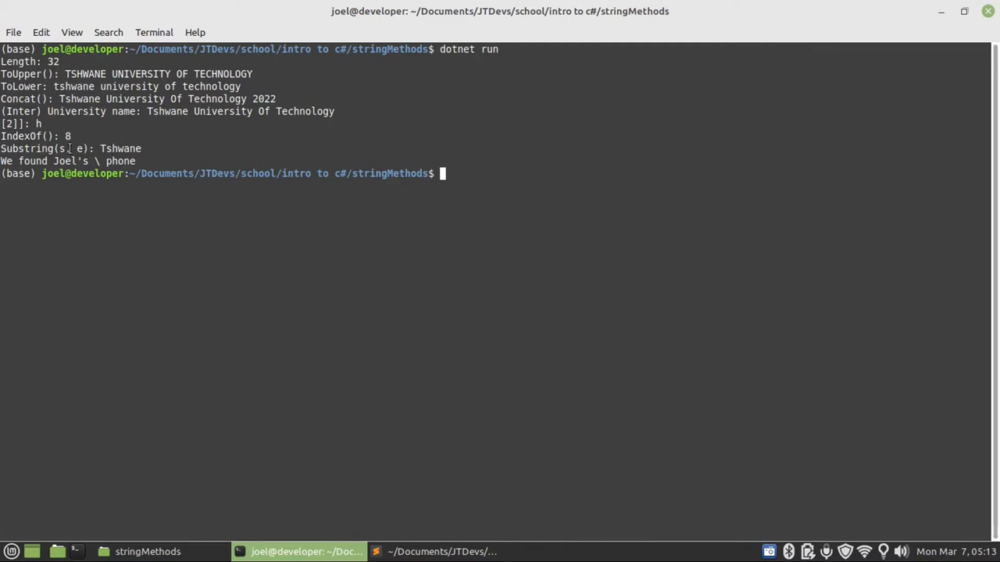
{"action": "mouse_move", "coordinate": [131, 142]}
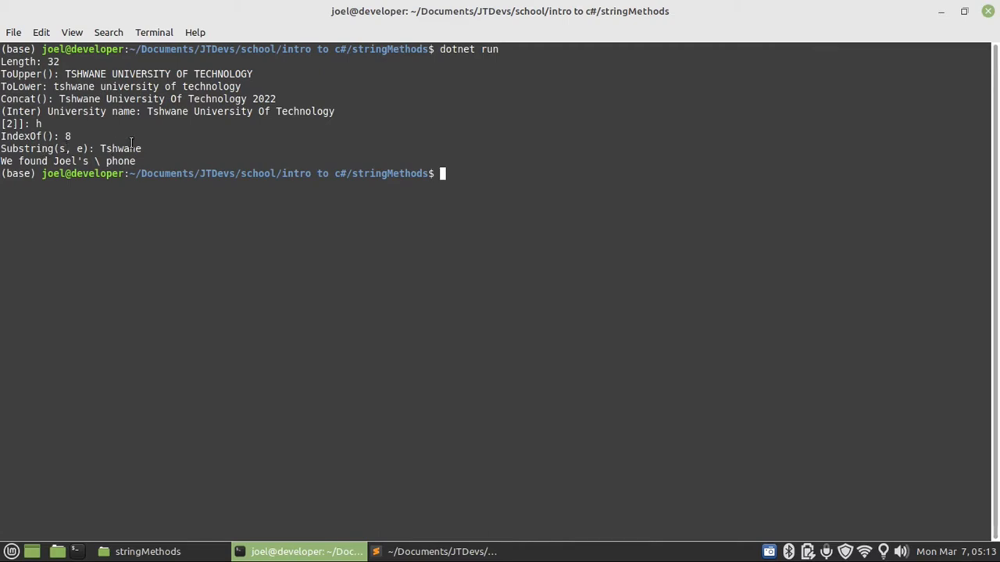
{"action": "mouse_move", "coordinate": [71, 148]}
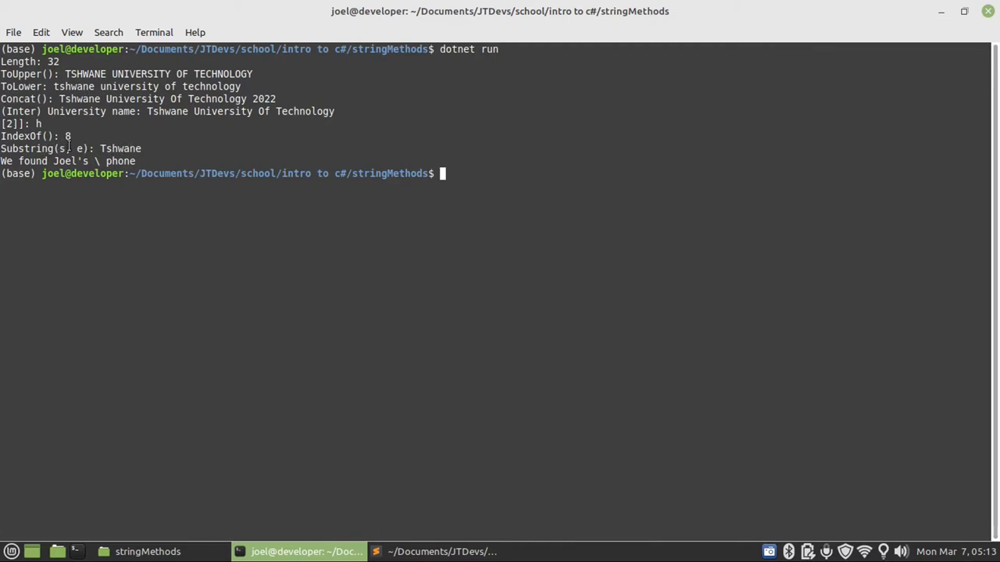
{"action": "mouse_move", "coordinate": [126, 149]}
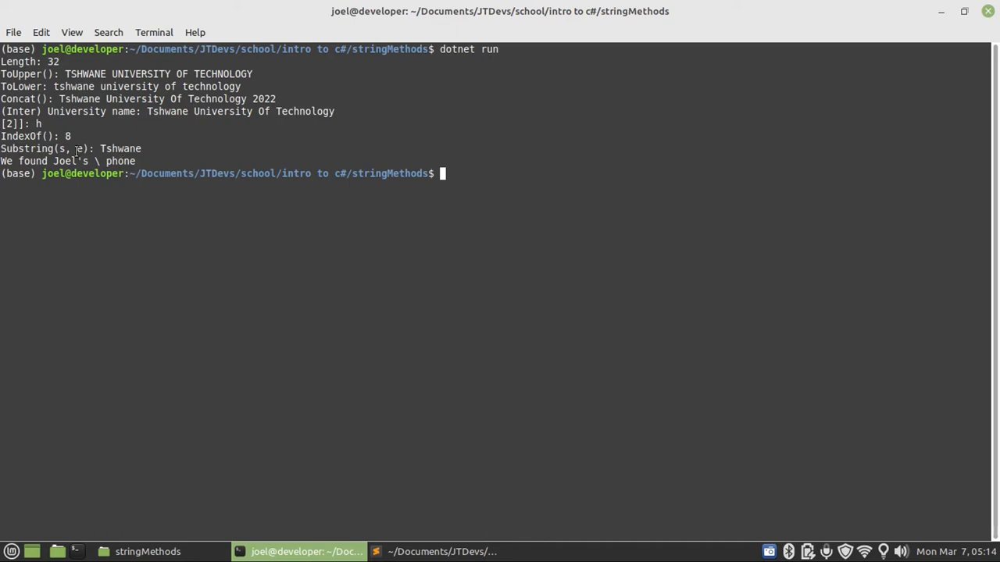
{"action": "mouse_move", "coordinate": [267, 183]}
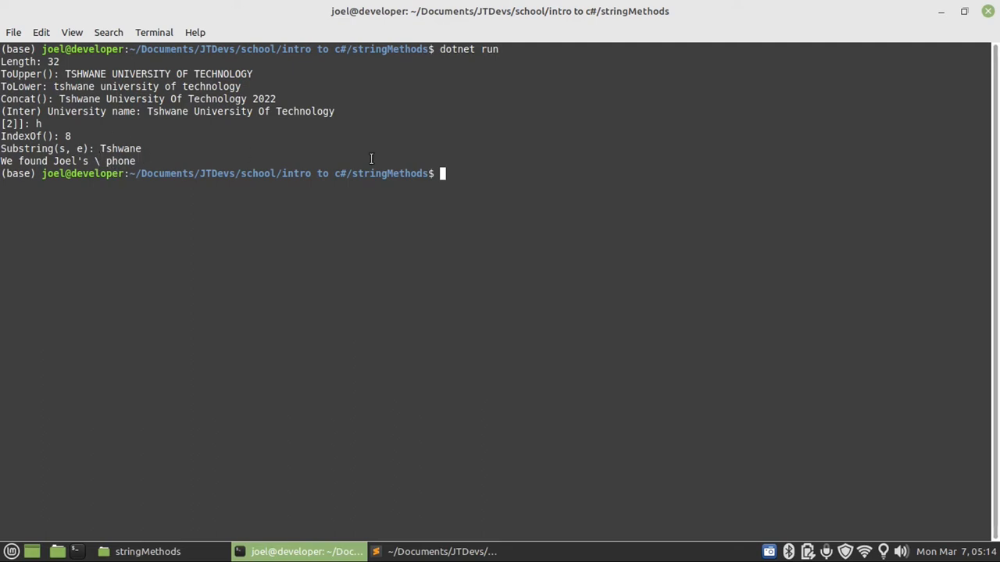
Clear the terminal after reviewing the full program output.
{"action": "type", "text": "clear"}
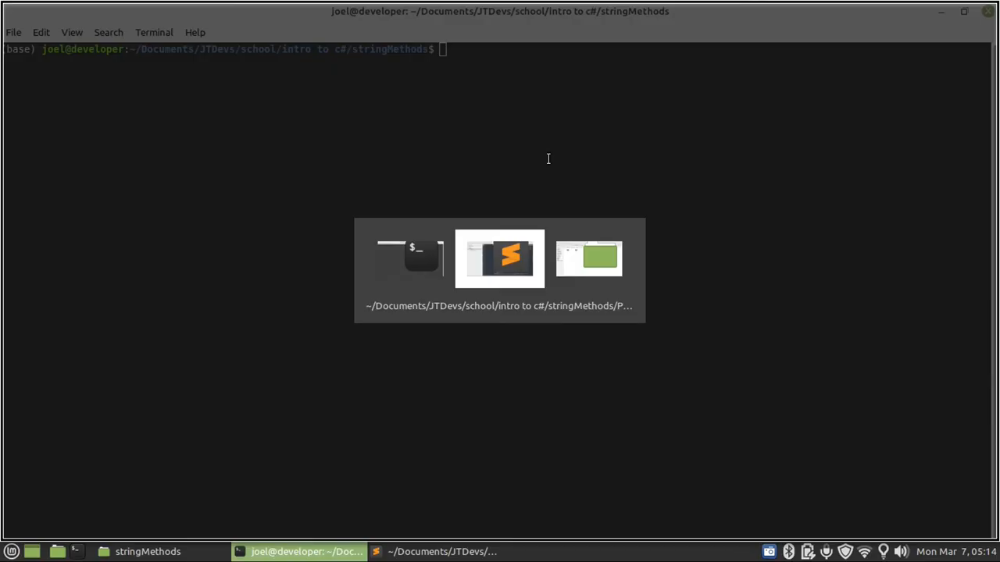
Return to Program.cs in Sublime Text and view its closing comment lines.
{"action": "left_click", "coordinate": [499, 259]}
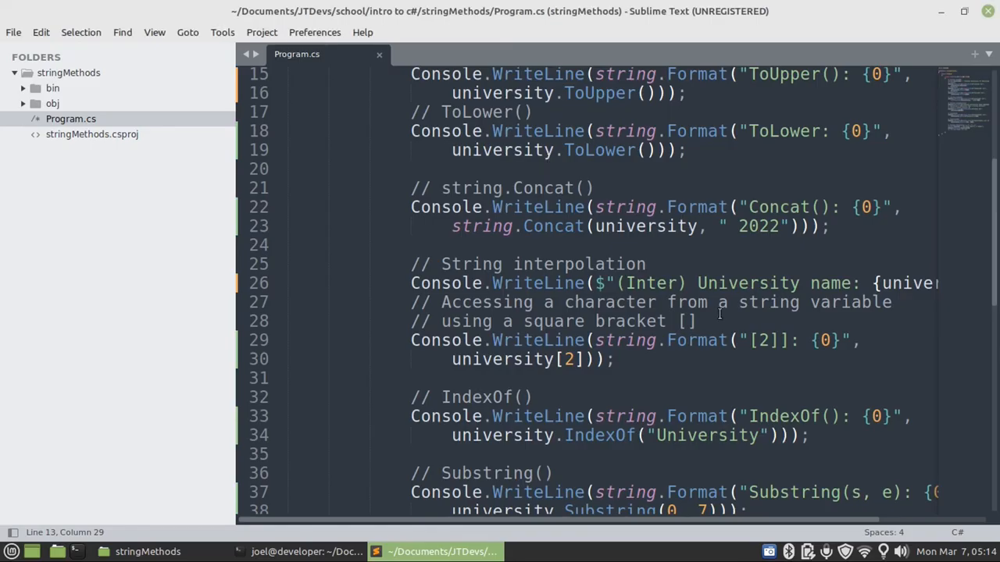
{"action": "scroll", "scroll_direction": "down", "scroll_amount": 3}
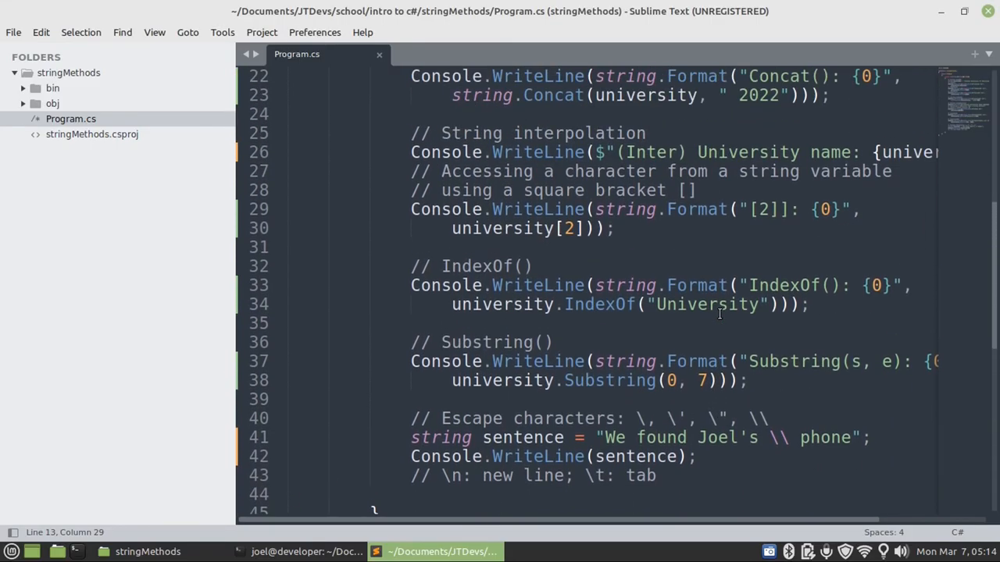